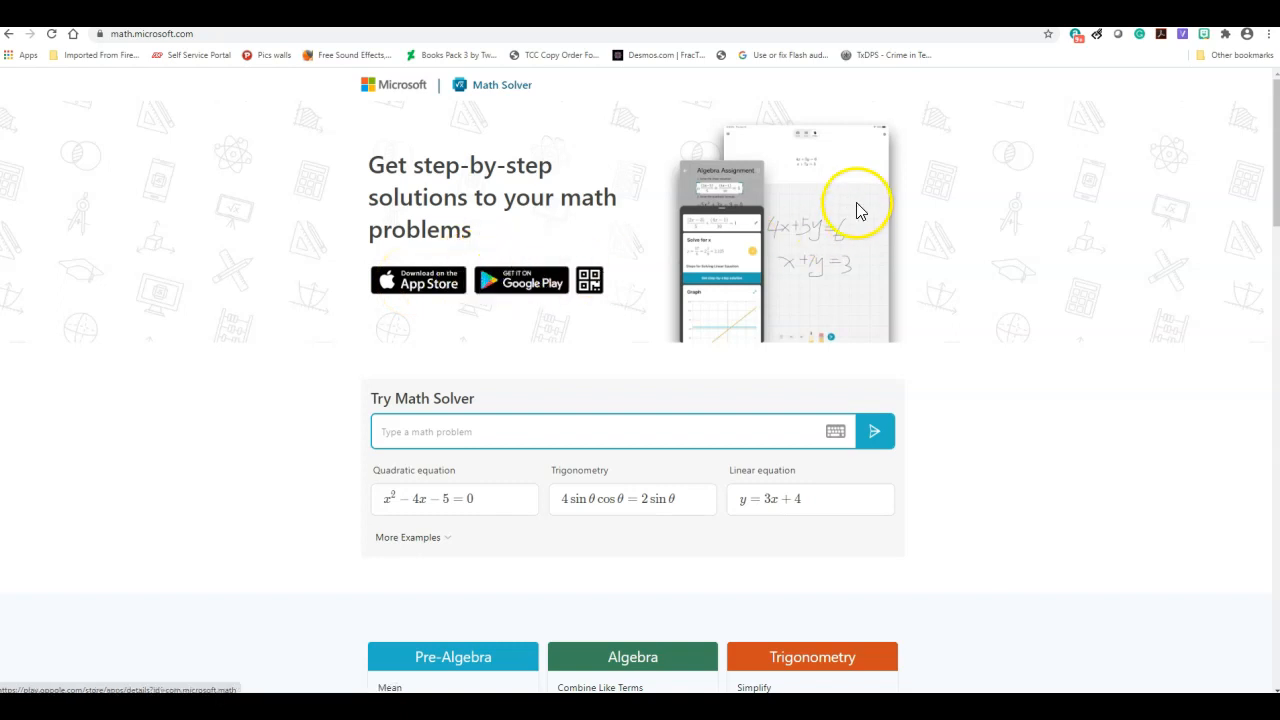
pyautogui.moveTo(1060, 338)
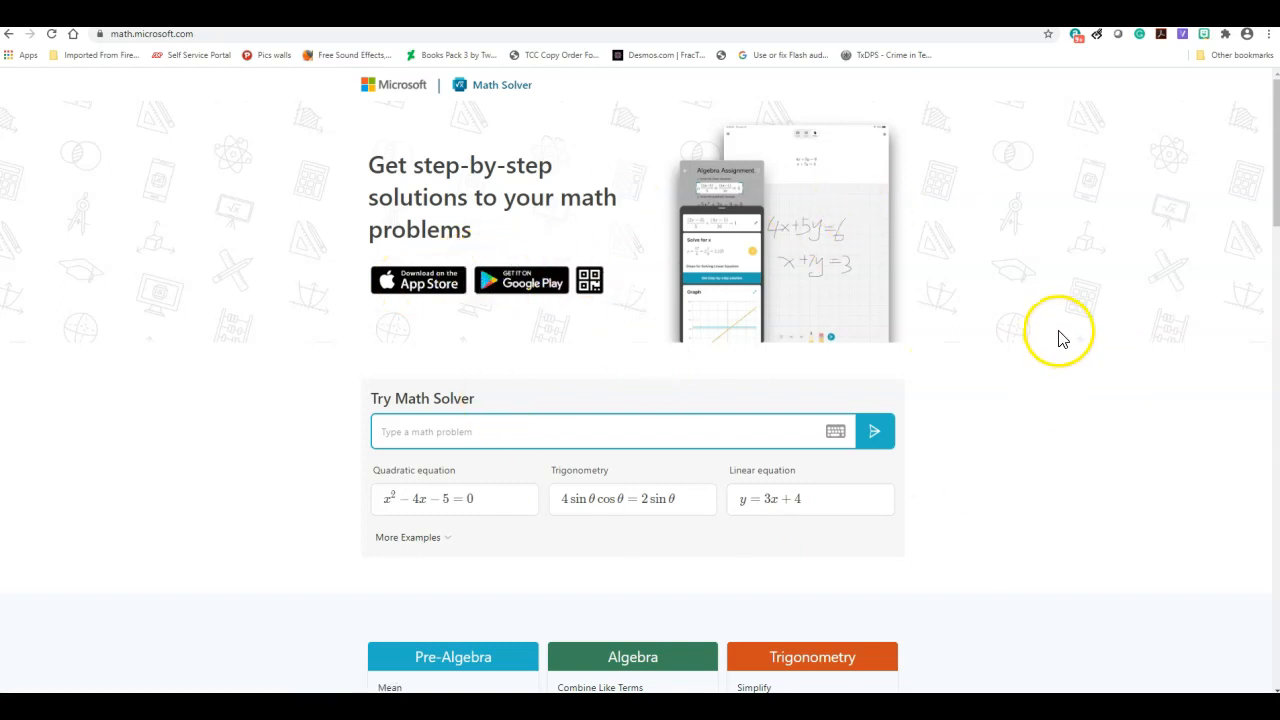
pyautogui.moveTo(996, 192)
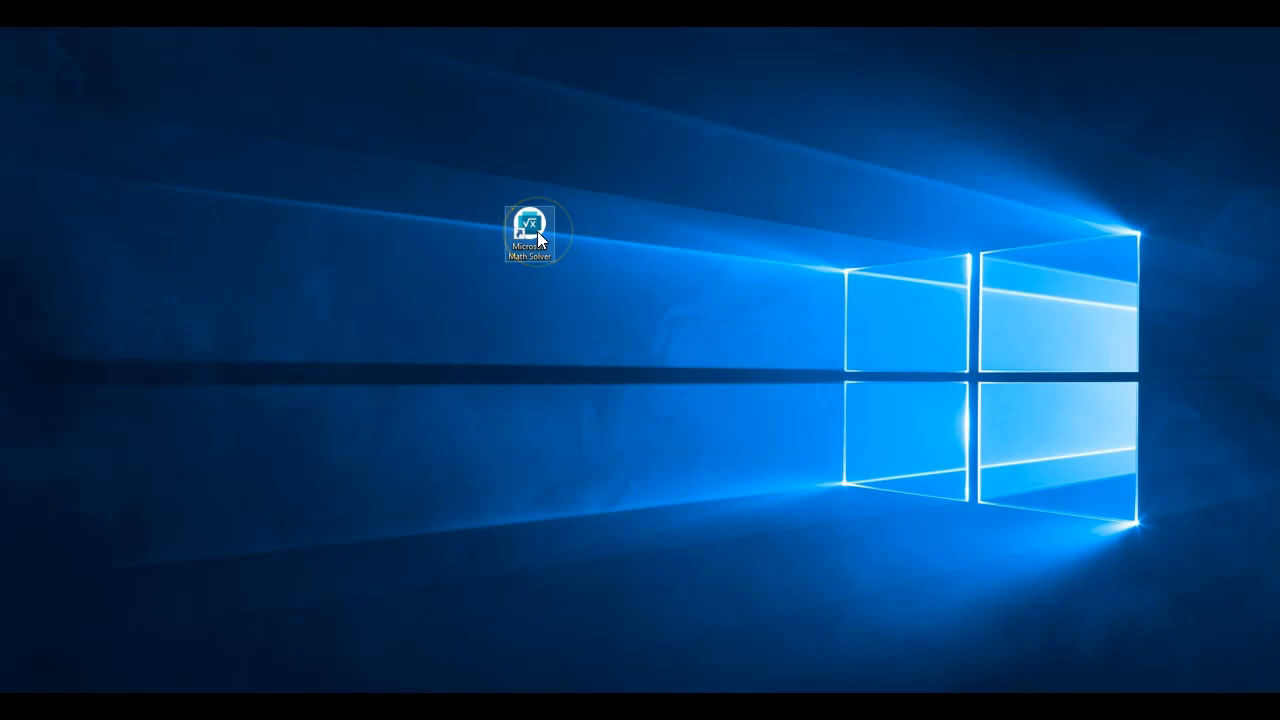
# - Launch Microsoft Math Solver from its desktop shortcut and scroll the Topics sidebar into view
pyautogui.doubleClick(528, 220)
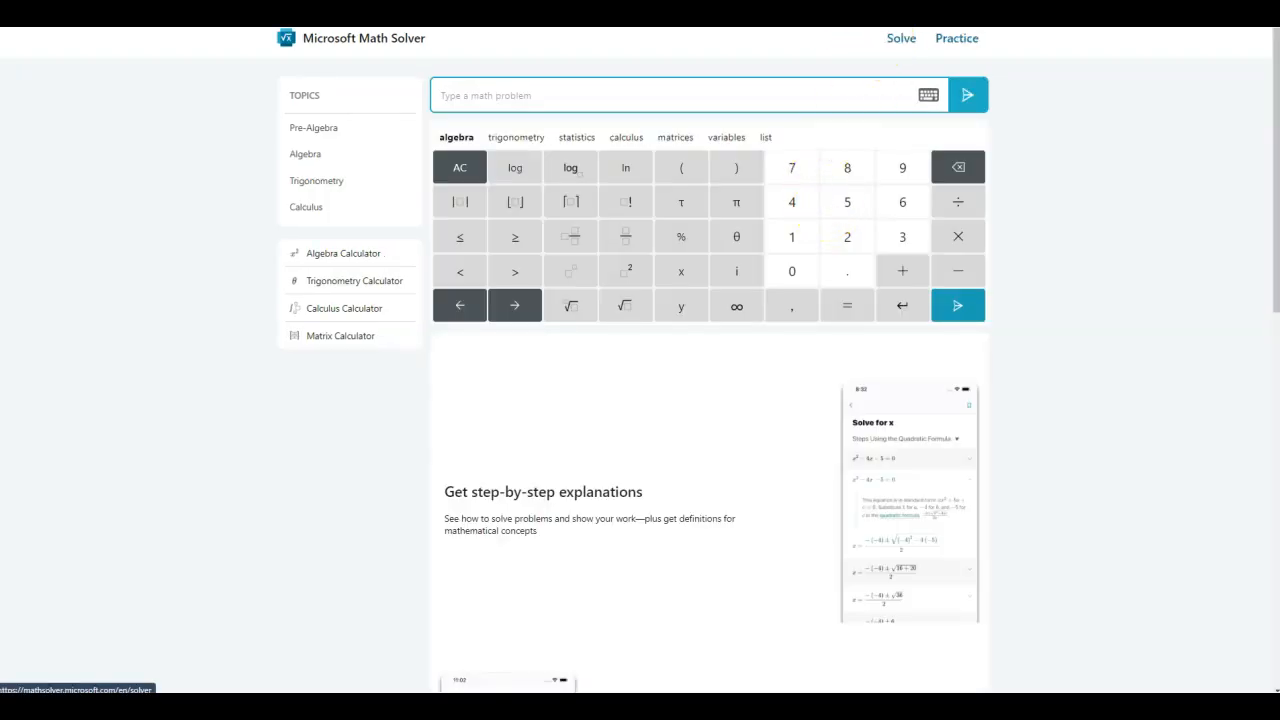
pyautogui.scroll(-3)
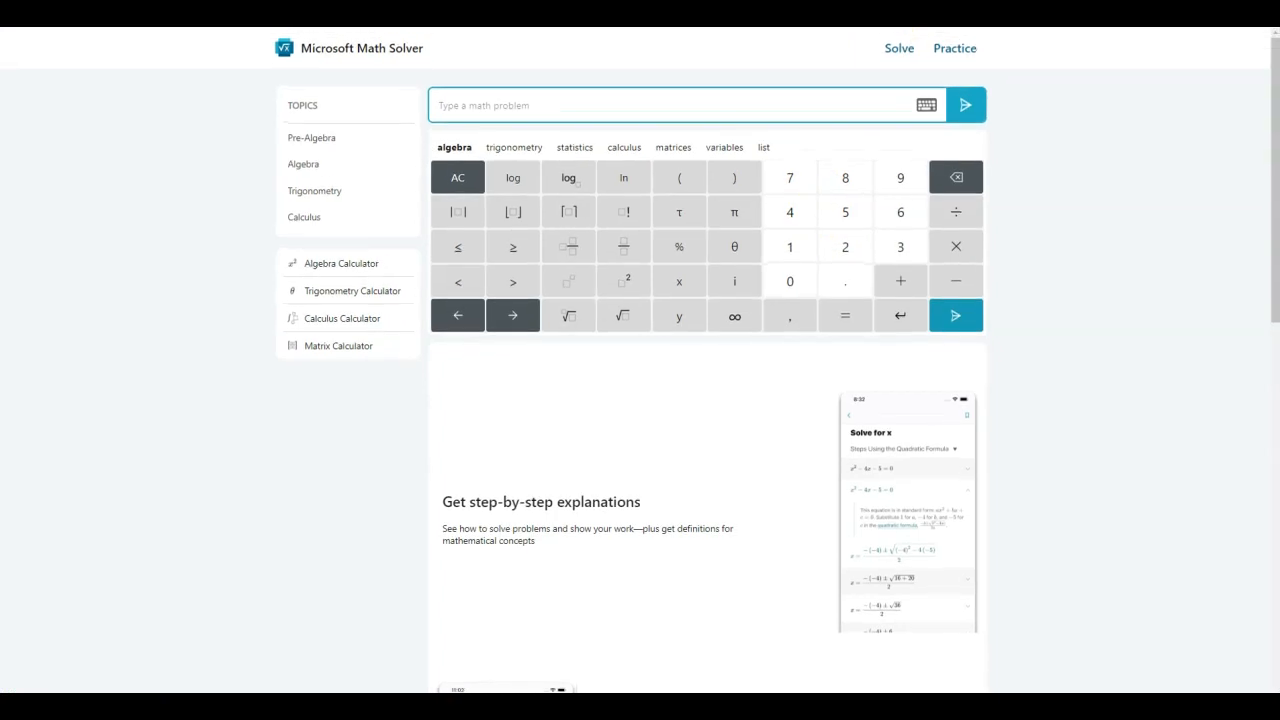
# - Expand the Pre-Algebra, Algebra, Trigonometry and Calculus topic lists, ending with Pre-Algebra expanded
pyautogui.click(312, 138)
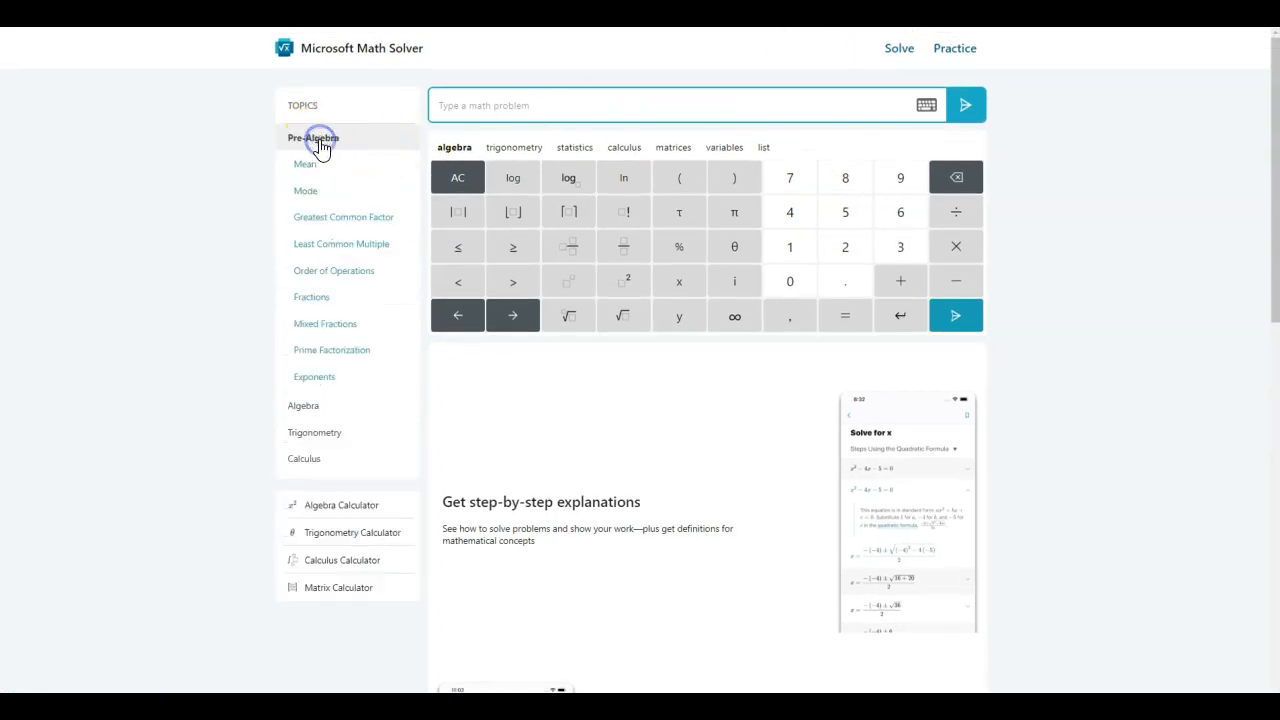
pyautogui.click(304, 164)
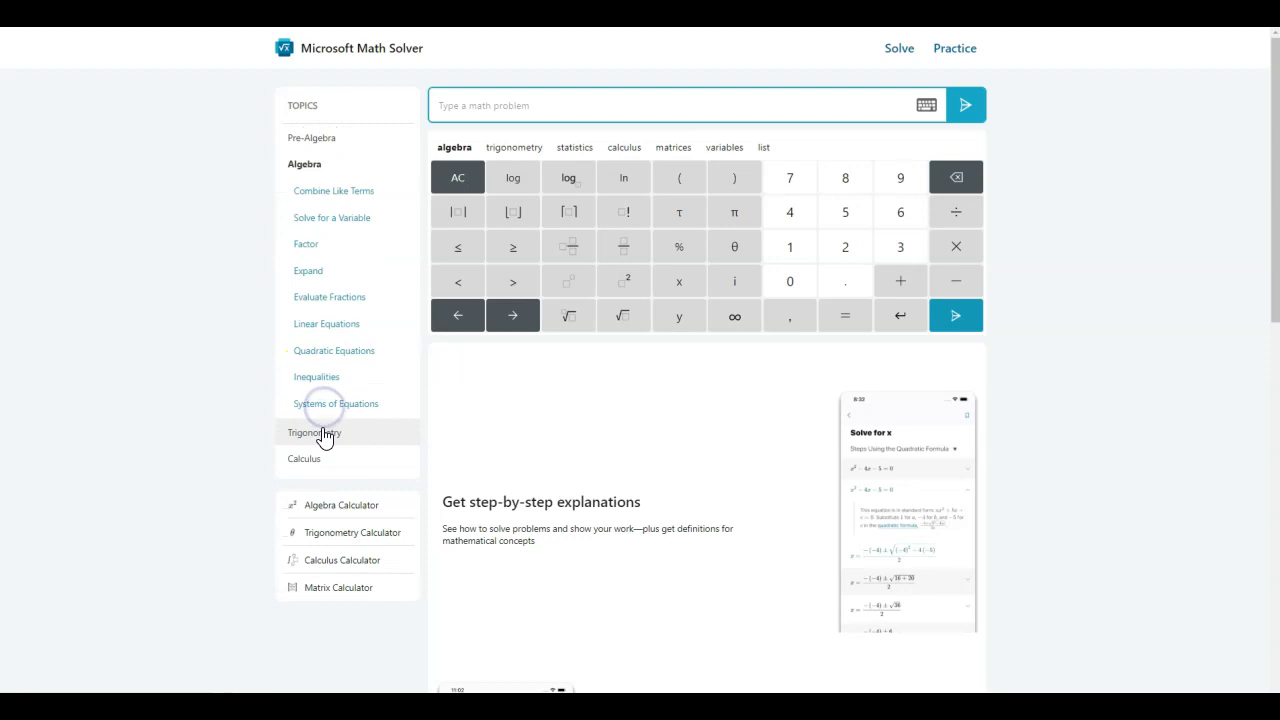
pyautogui.click(316, 432)
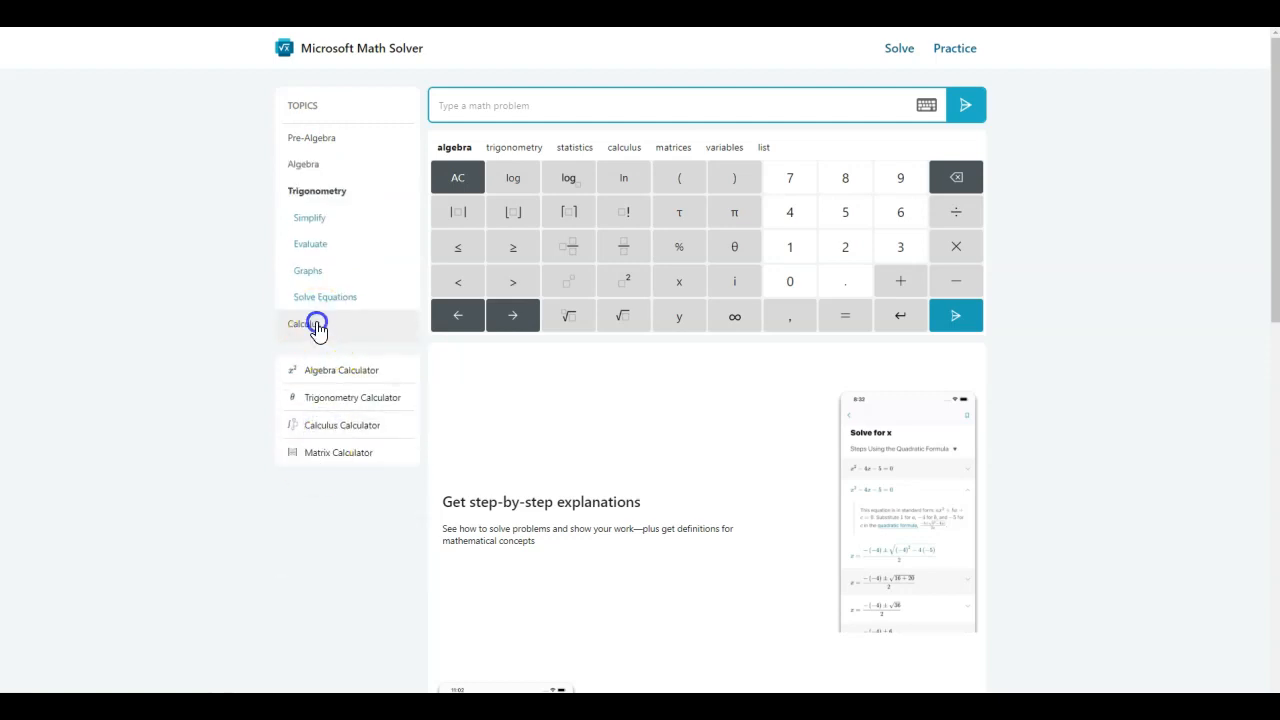
pyautogui.click(312, 136)
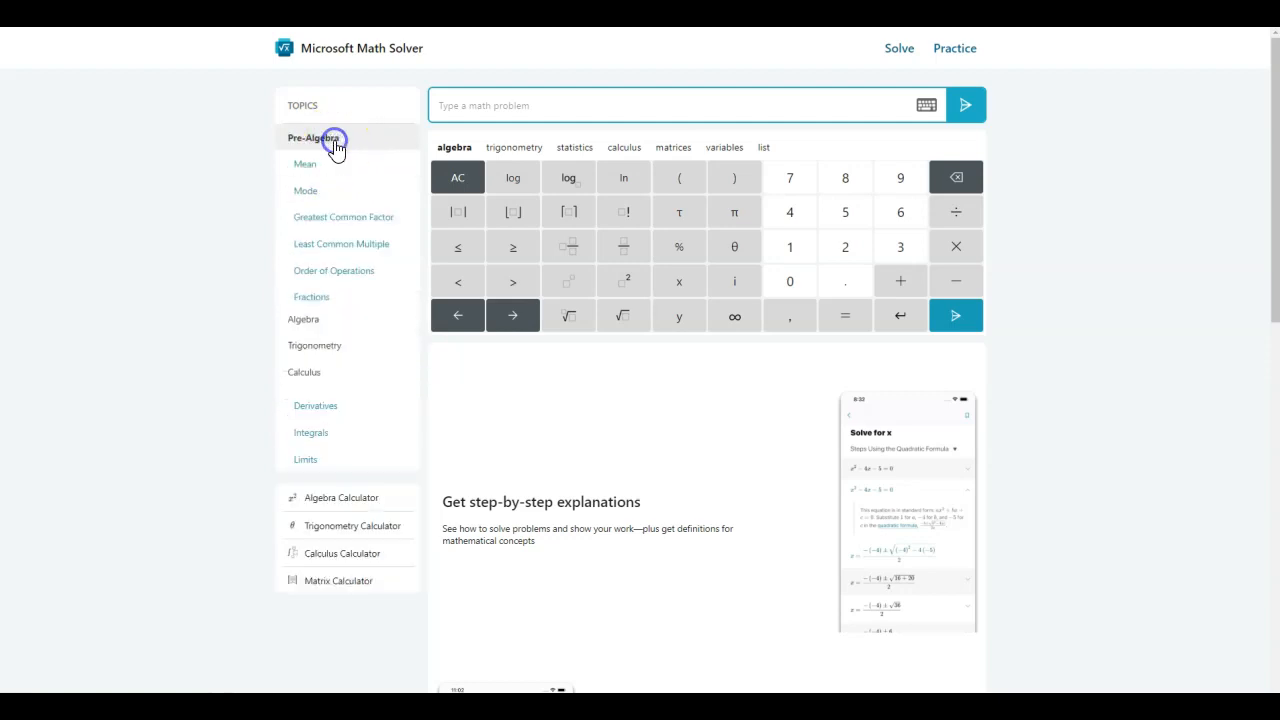
pyautogui.click(318, 136)
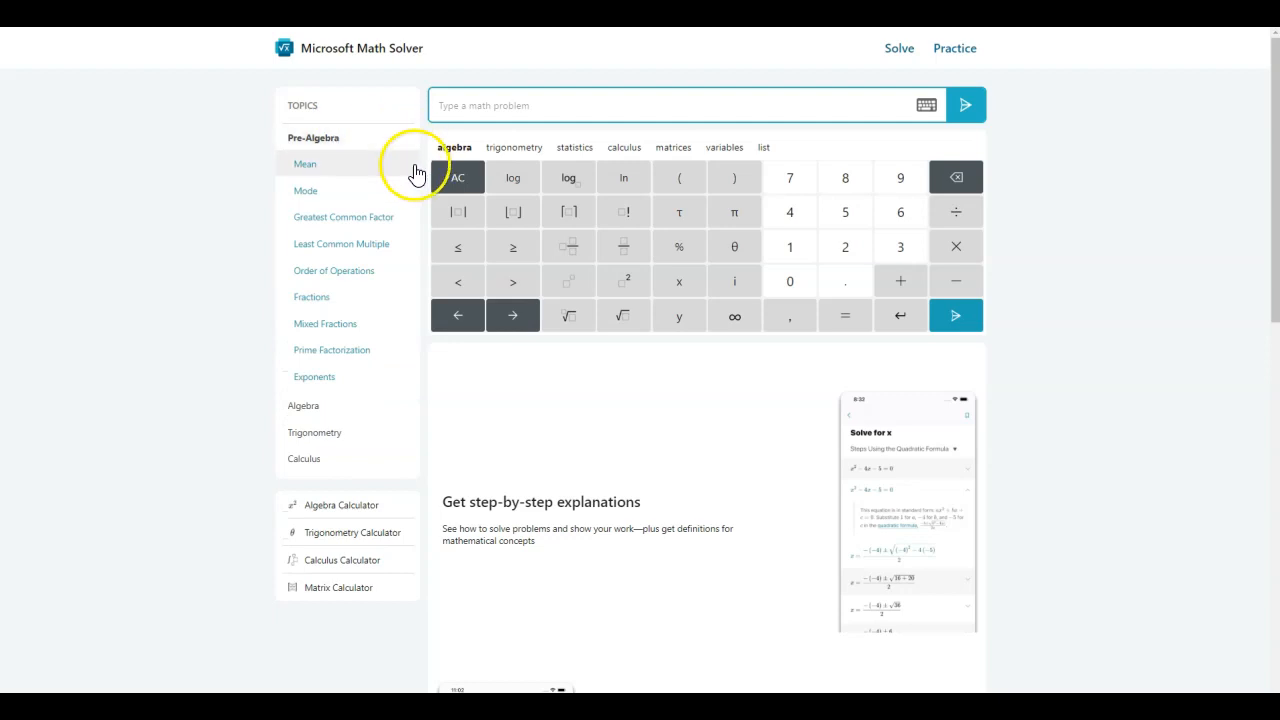
pyautogui.moveTo(358, 250)
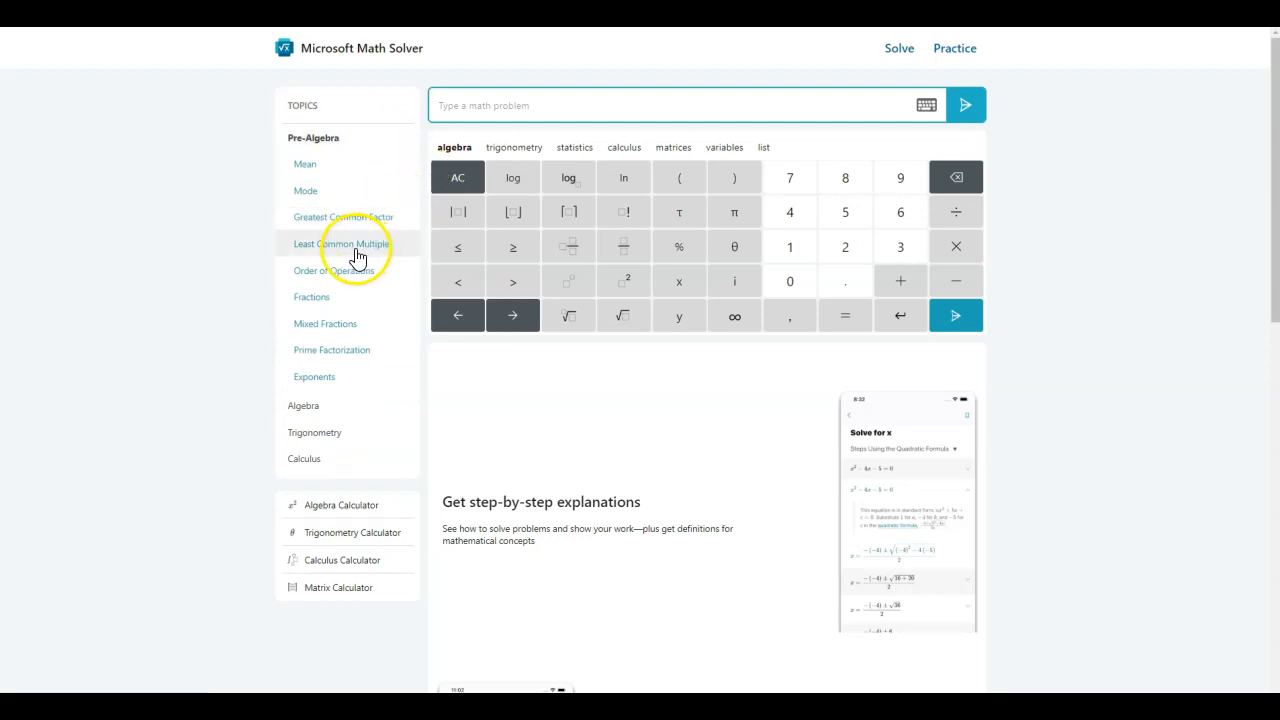
# - Solve the Least Common Multiple example lcm(12, 16) to get 48 and browse its quiz, videos and similar problems
pyautogui.click(340, 244)
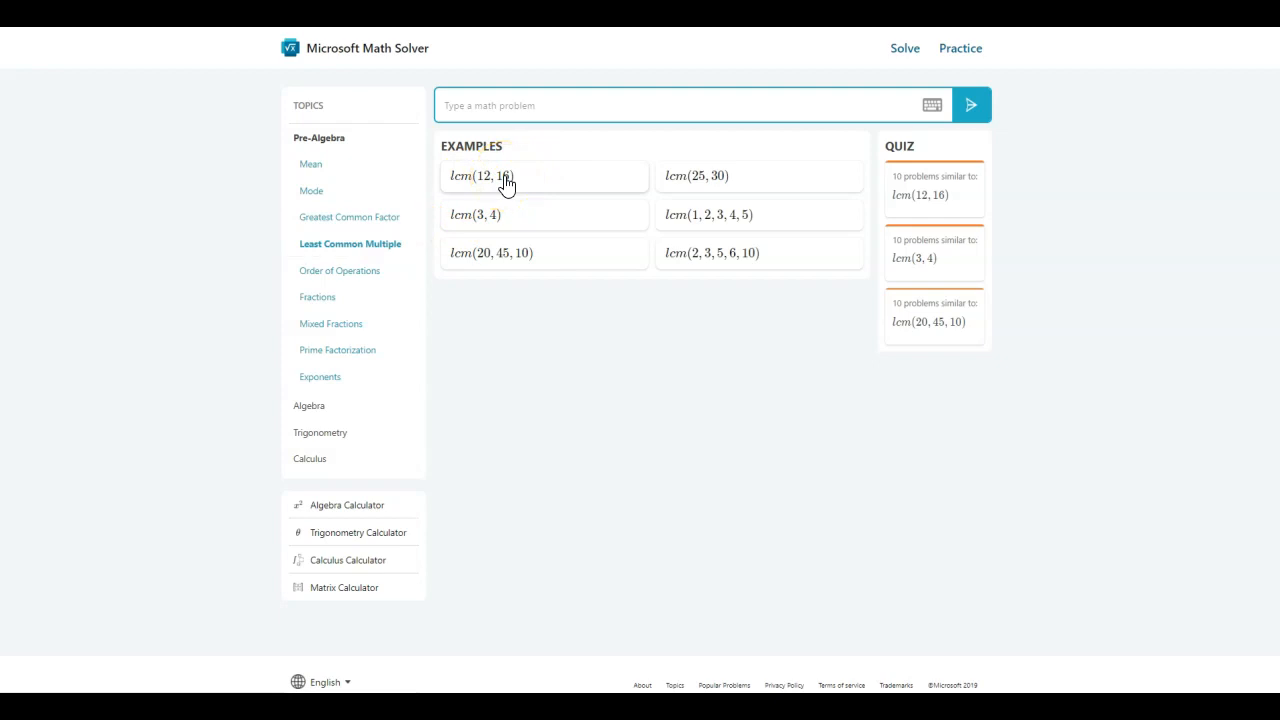
pyautogui.click(484, 176)
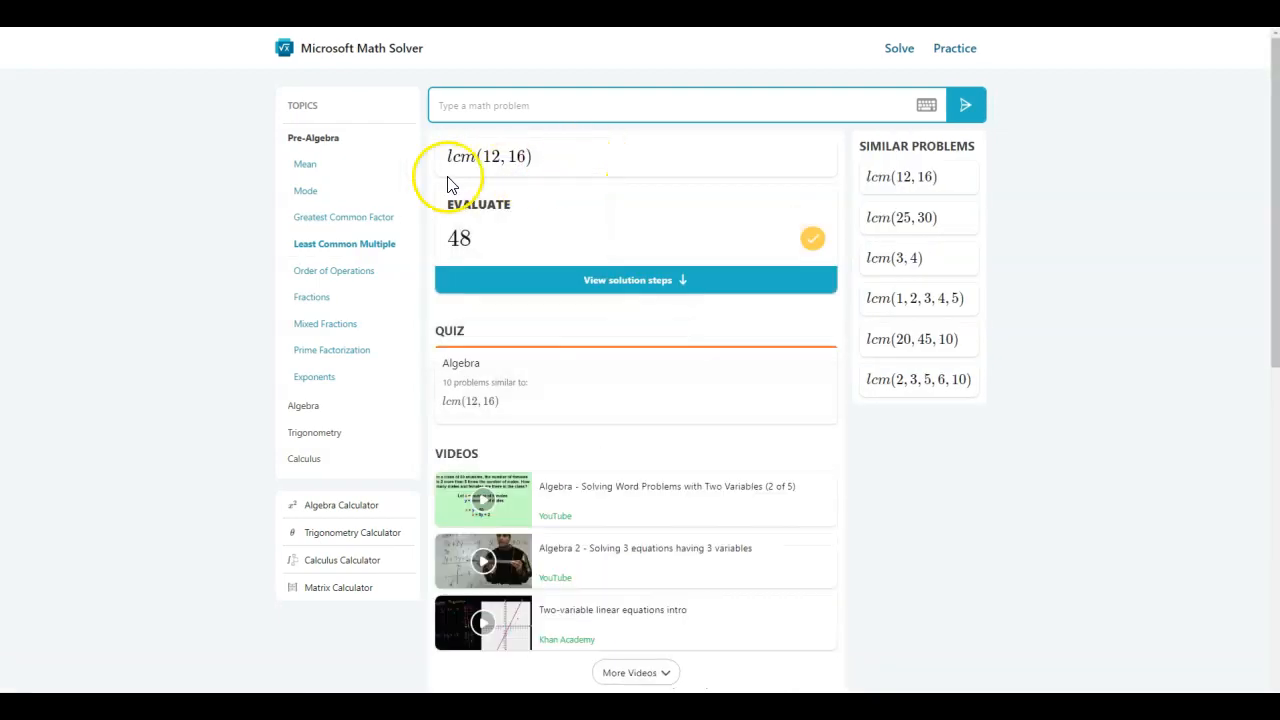
pyautogui.moveTo(530, 244)
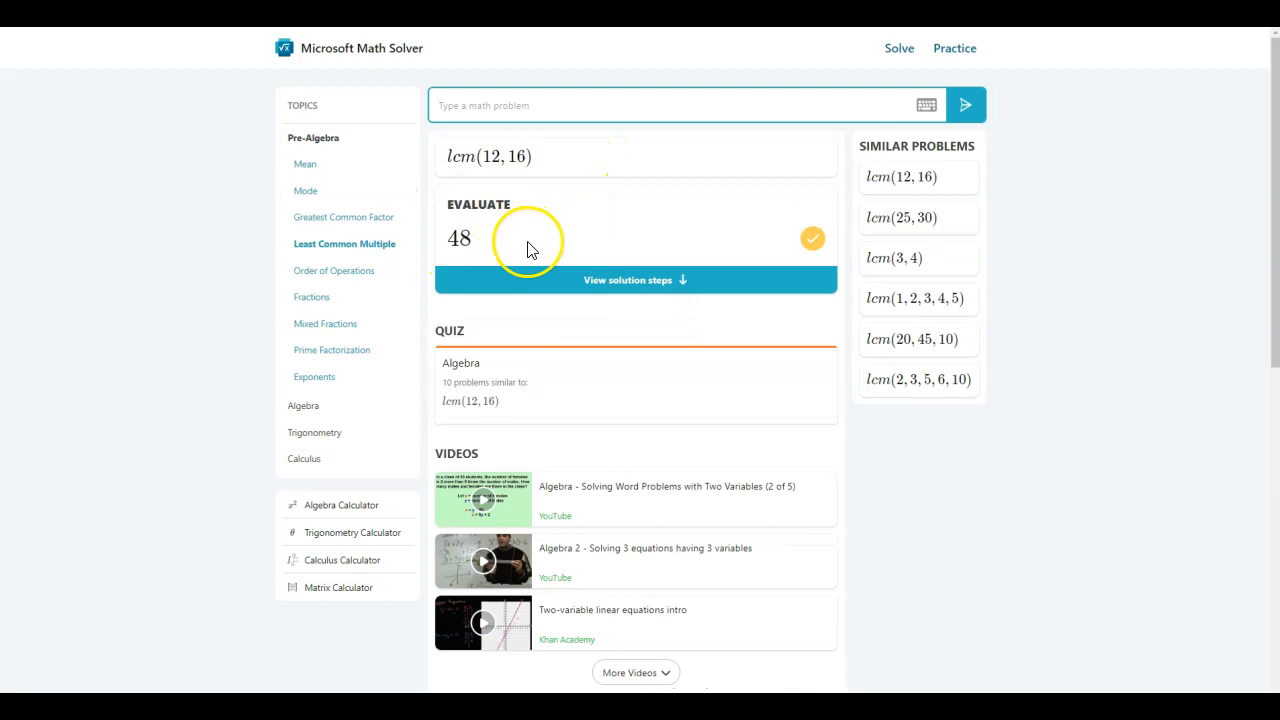
pyautogui.moveTo(504, 408)
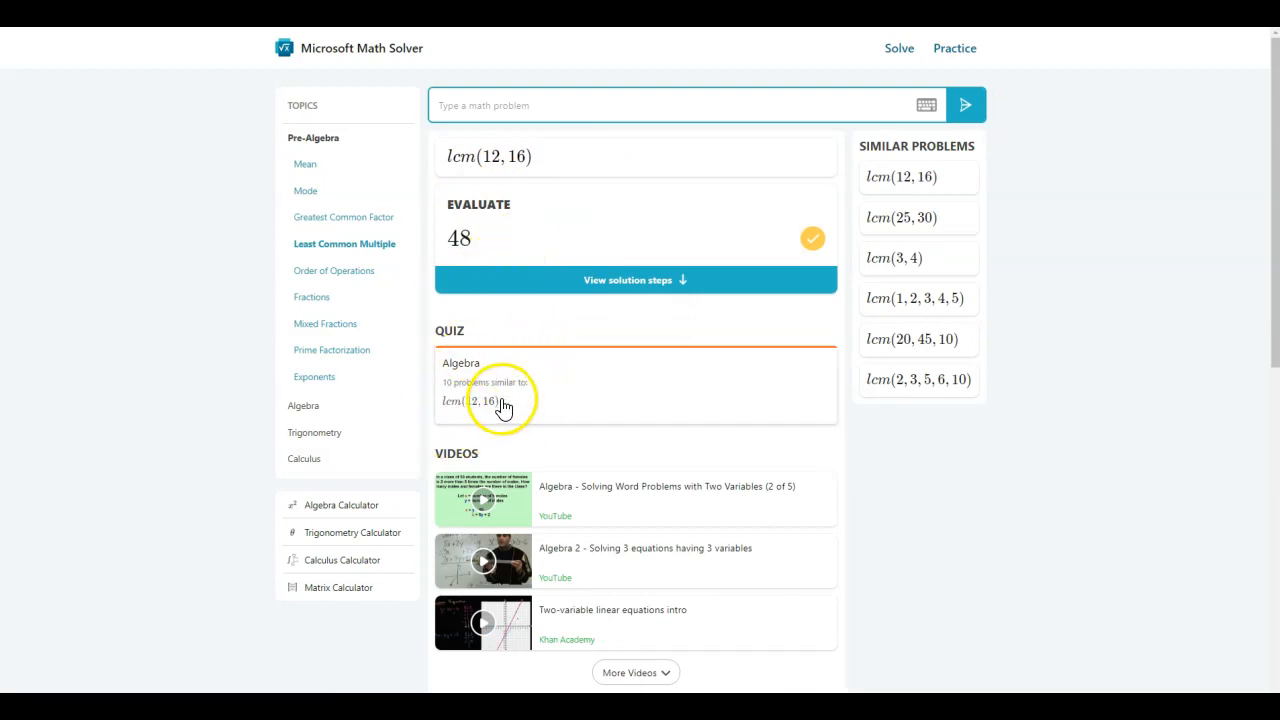
pyautogui.moveTo(620, 508)
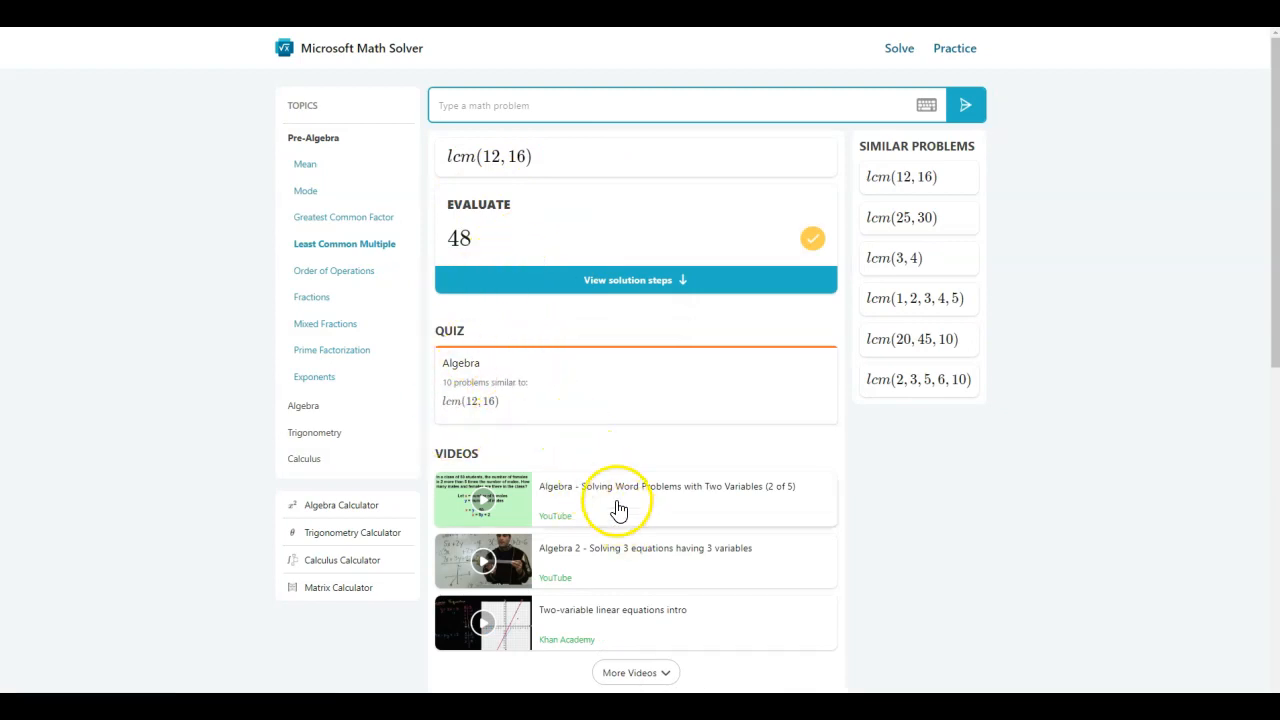
pyautogui.scroll(-3)
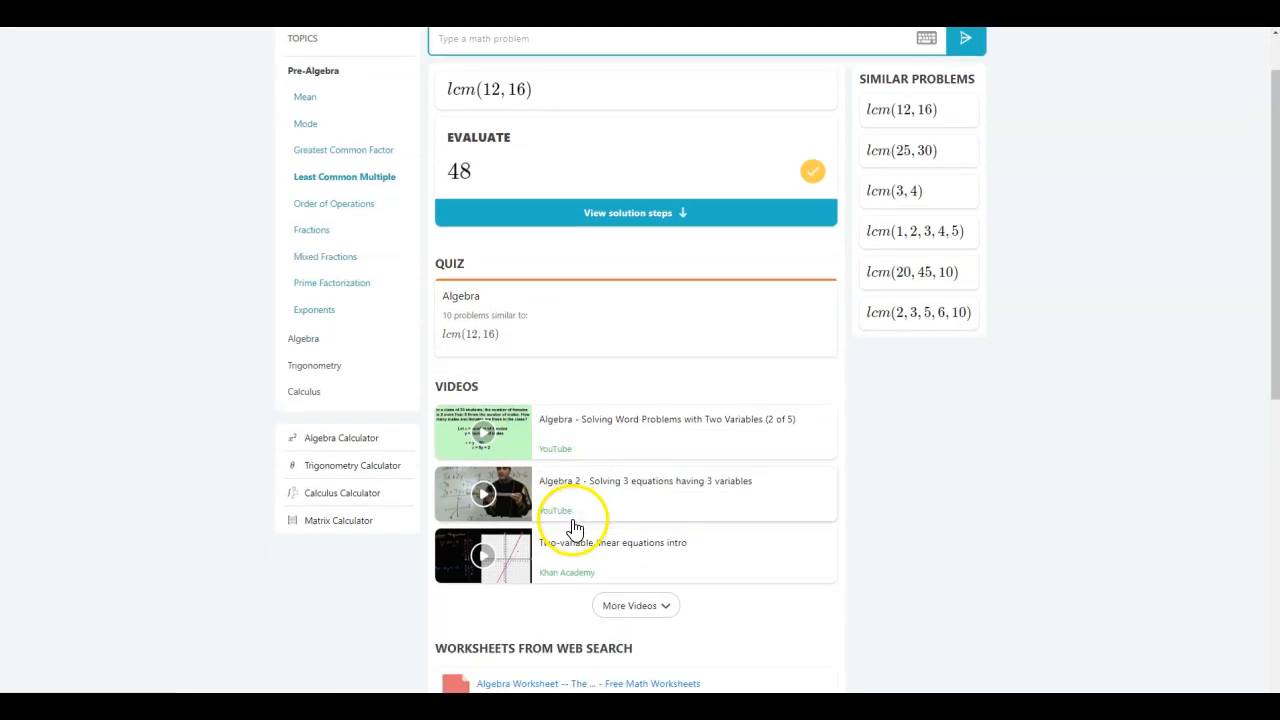
pyautogui.scroll(-3)
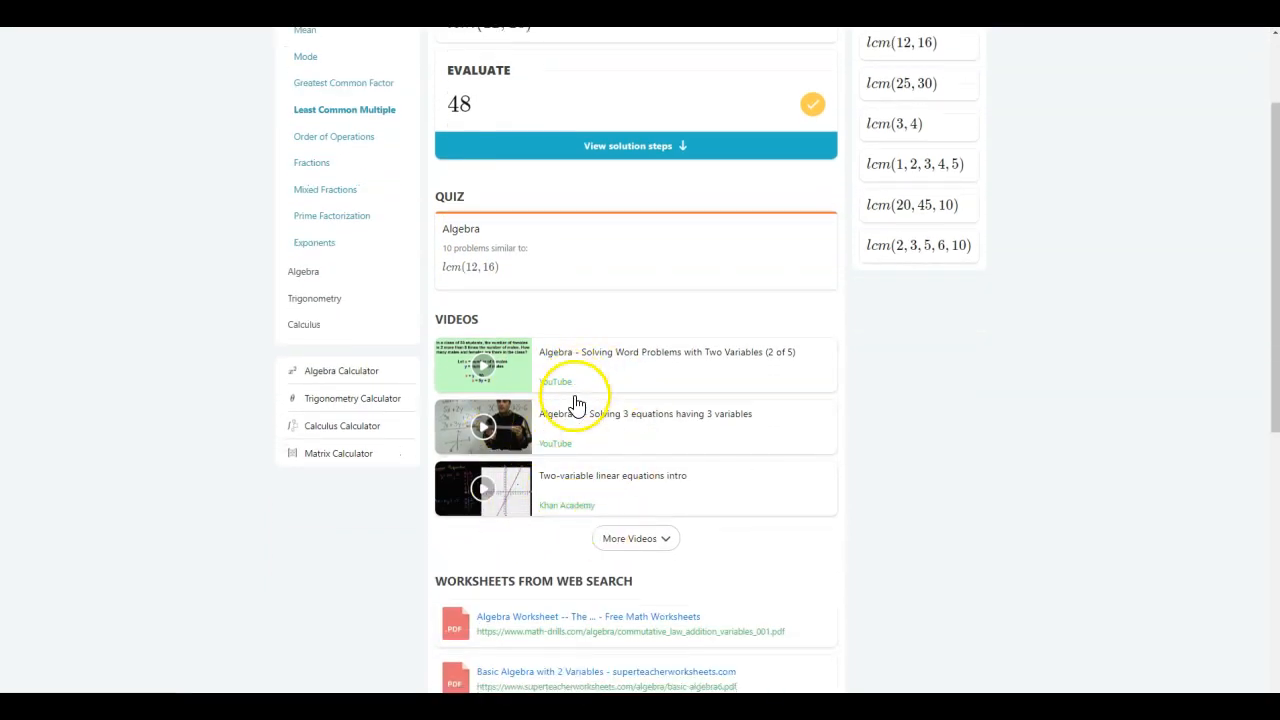
pyautogui.scroll(-3)
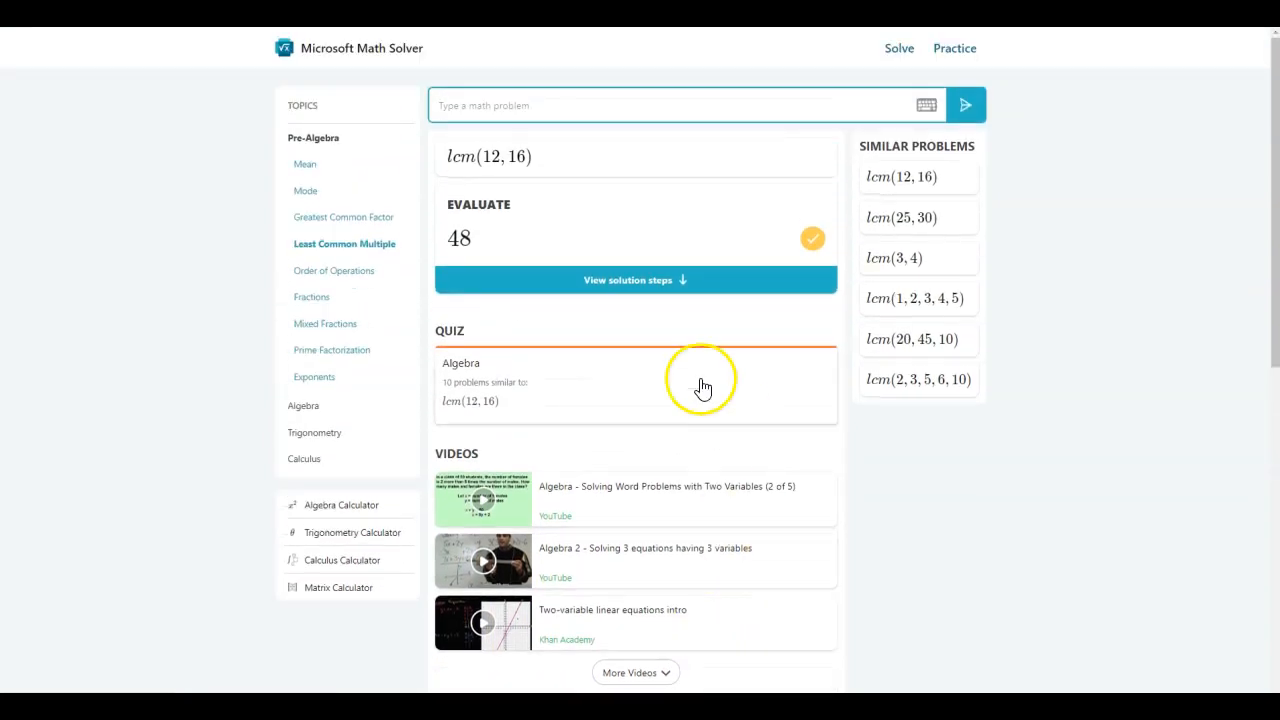
pyautogui.moveTo(510, 386)
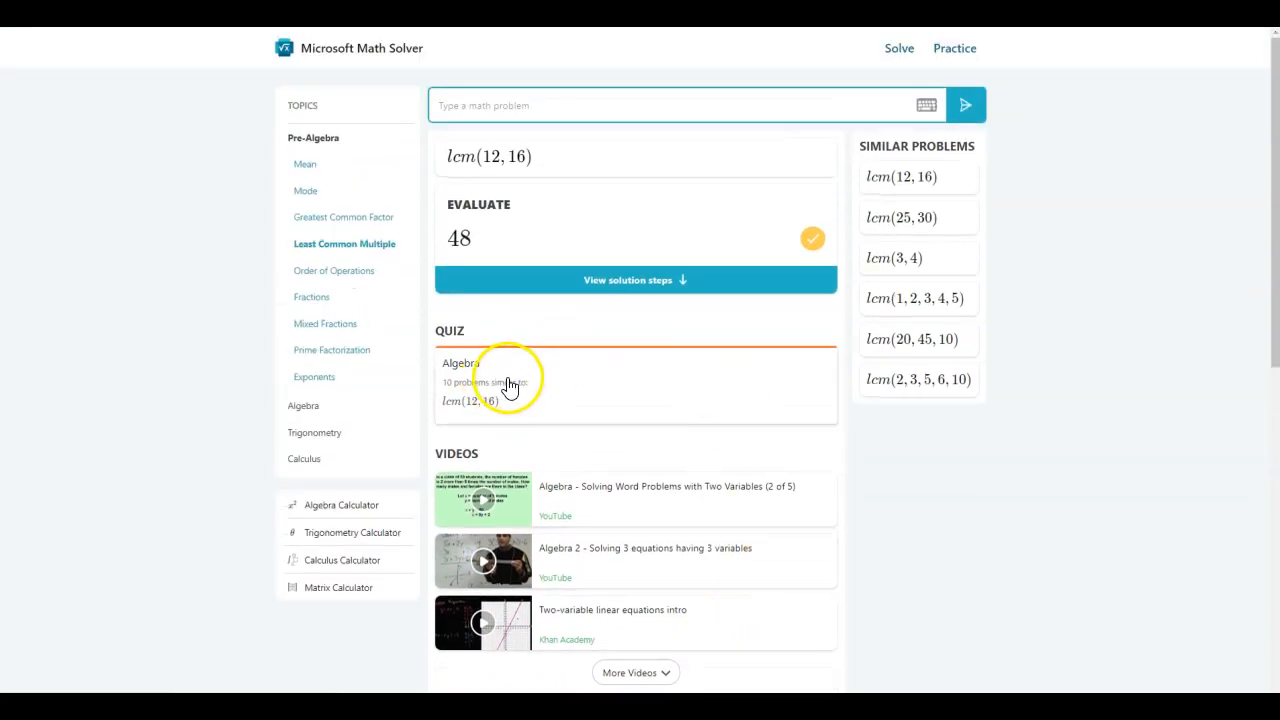
pyautogui.moveTo(658, 316)
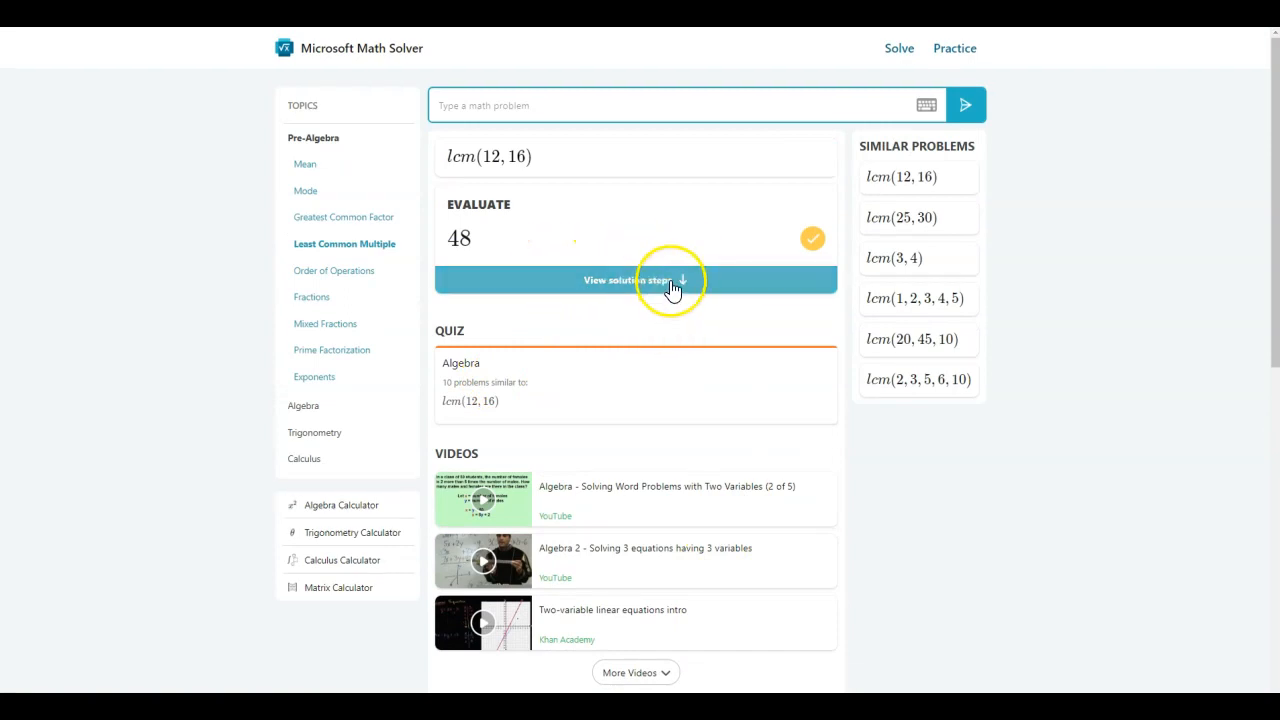
# - Show the prime-factor solution steps for lcm(12, 16) and send them to Immersive Reader
pyautogui.click(670, 280)
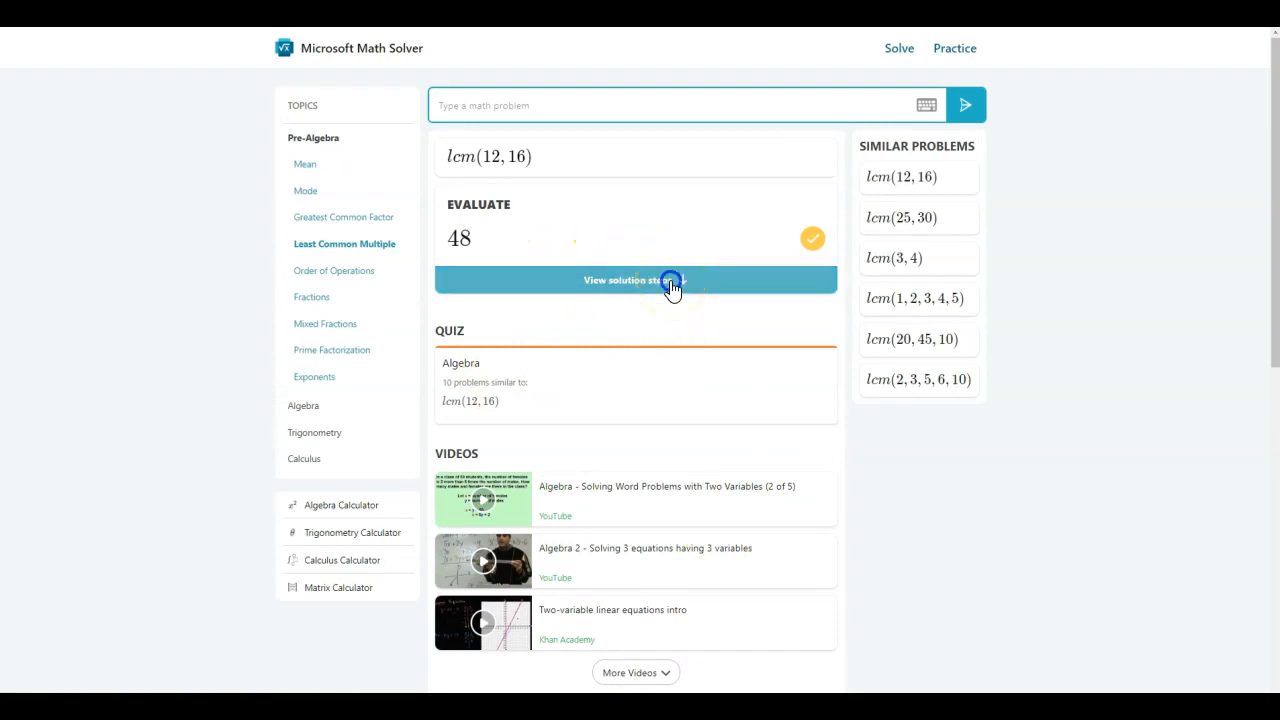
pyautogui.click(636, 280)
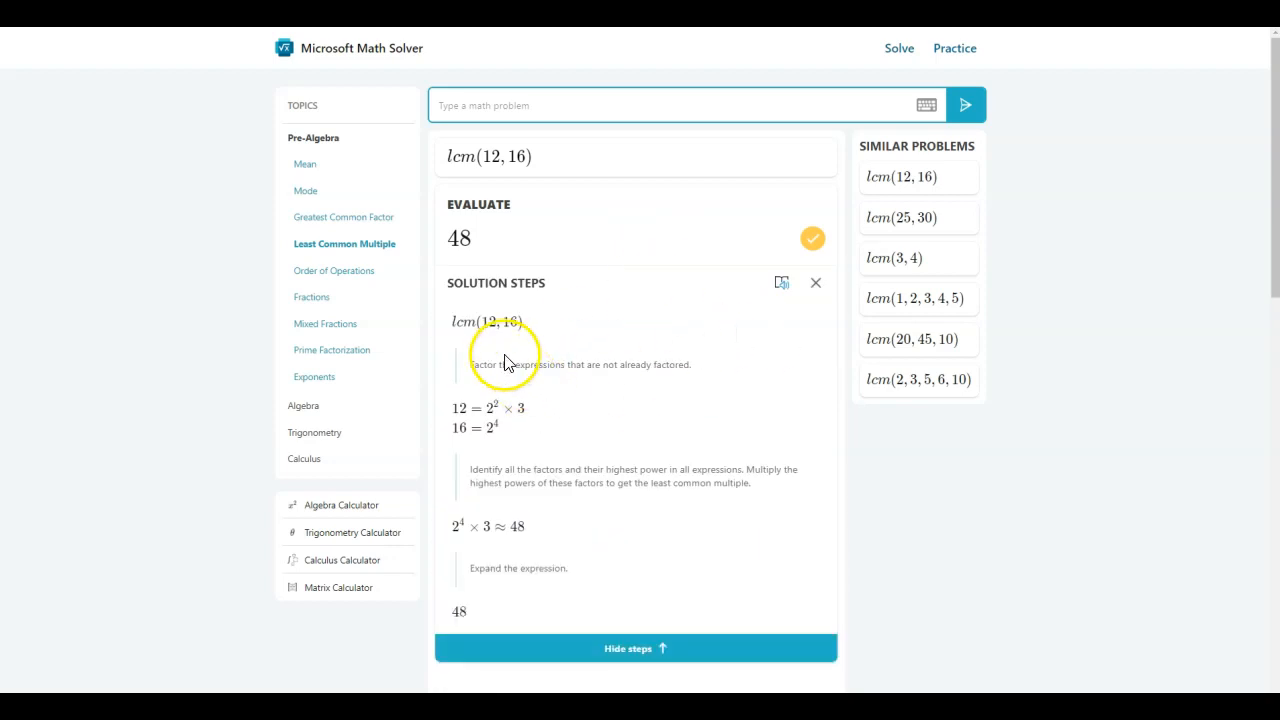
pyautogui.moveTo(584, 298)
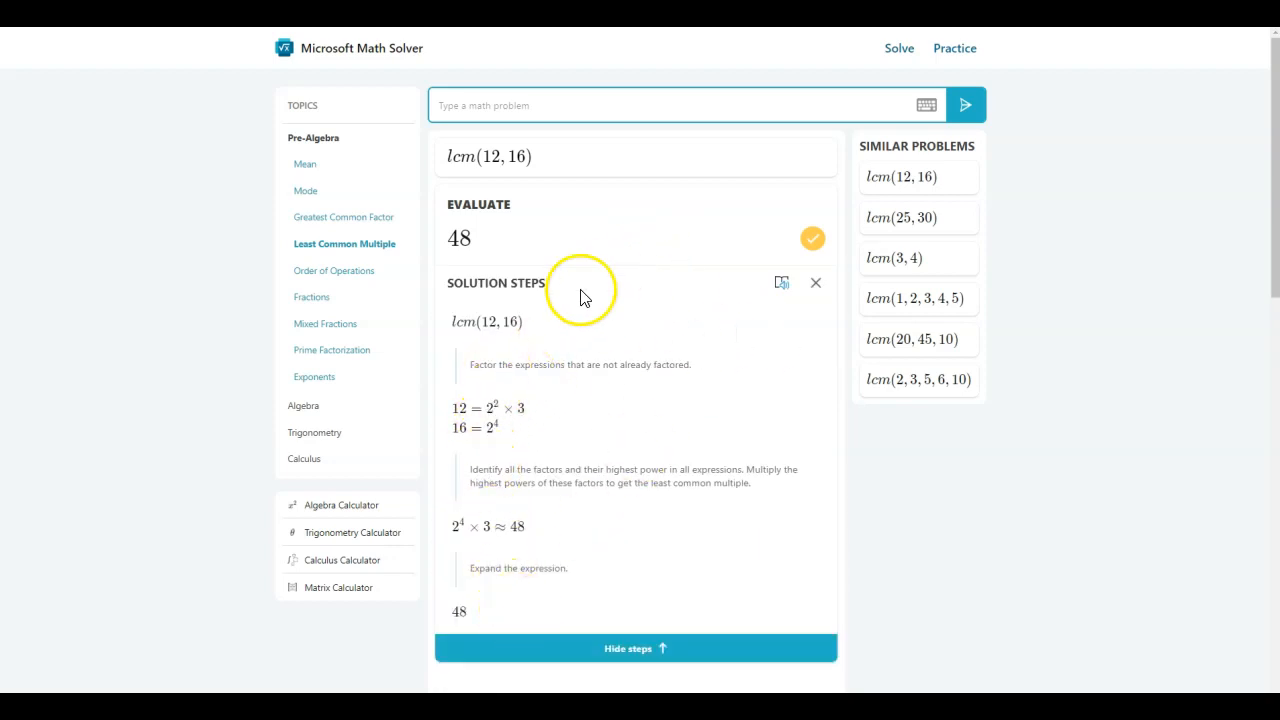
pyautogui.moveTo(570, 320)
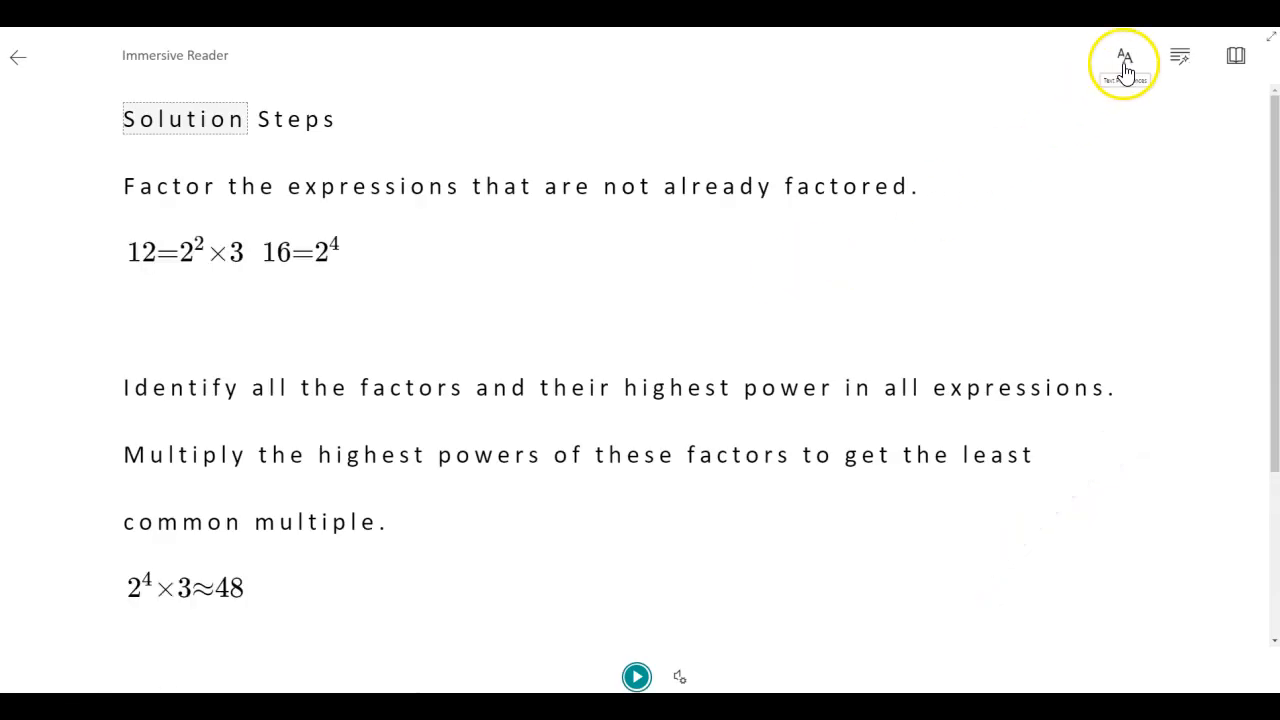
# - In Text Preferences try a dark then yellow page theme and settle on the white theme
pyautogui.click(1124, 56)
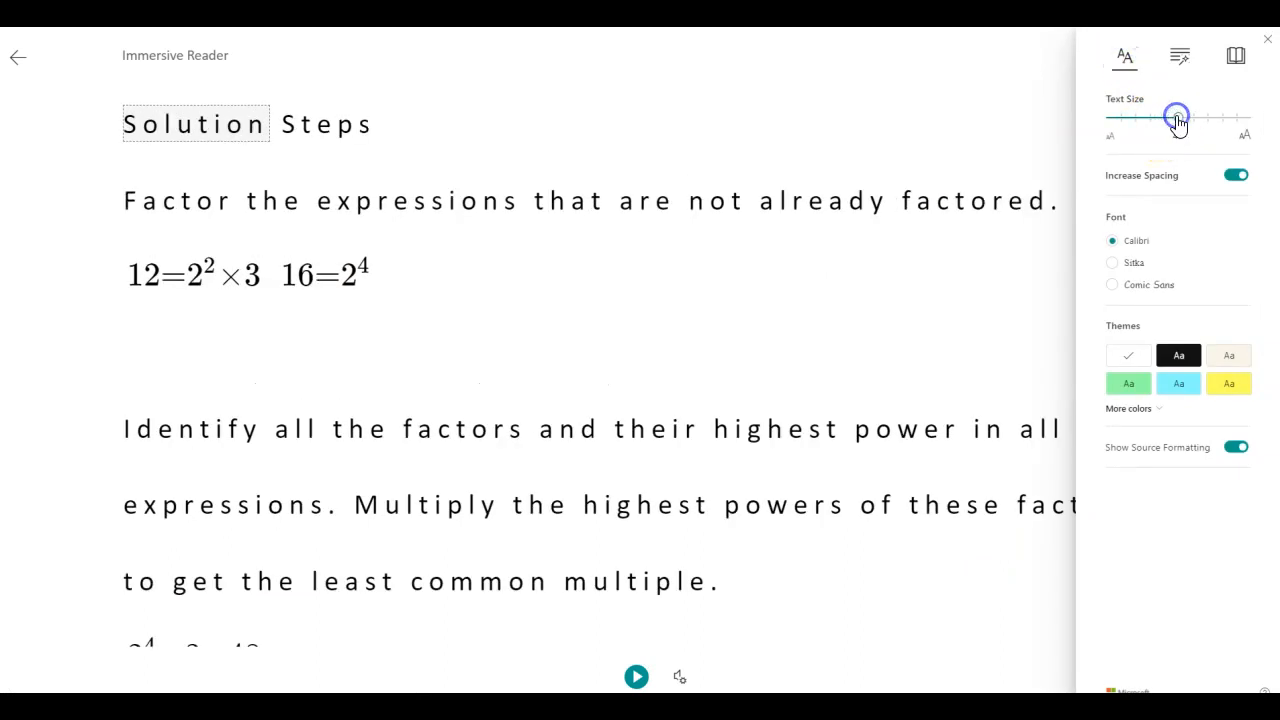
pyautogui.click(1178, 356)
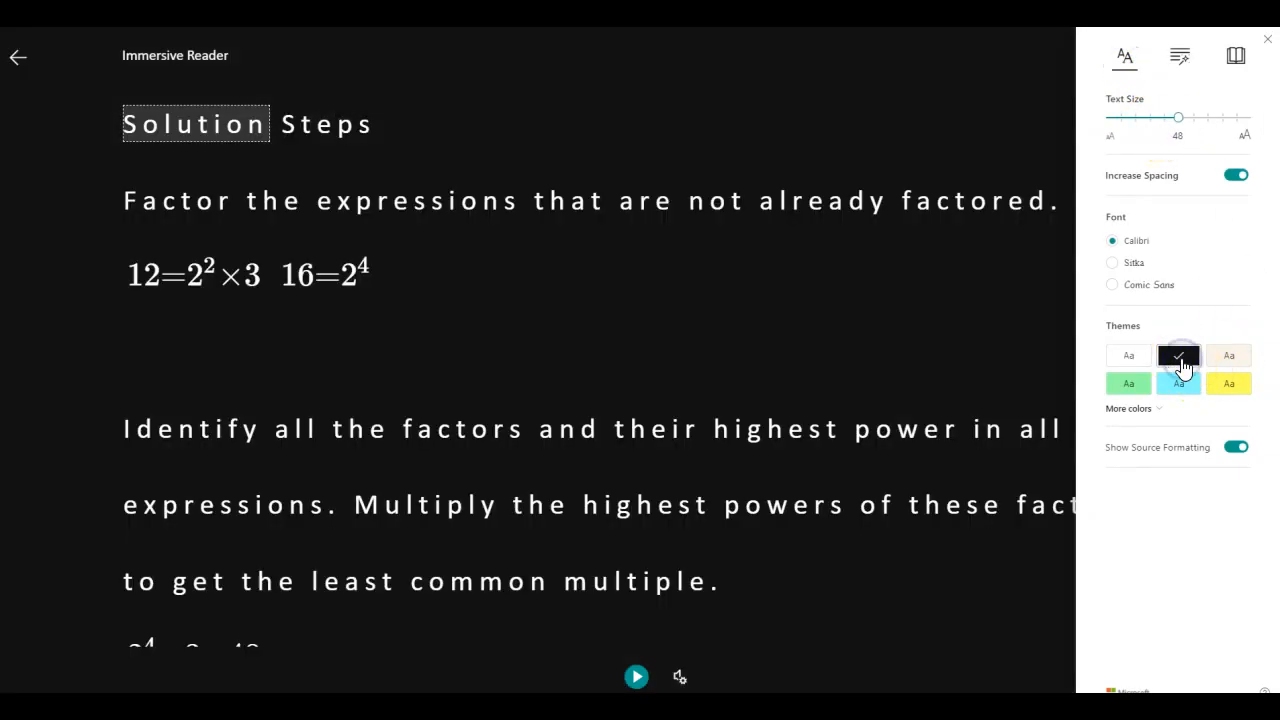
pyautogui.click(1228, 384)
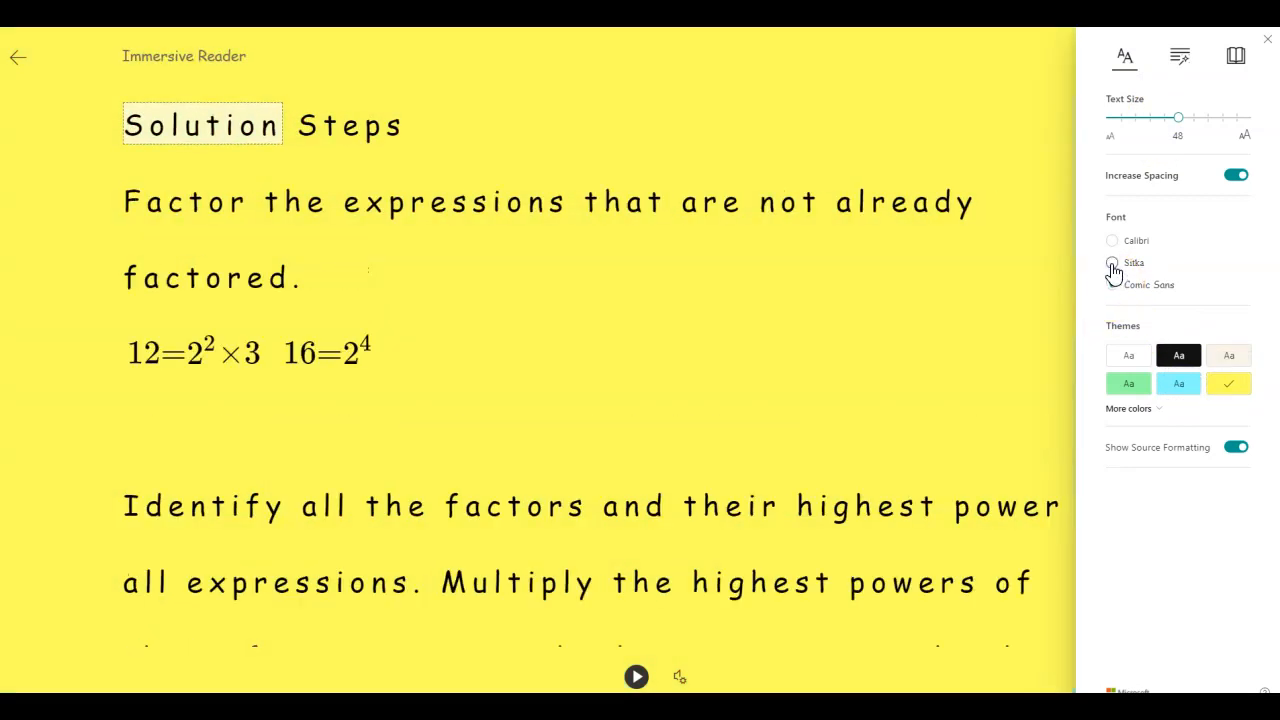
pyautogui.click(1112, 240)
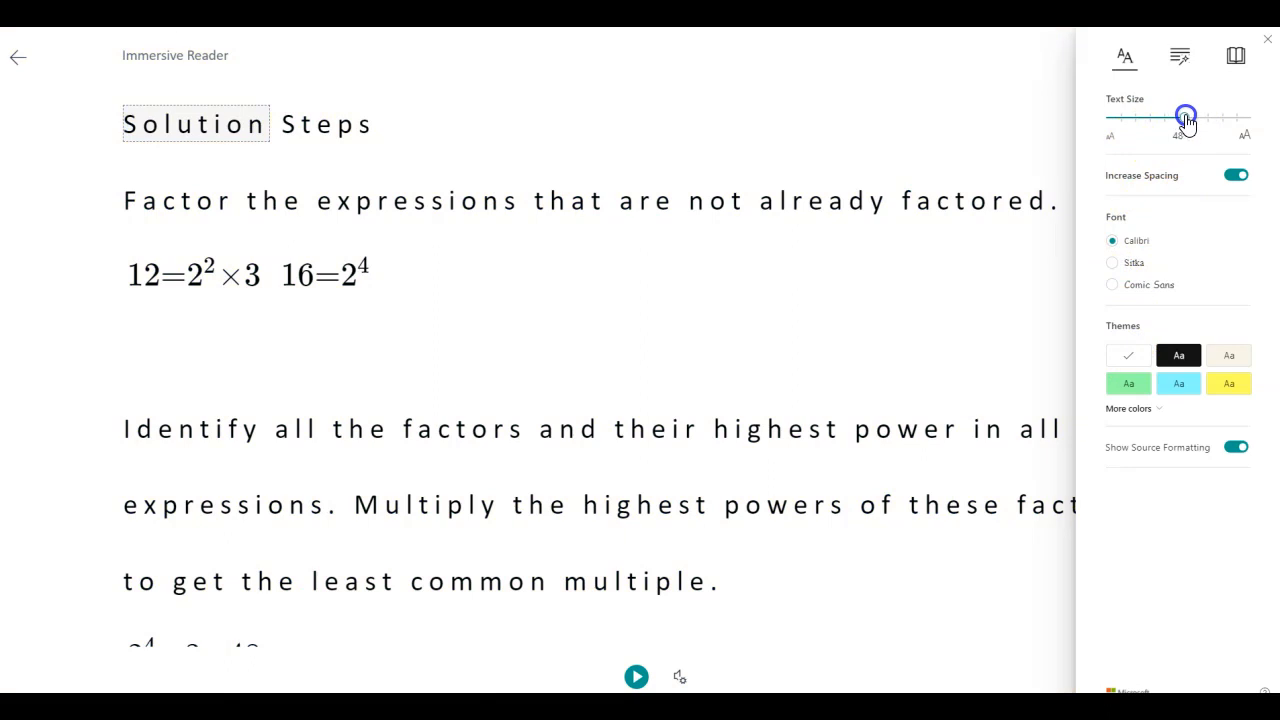
# - Reduce the reading text size and move on to the Grammar Options for parts of speech
pyautogui.moveTo(1184, 116); pyautogui.dragTo(1164, 116)
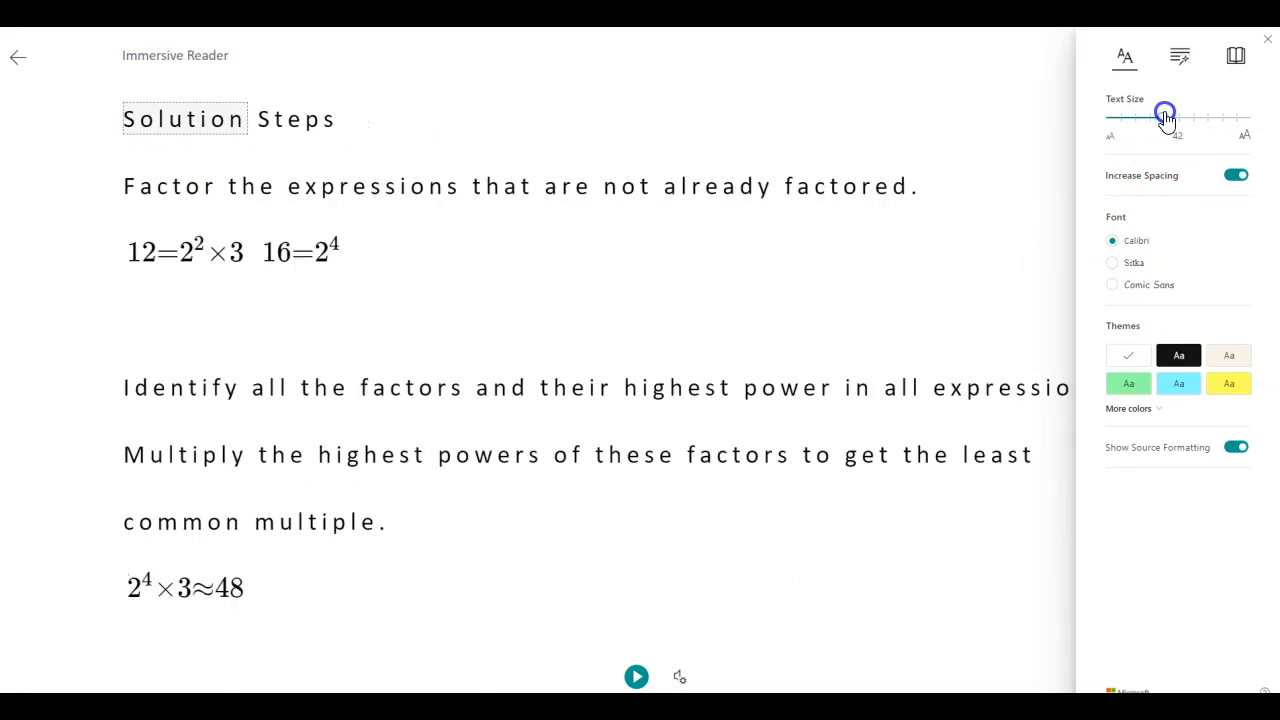
pyautogui.click(1180, 56)
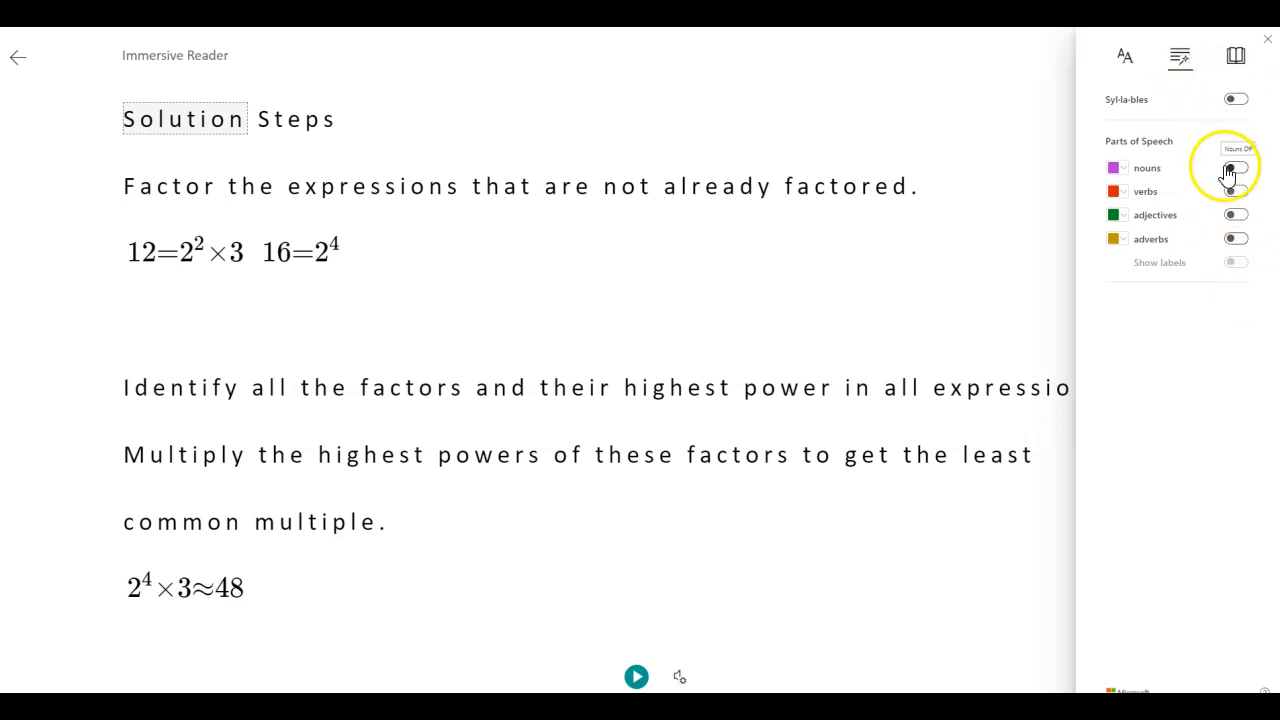
# - In Reading Preferences turn on Line Focus and widen it from one to three to five lines
pyautogui.click(1236, 56)
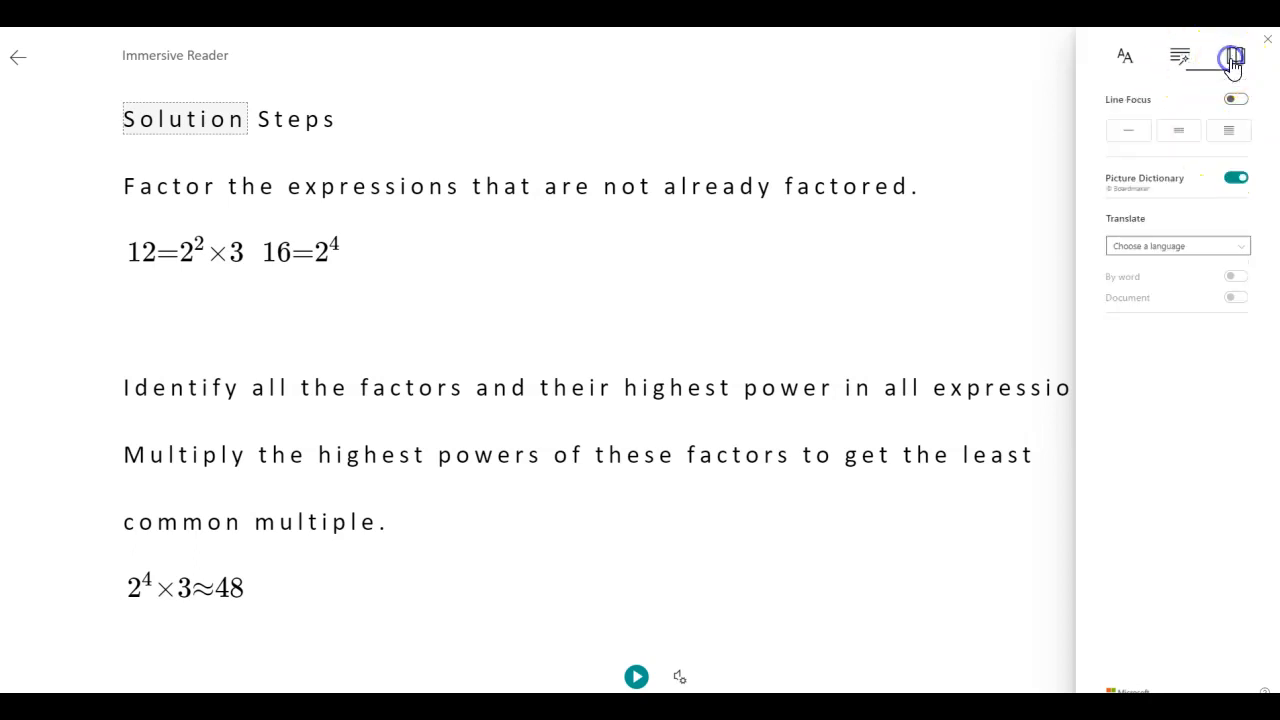
pyautogui.click(1236, 100)
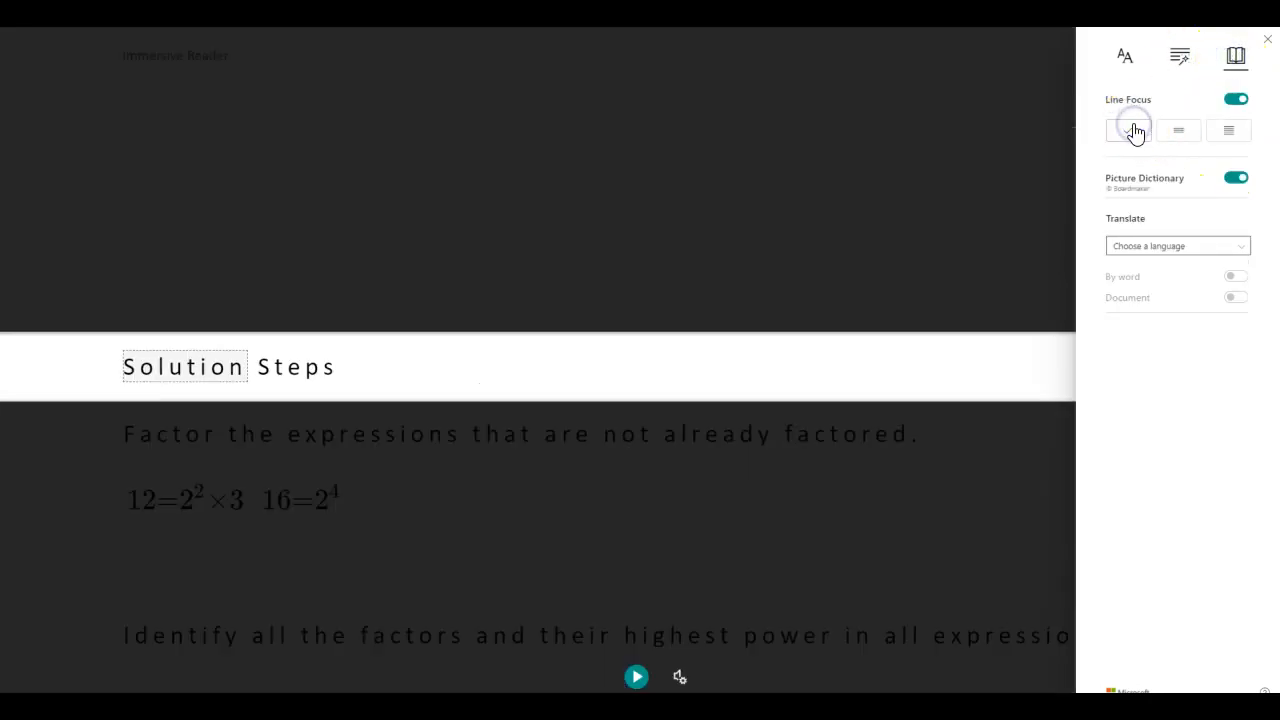
pyautogui.click(1178, 130)
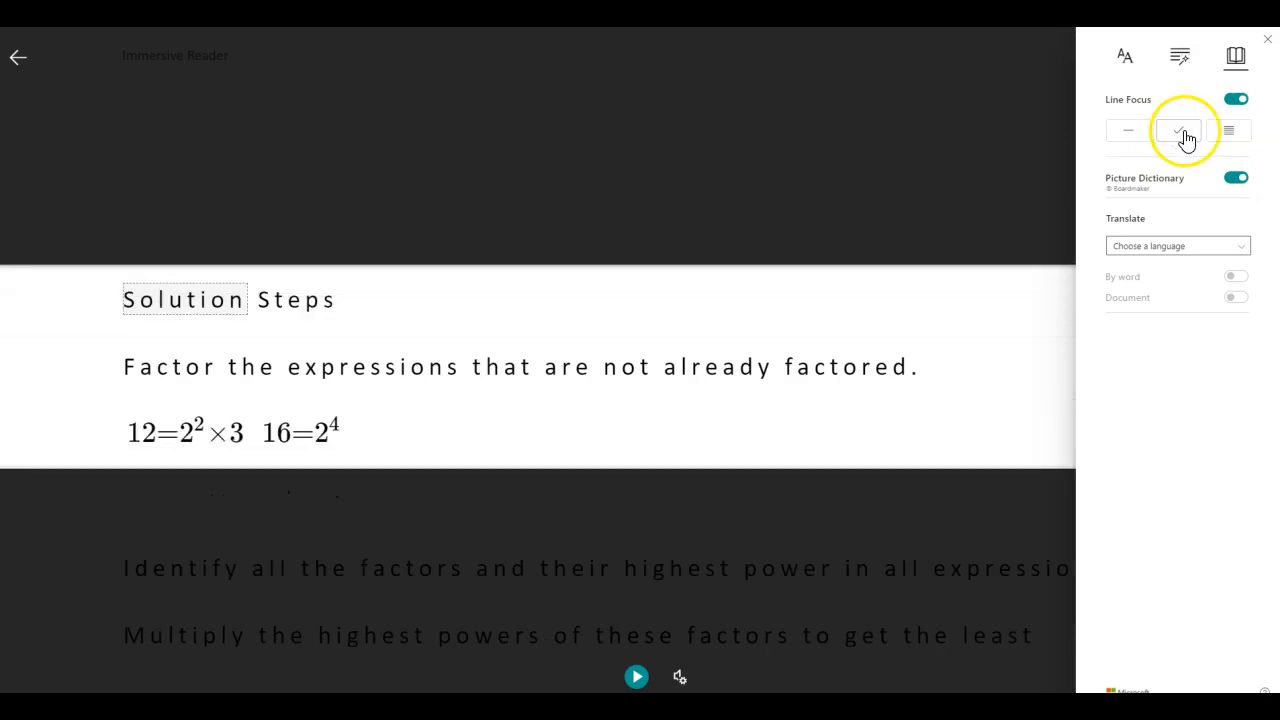
pyautogui.click(1228, 130)
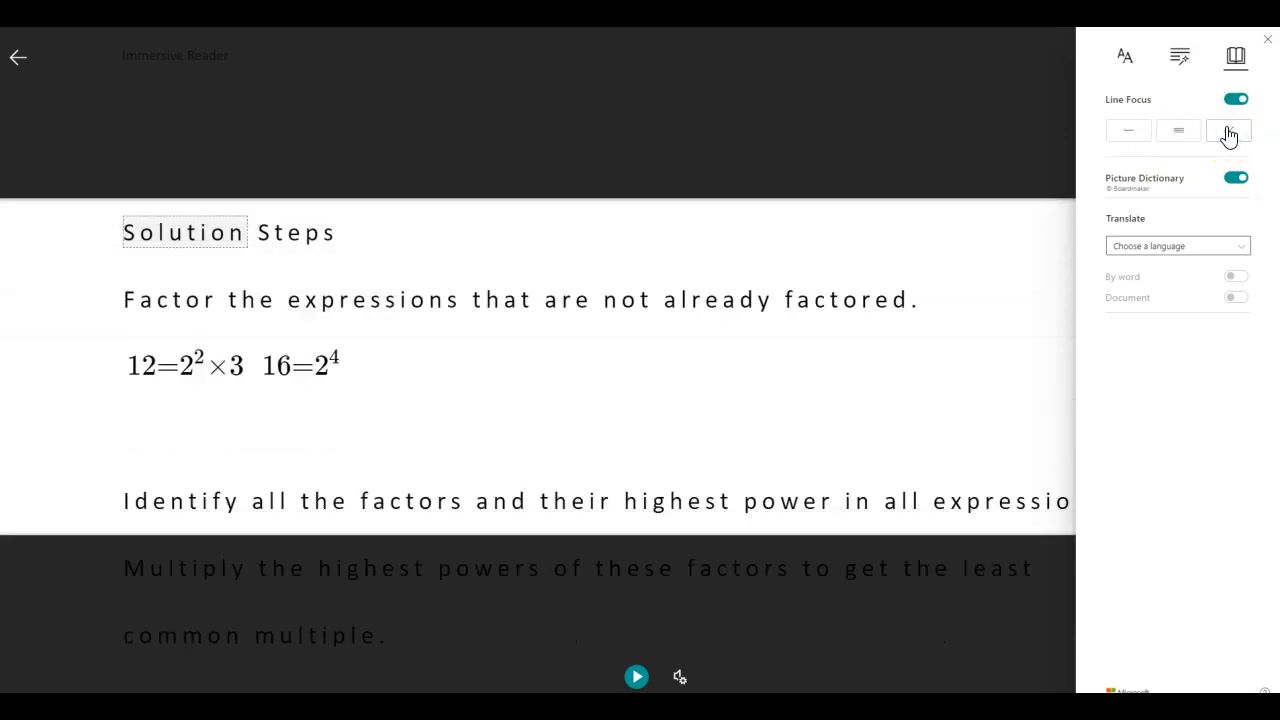
pyautogui.click(1228, 132)
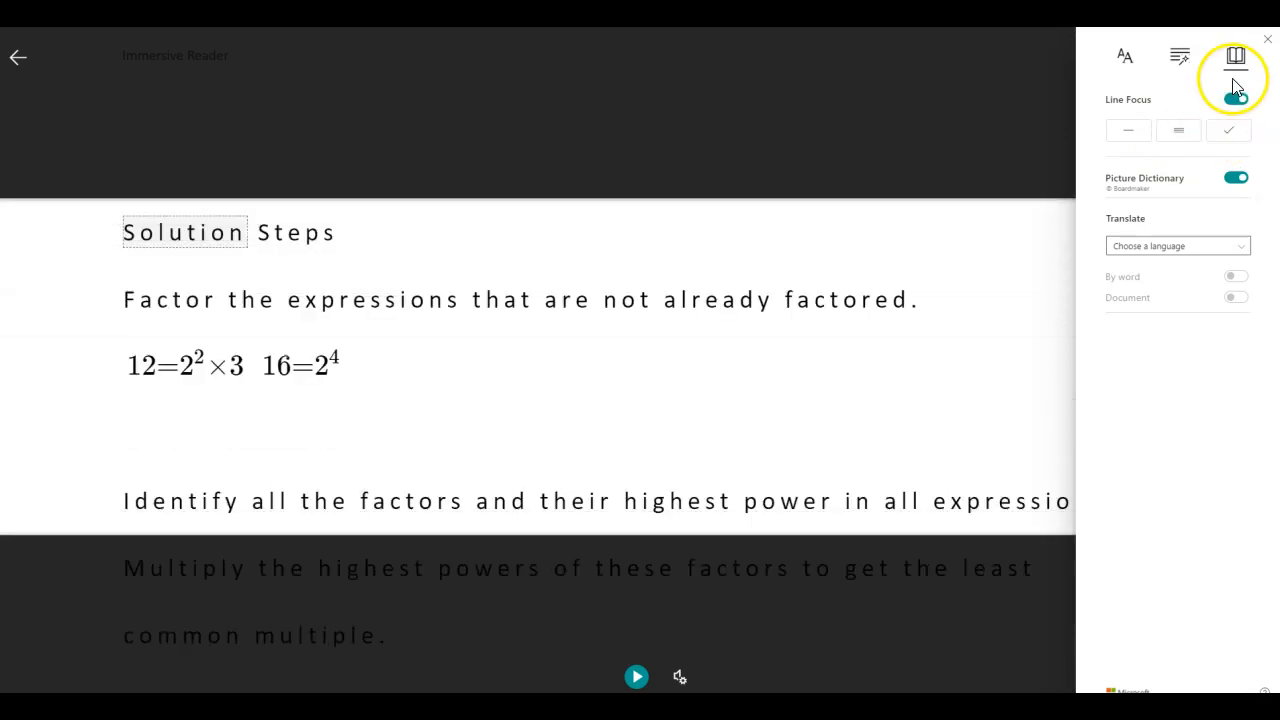
pyautogui.click(1236, 98)
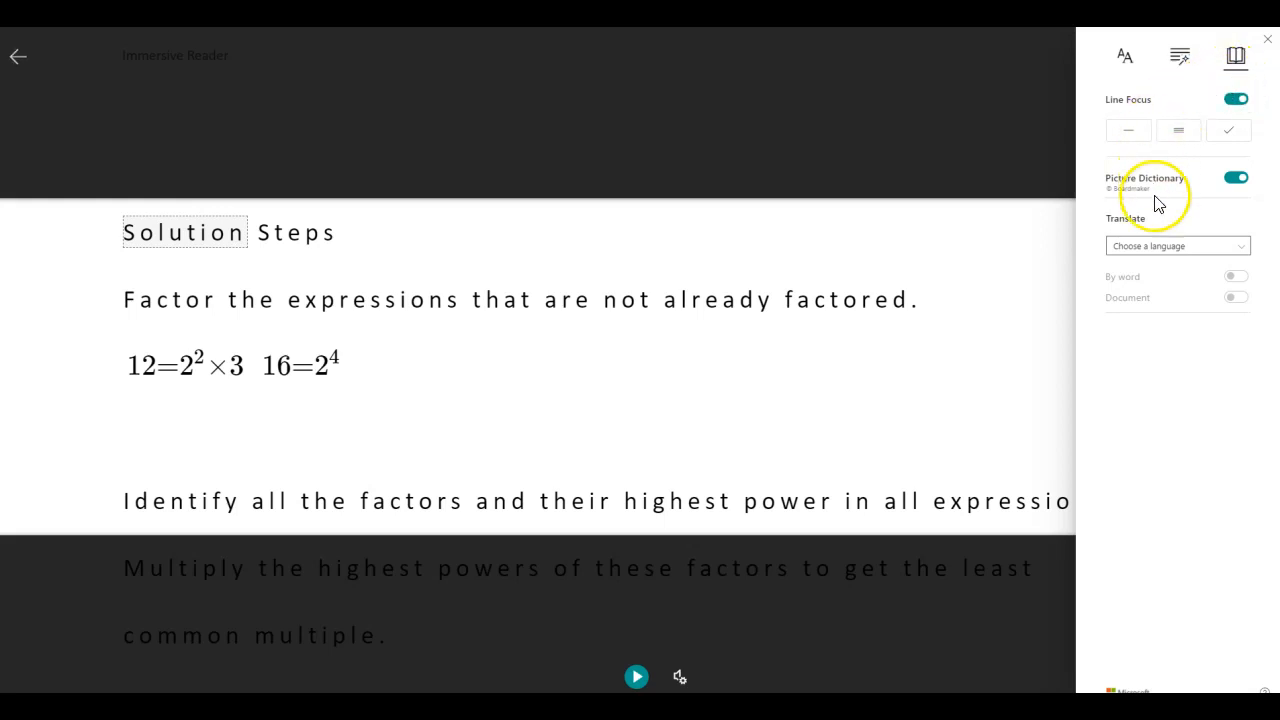
# - Translate the whole LCM solution document into French (Switzerland)
pyautogui.click(1176, 244)
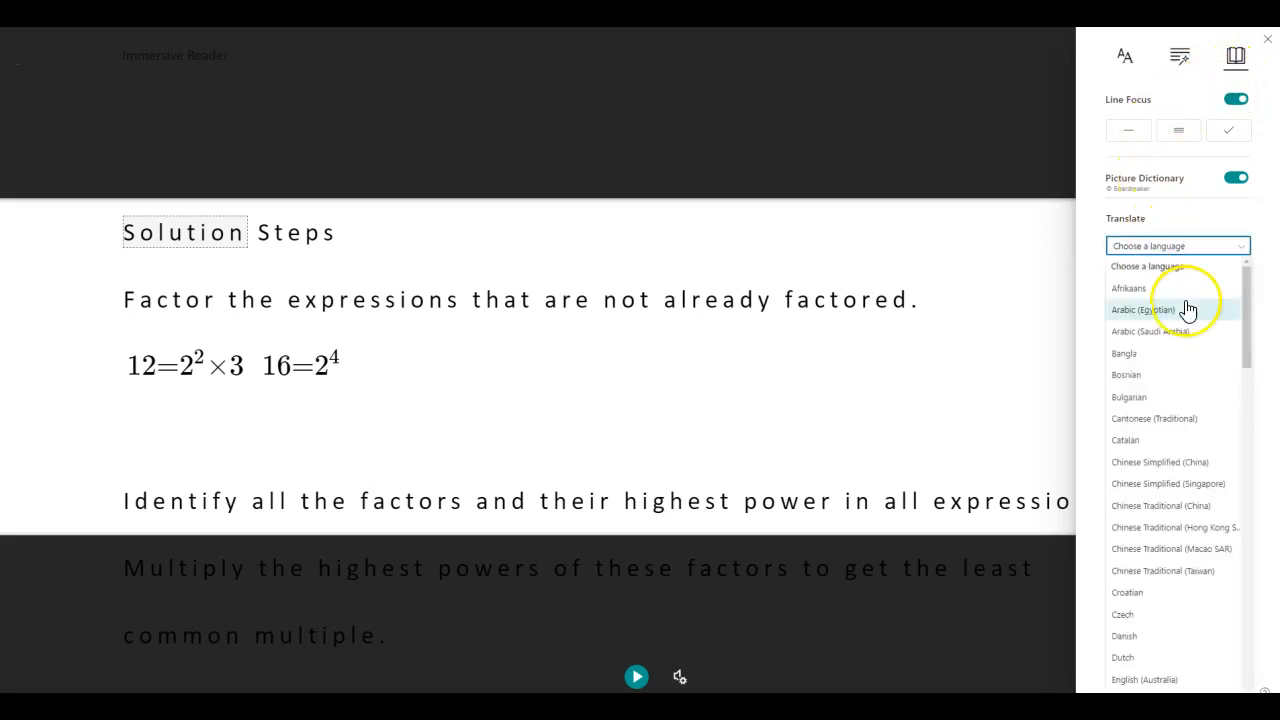
pyautogui.scroll(-3)
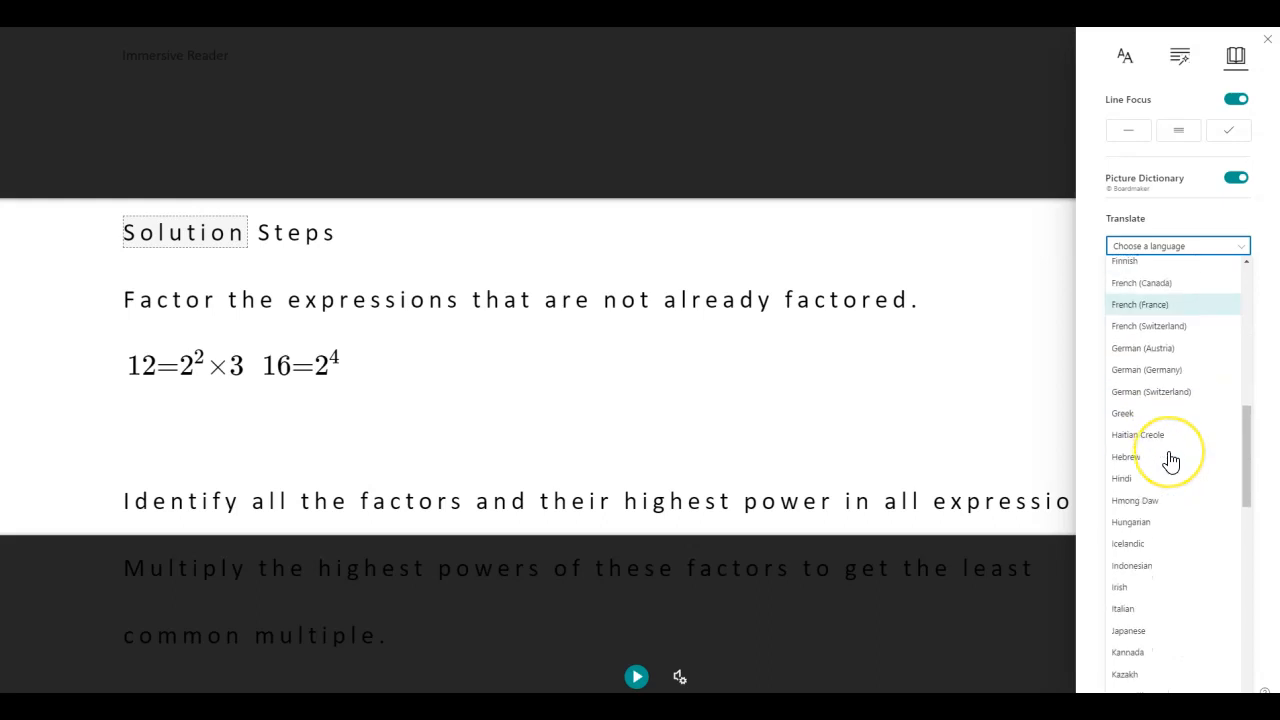
pyautogui.scroll(-3)
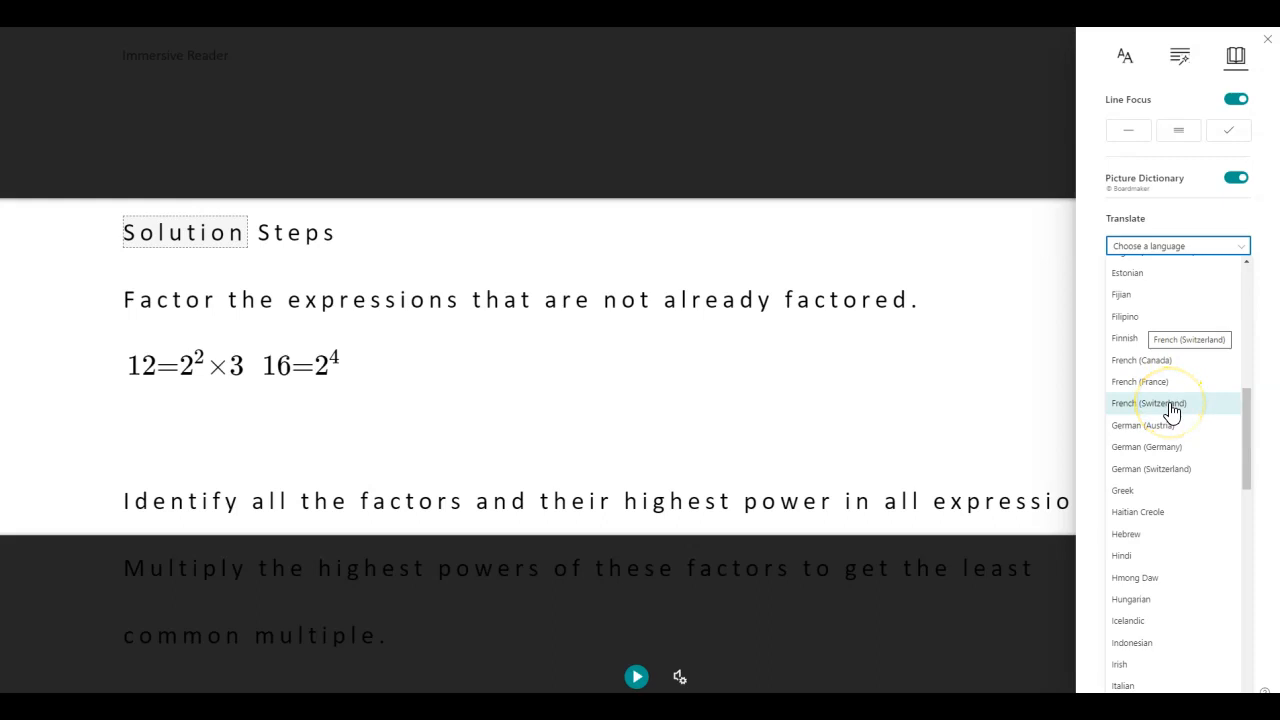
pyautogui.click(1148, 402)
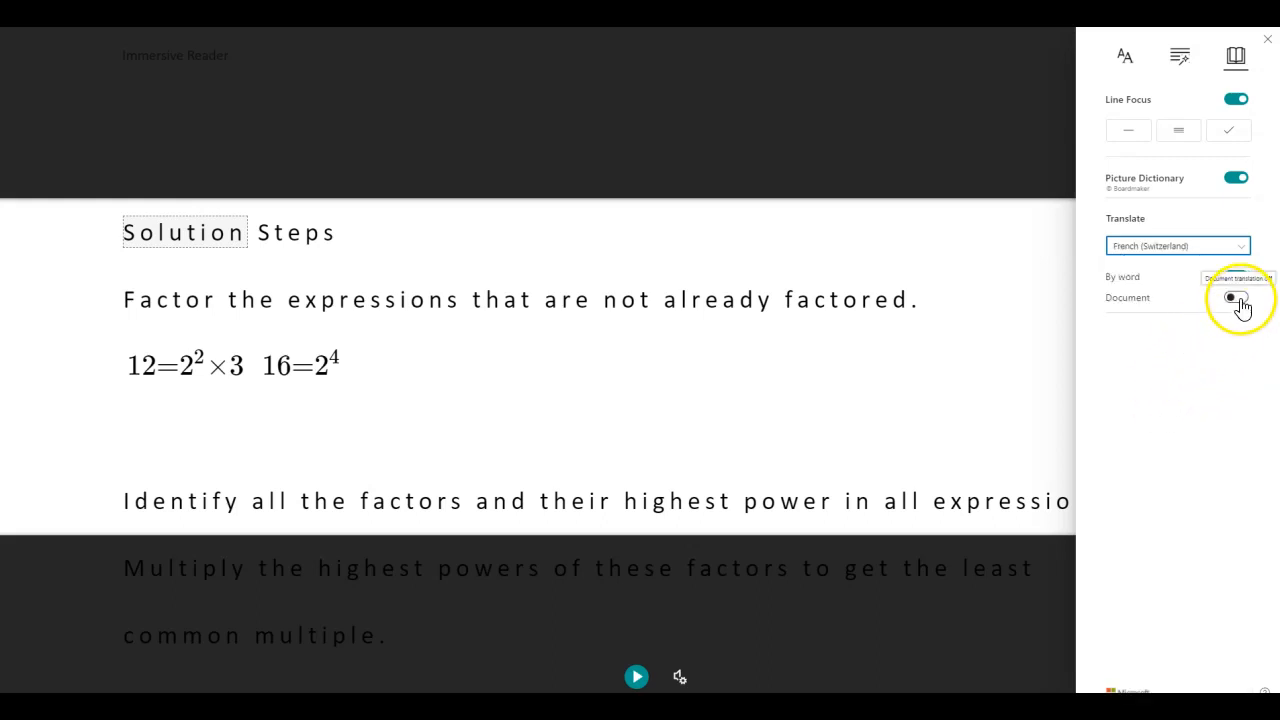
pyautogui.click(1236, 296)
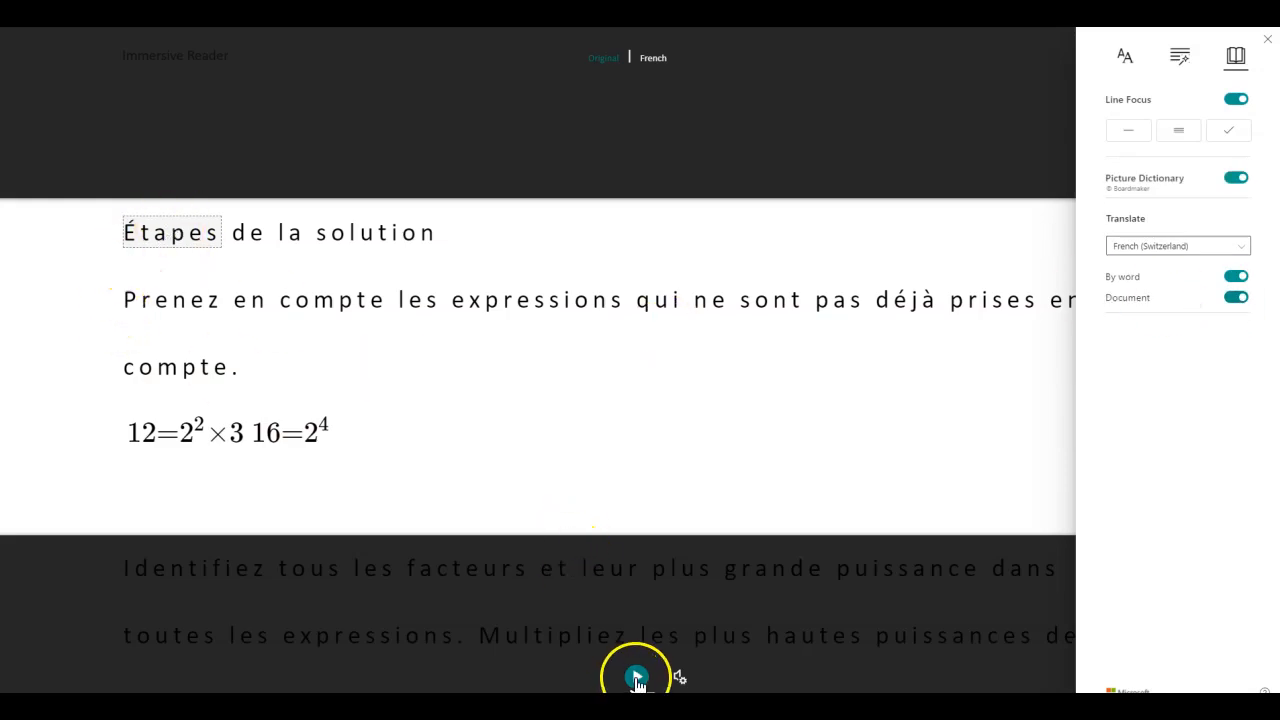
# - Have the French steps read aloud, pause, and adjust the voice speed in Voice Settings
pyautogui.click(636, 676)
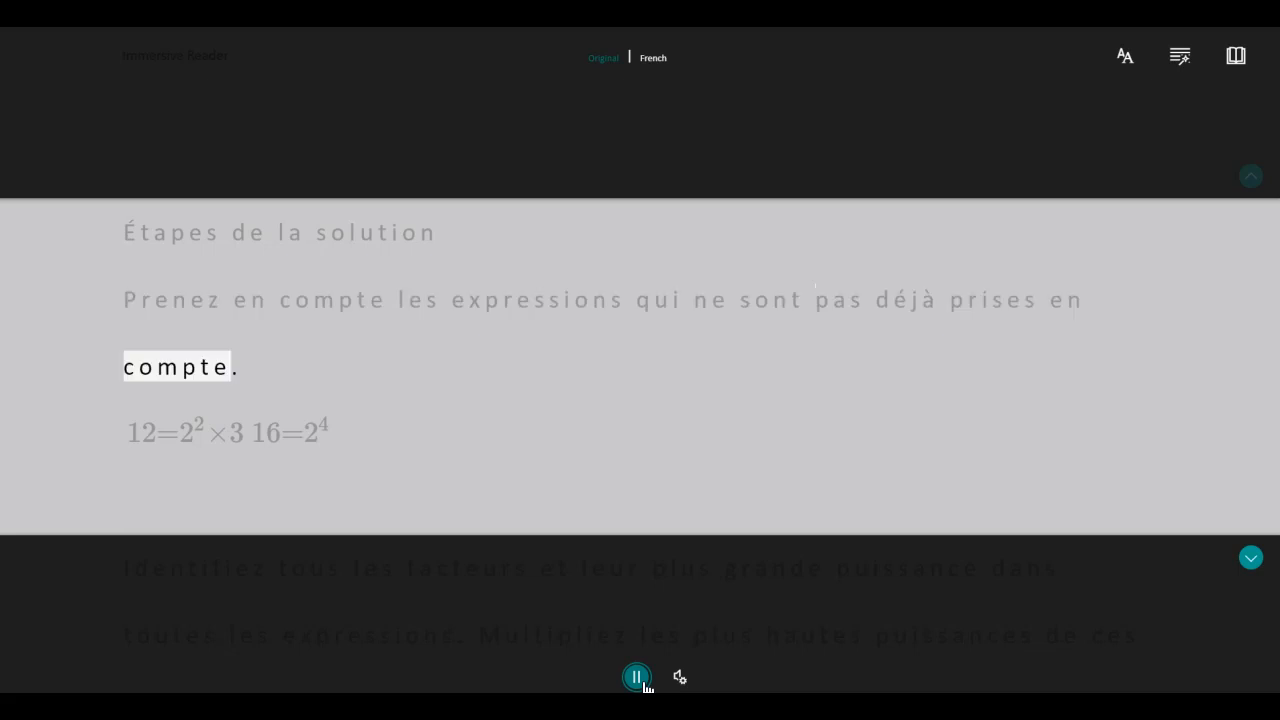
pyautogui.click(680, 676)
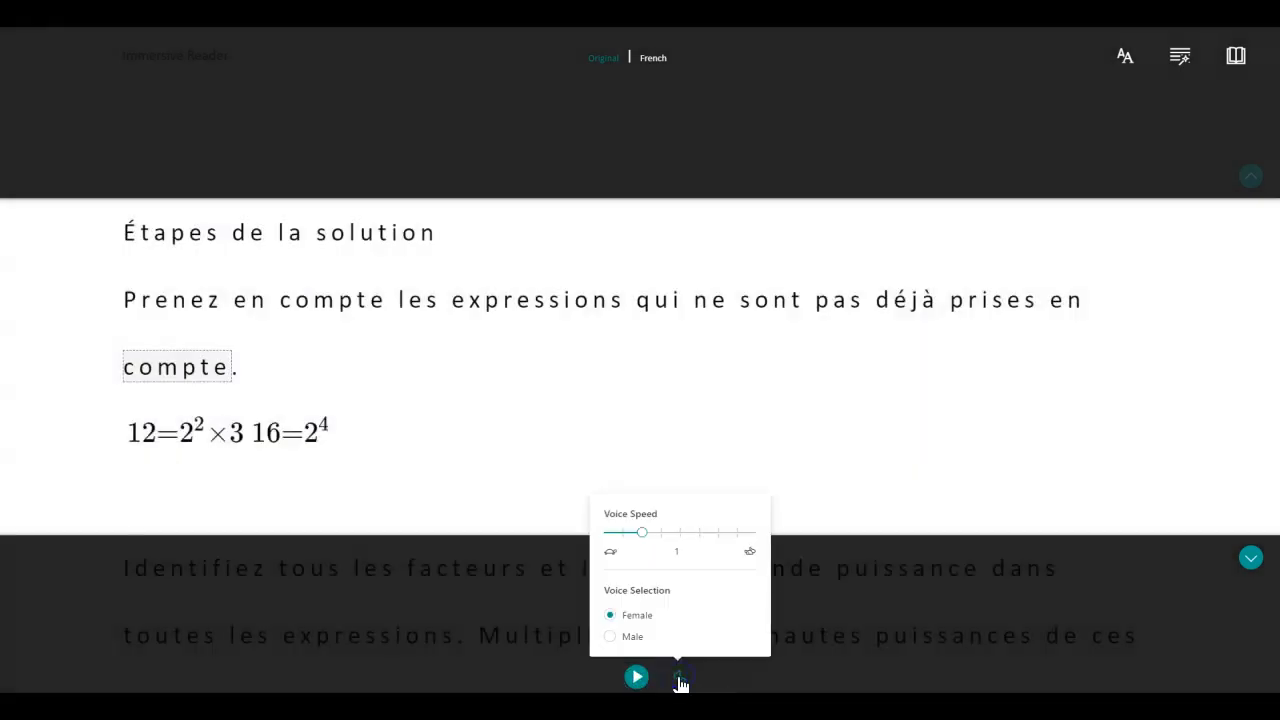
pyautogui.moveTo(642, 532); pyautogui.dragTo(664, 532)
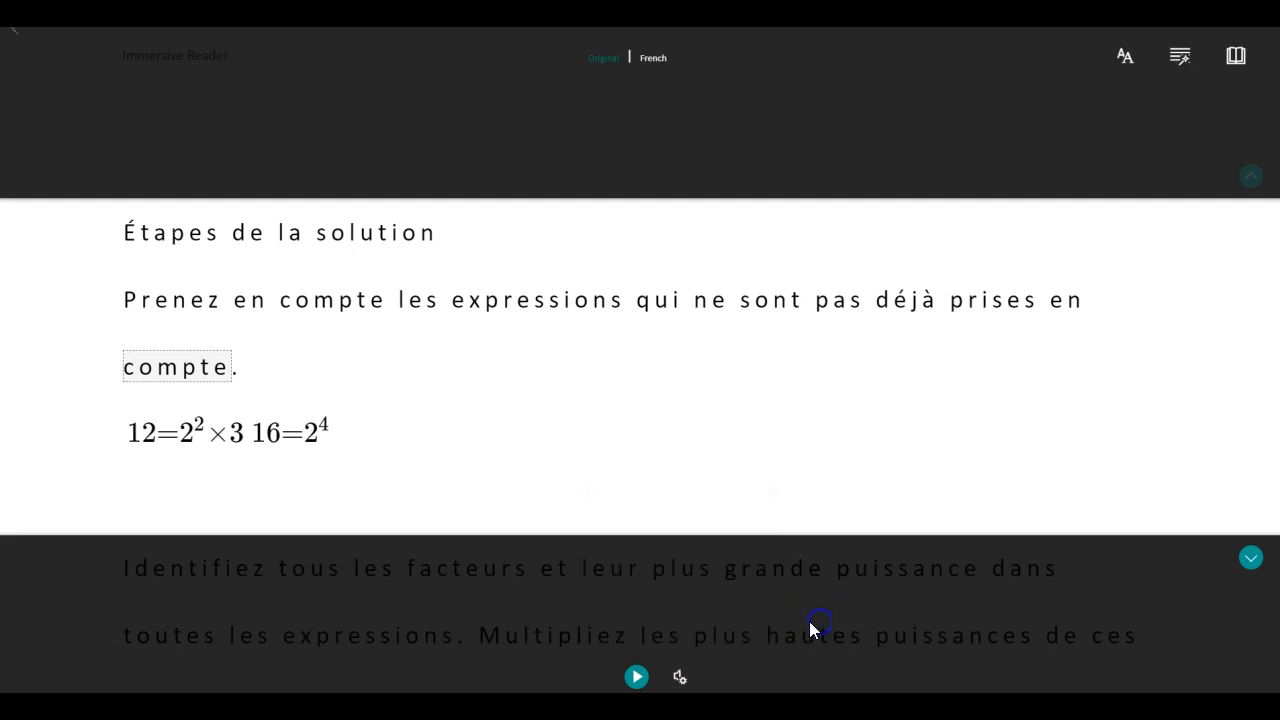
# - Retranslate the whole LCM solution document into Hindi from Reading Preferences
pyautogui.click(1236, 56)
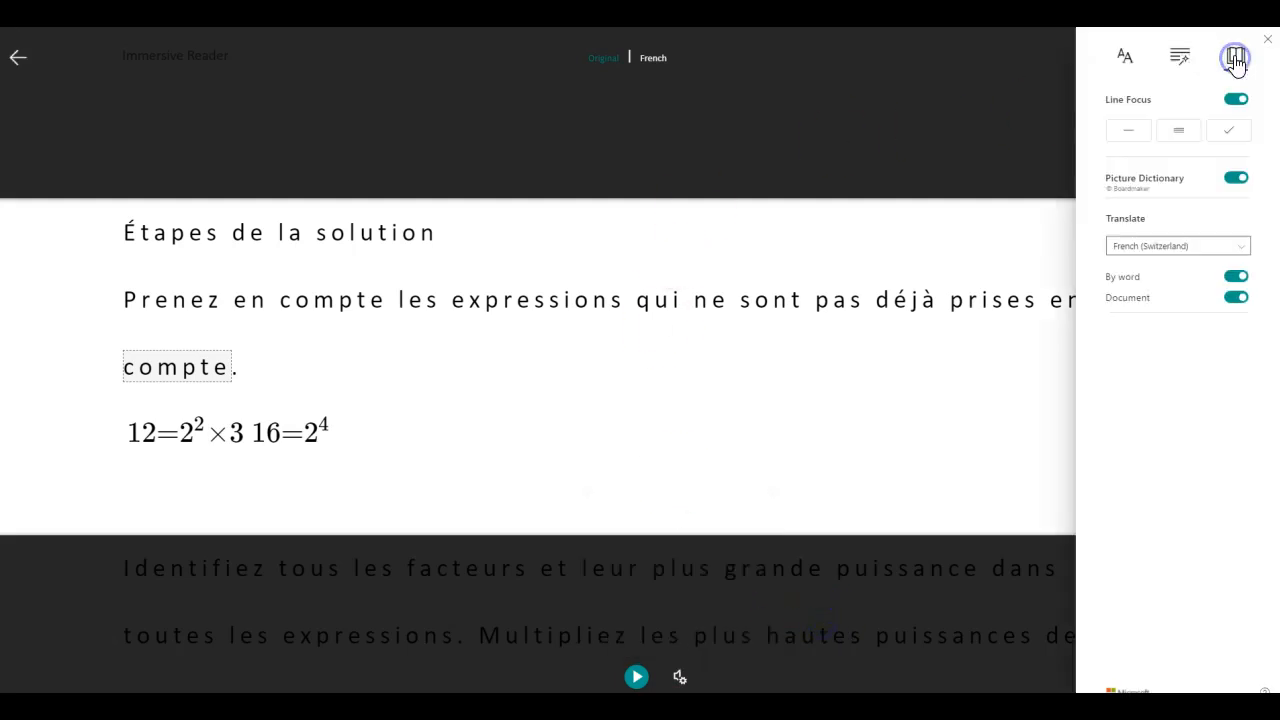
pyautogui.click(1176, 244)
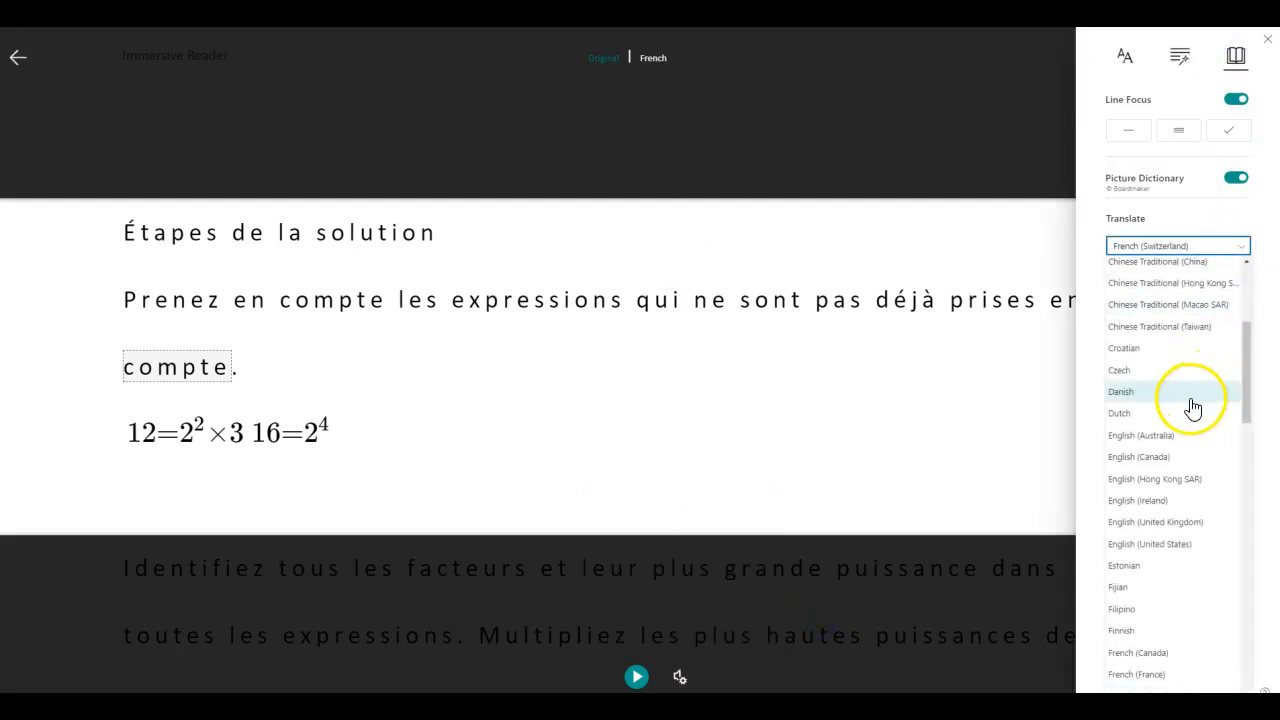
pyautogui.scroll(-3)
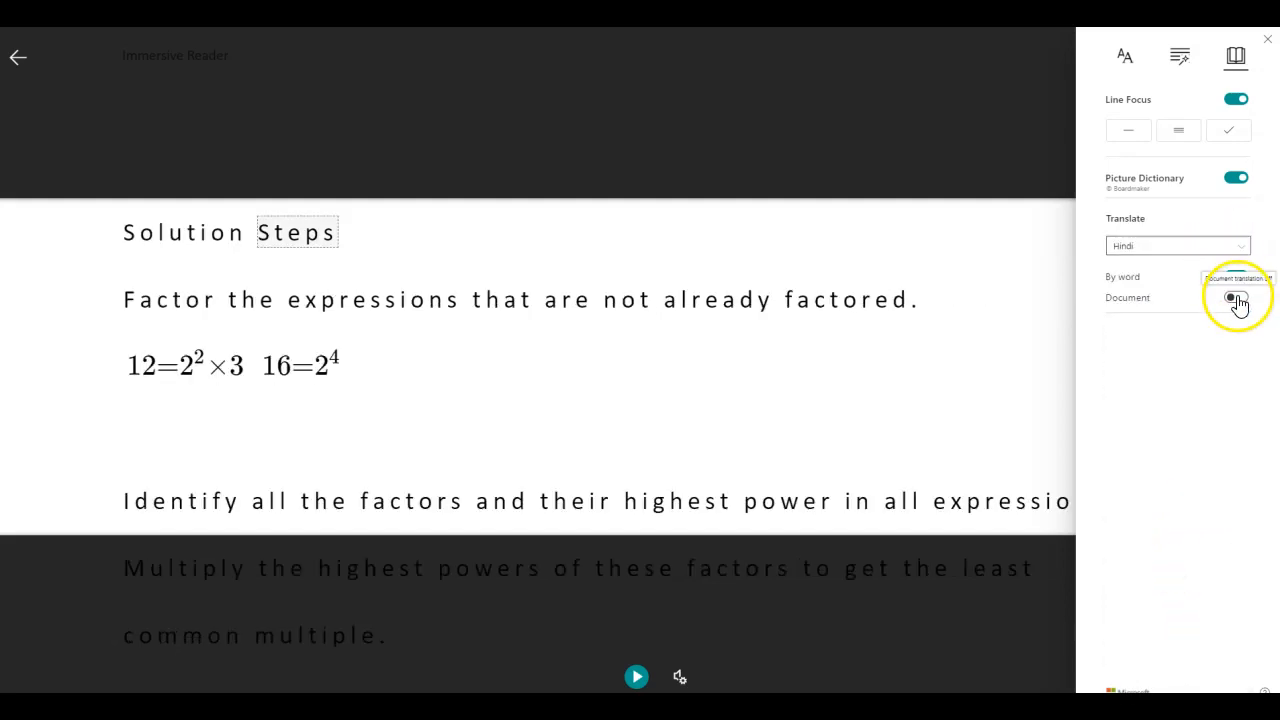
pyautogui.click(1236, 300)
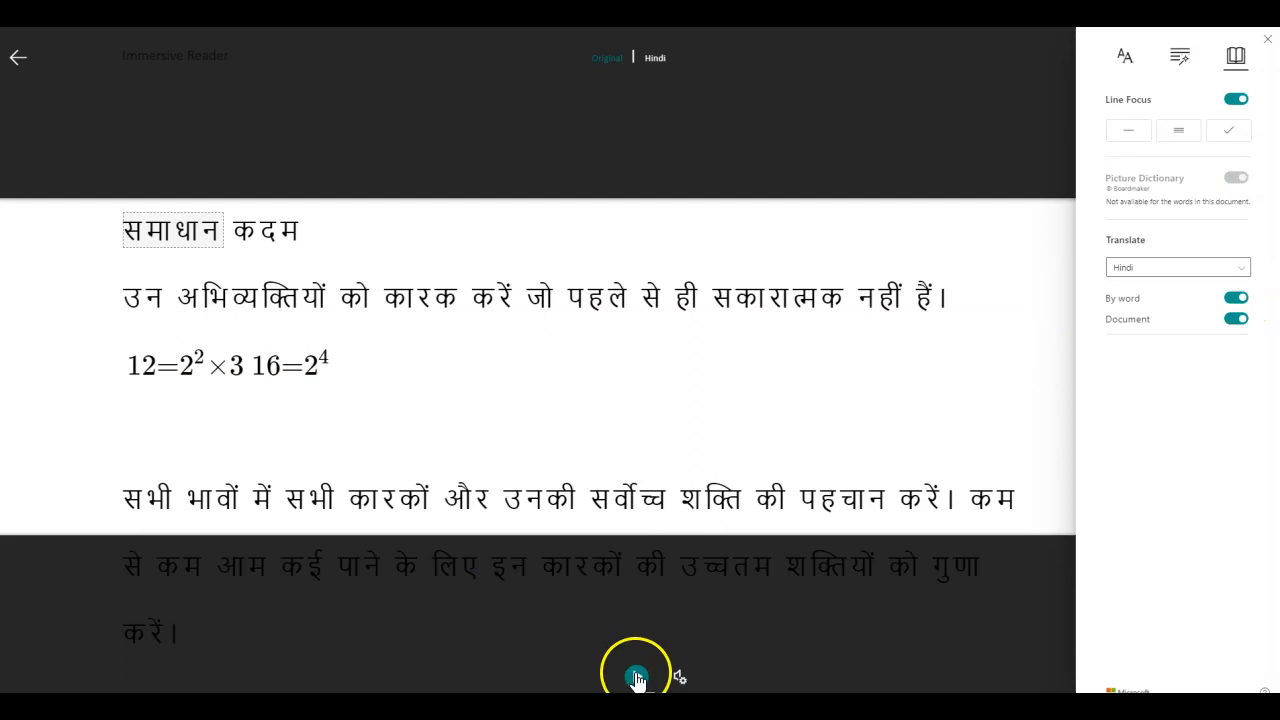
# - Read the Hindi steps aloud, then restore the original English text and return to the Math Solver solution
pyautogui.click(636, 676)
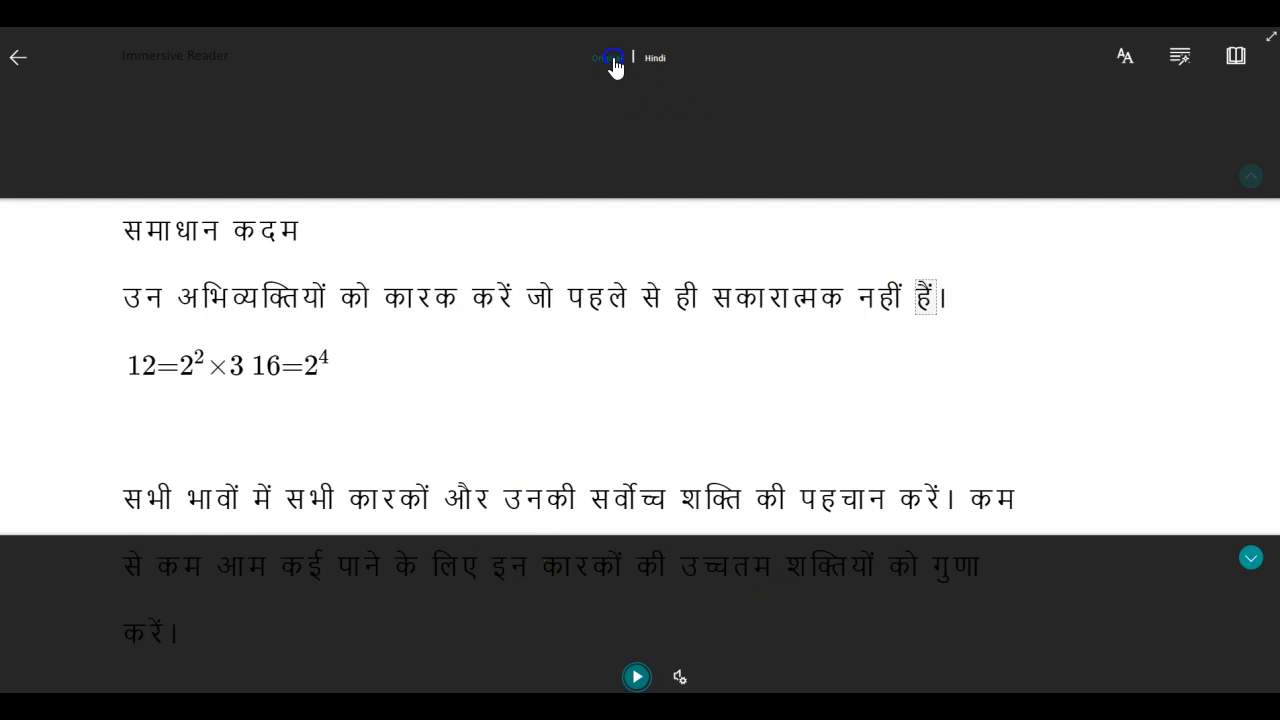
pyautogui.click(608, 56)
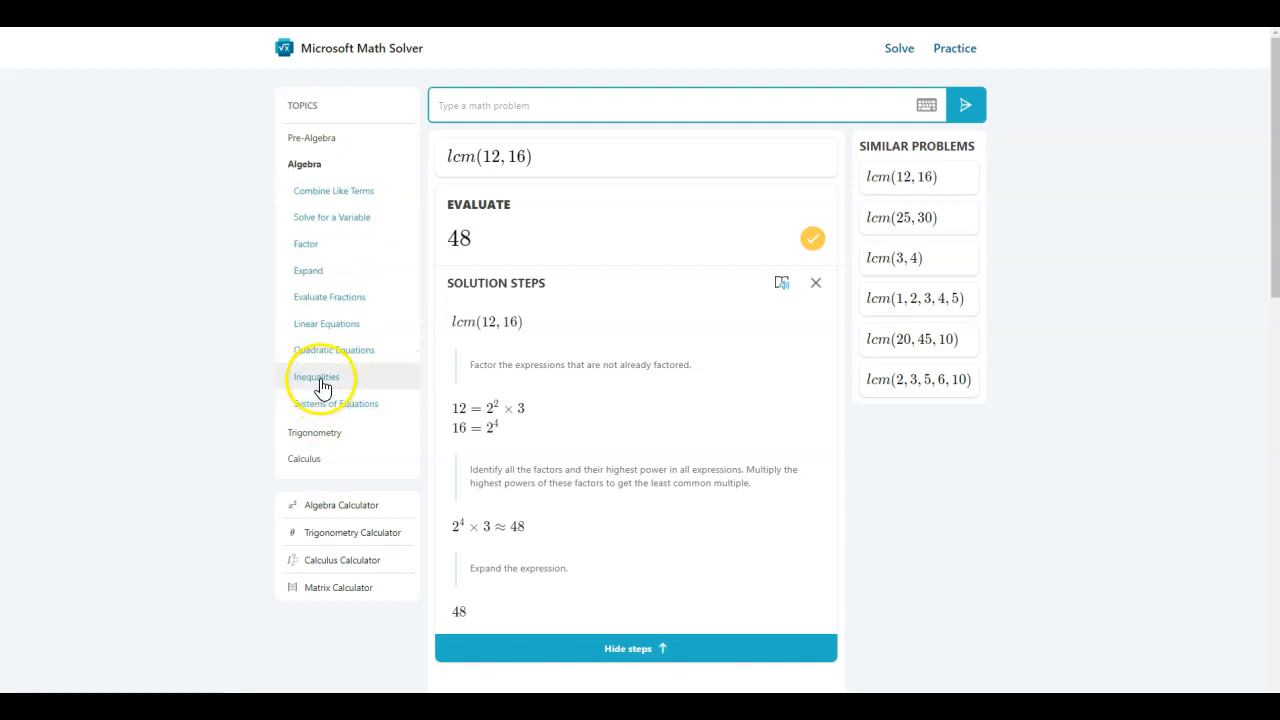
pyautogui.click(316, 376)
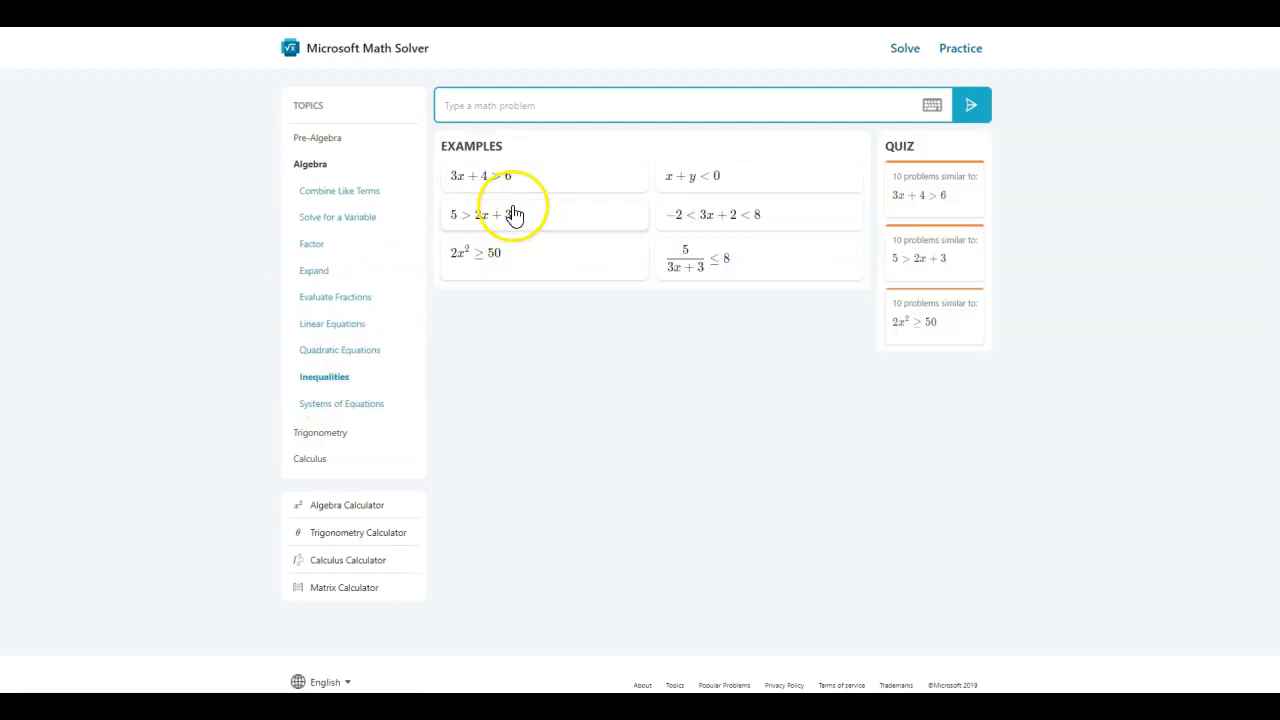
pyautogui.click(490, 214)
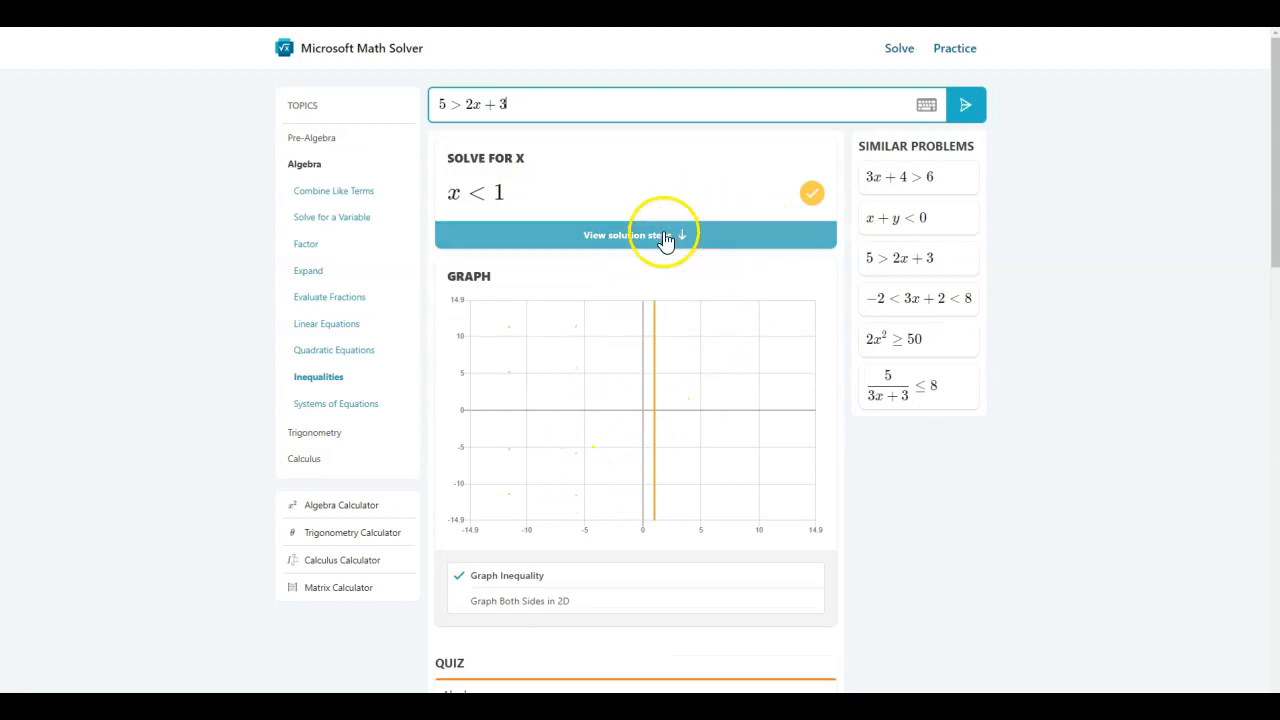
pyautogui.click(636, 234)
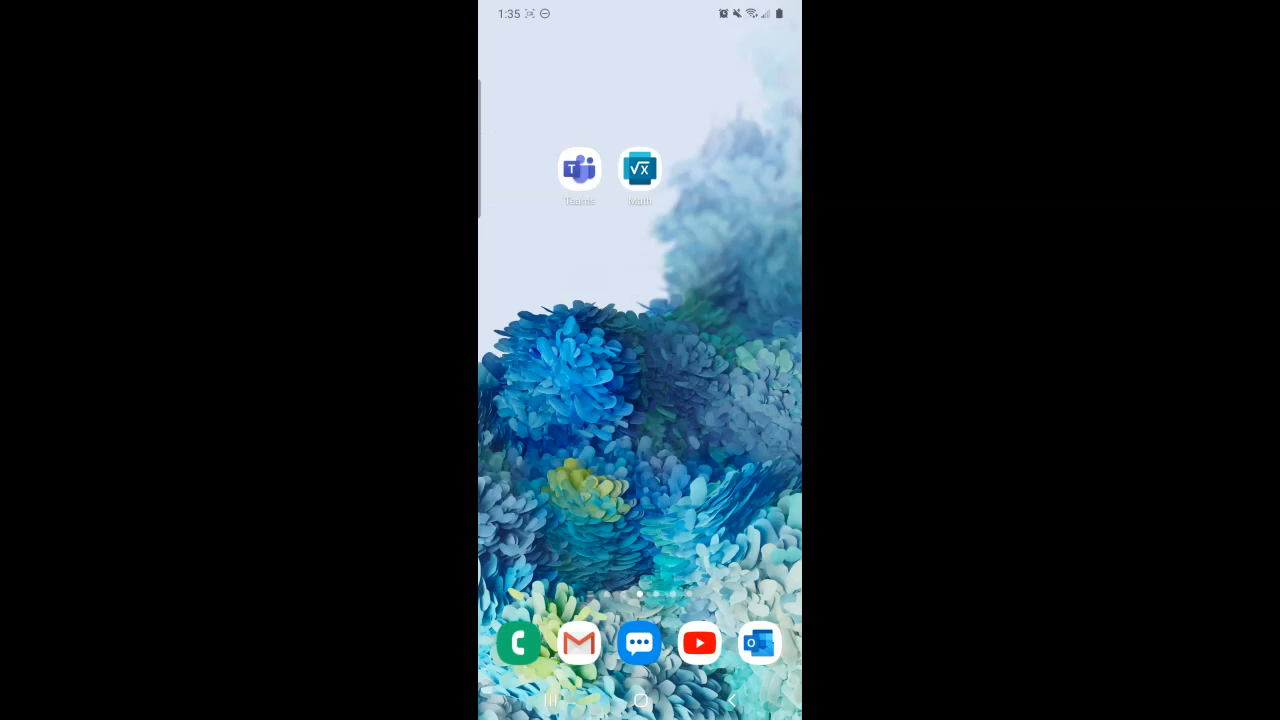
# - Launch the Math Solver phone app and reach the interface language list in its settings
pyautogui.click(640, 168)
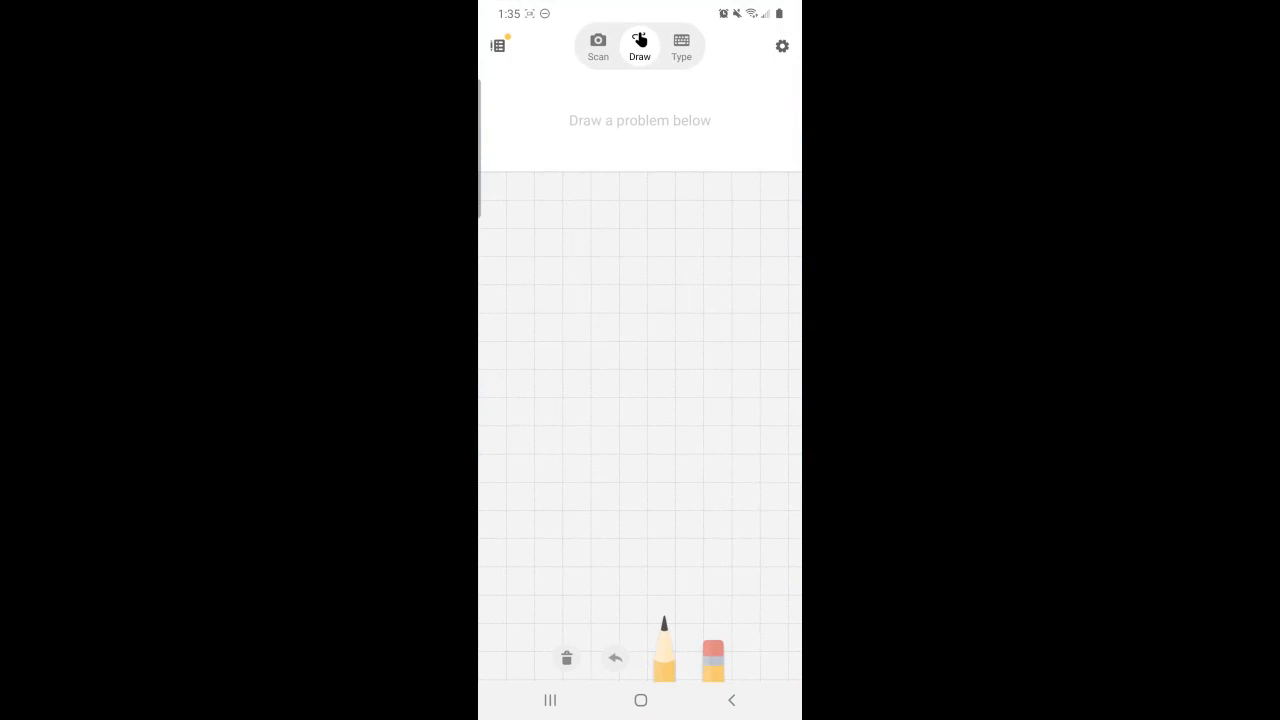
pyautogui.click(780, 46)
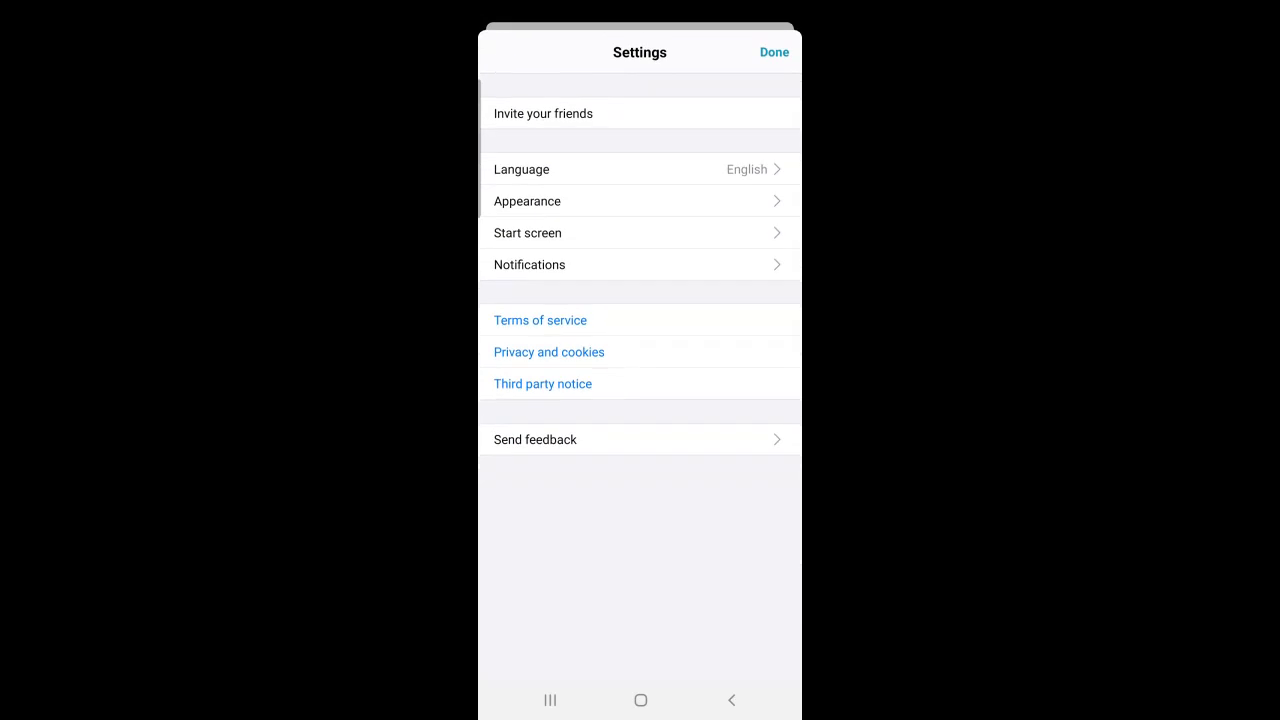
pyautogui.click(640, 168)
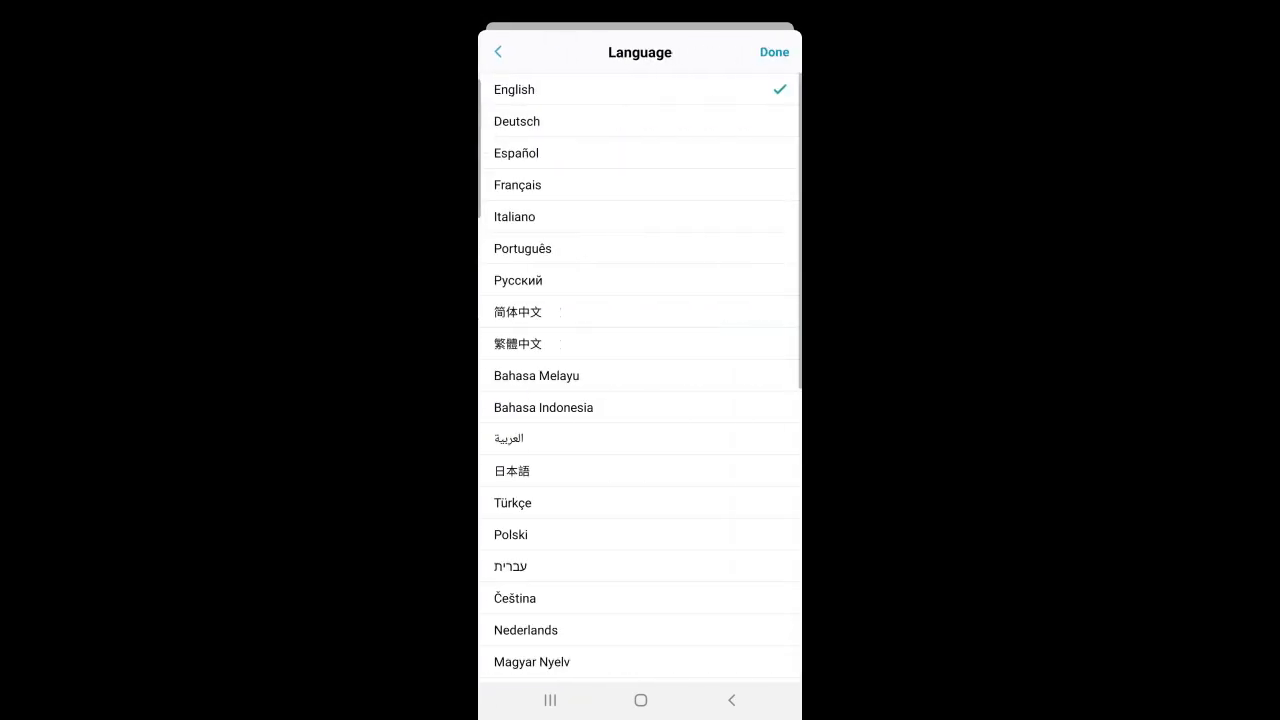
# - Browse through the offered languages, then leave settings with Done to return to the blank canvas
pyautogui.scroll(-3)
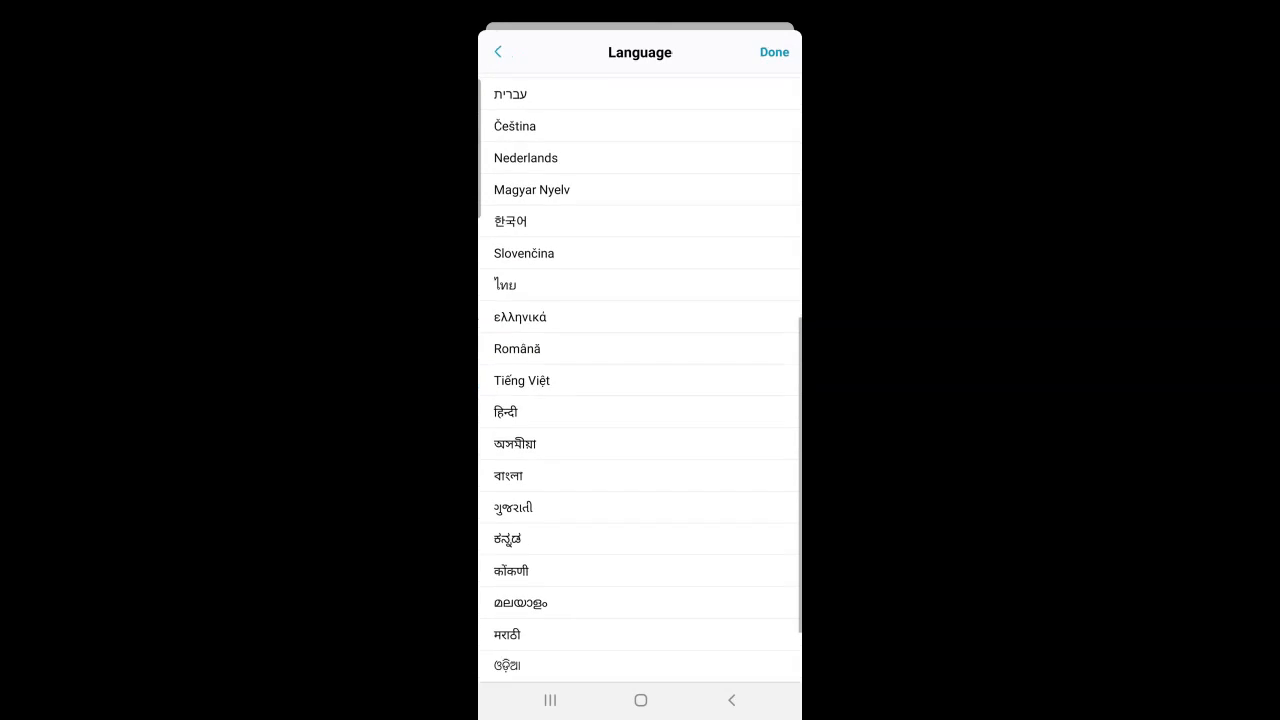
pyautogui.scroll(-3)
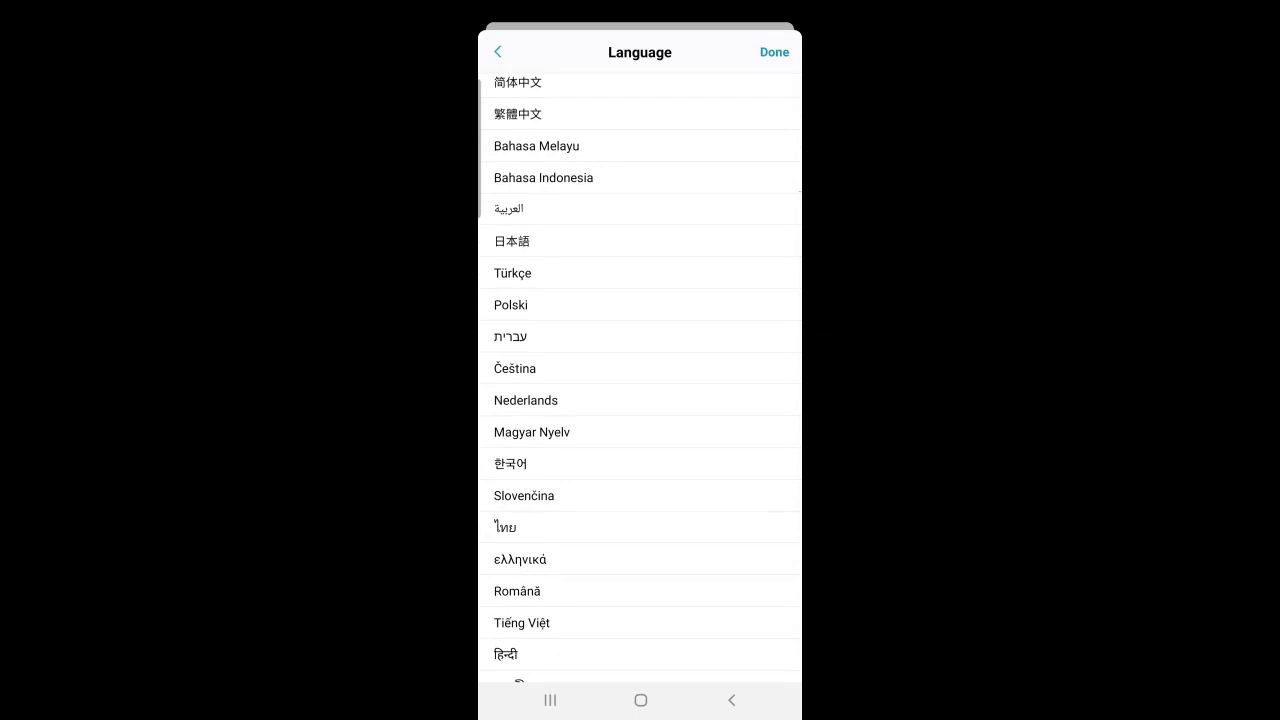
pyautogui.scroll(-3)
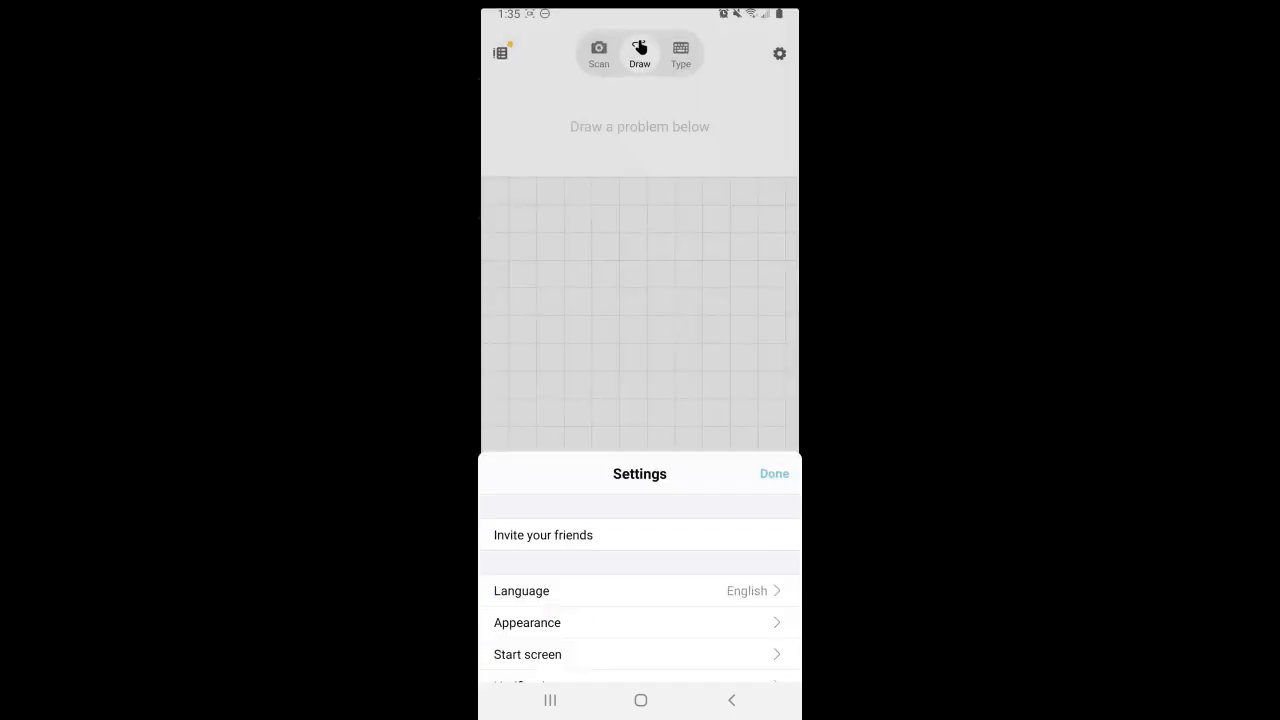
pyautogui.click(774, 472)
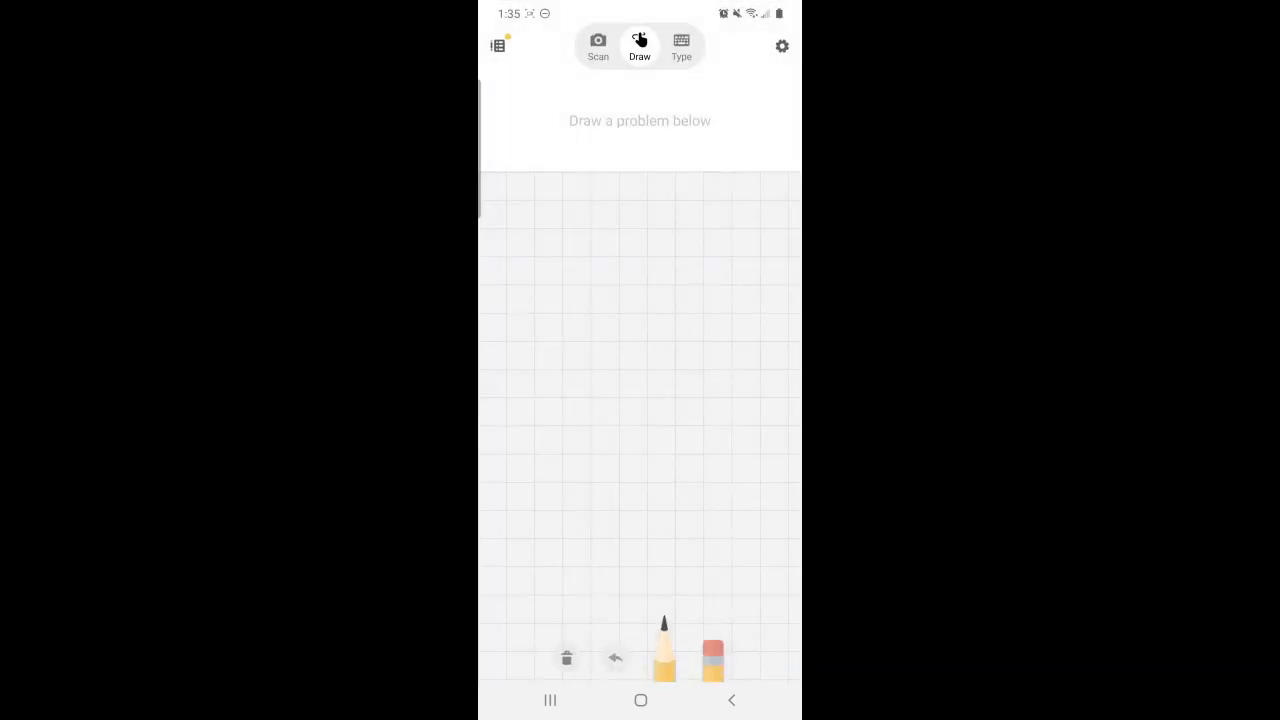
pyautogui.click(598, 44)
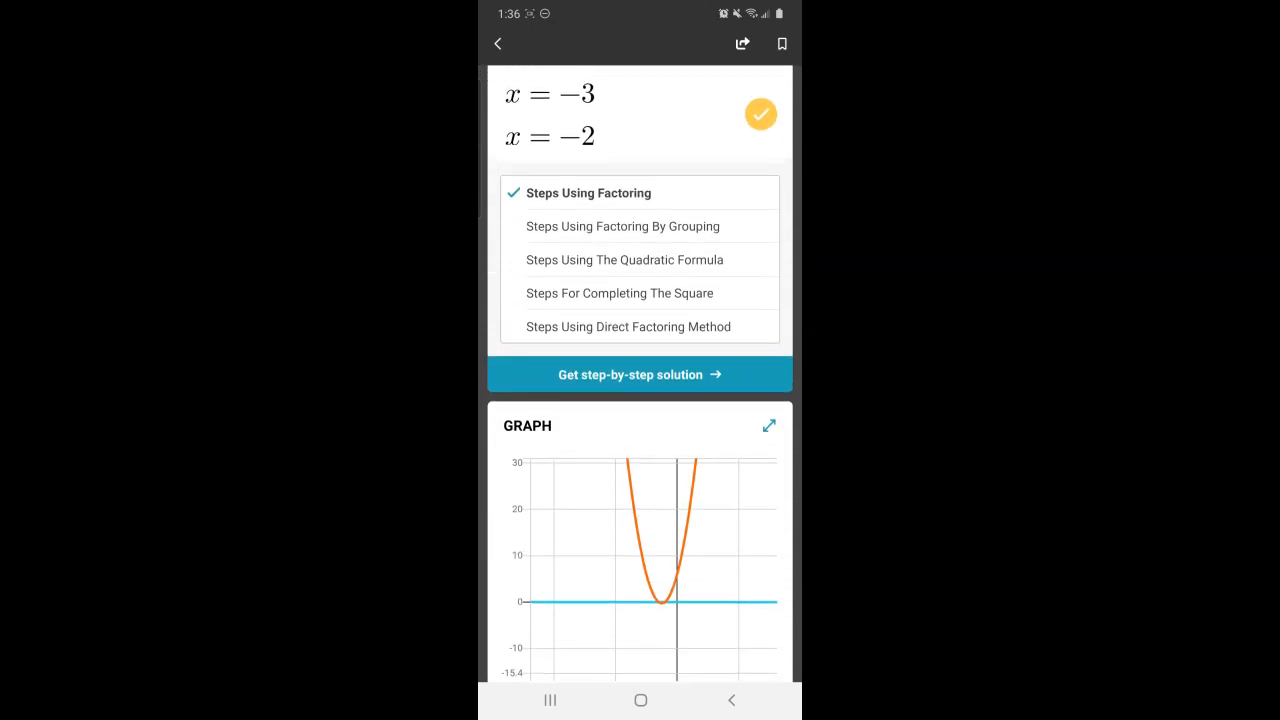
pyautogui.scroll(-3)
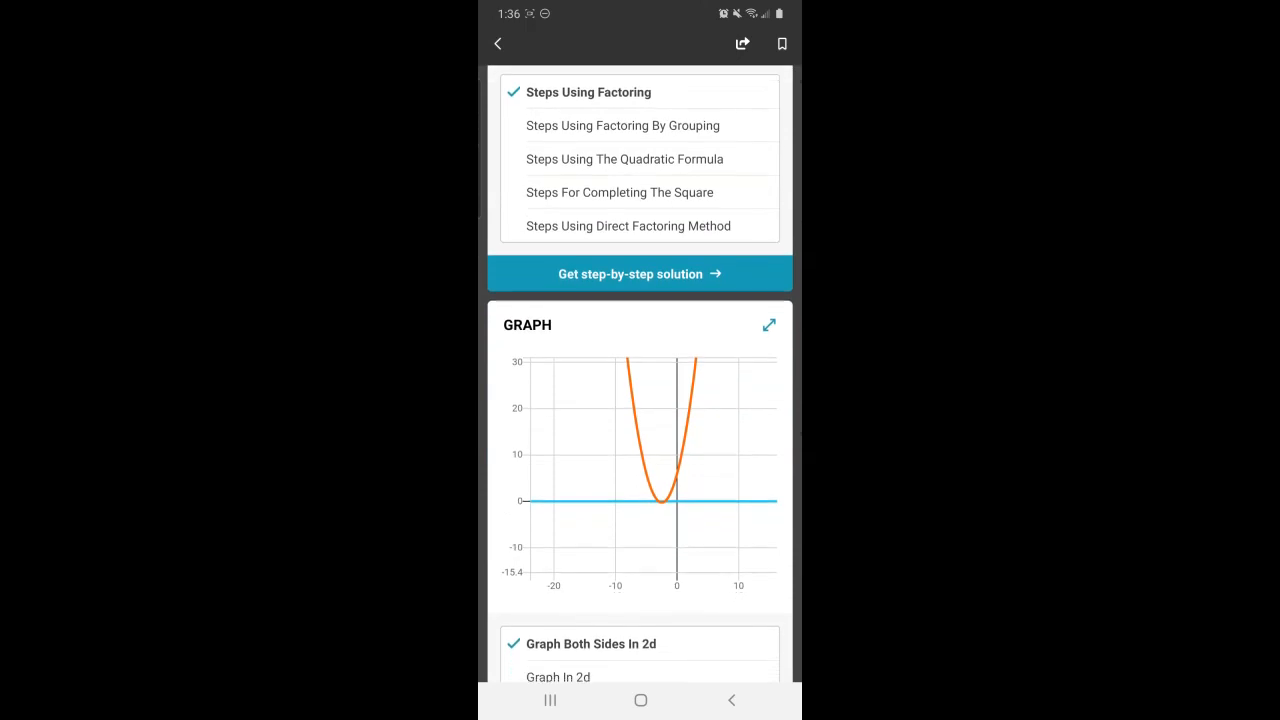
pyautogui.scroll(-3)
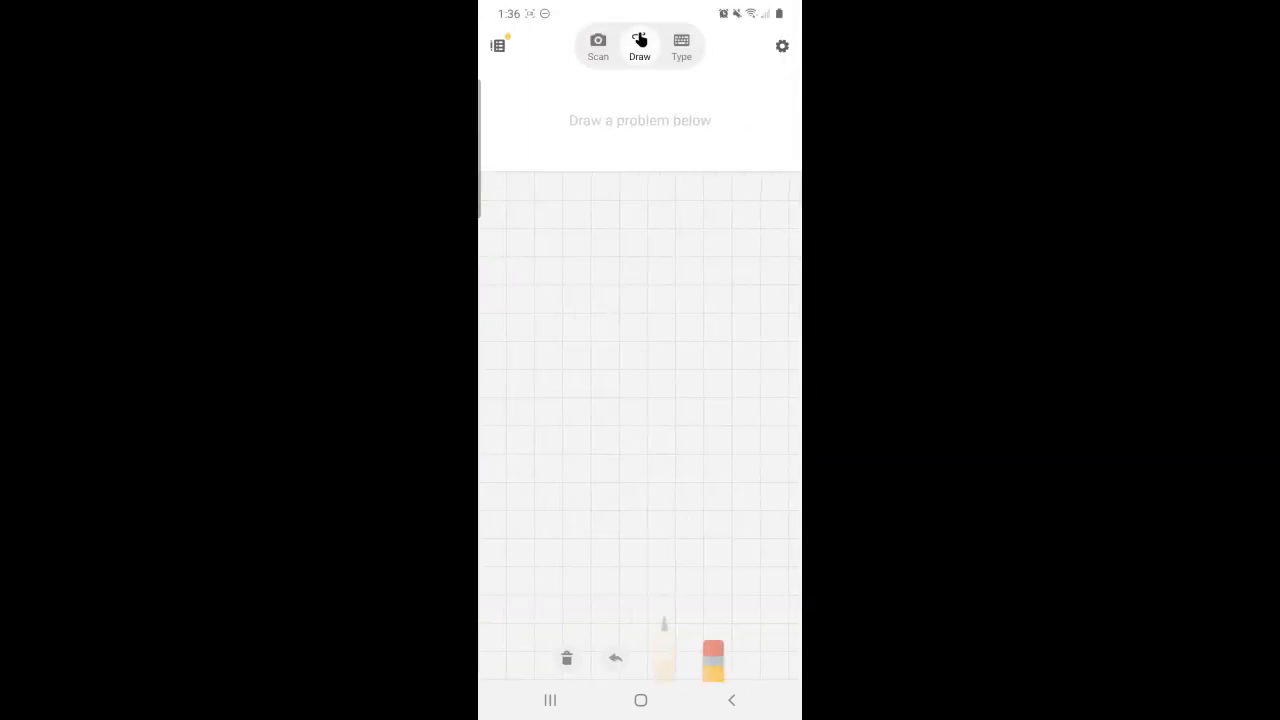
pyautogui.moveTo(558, 178); pyautogui.dragTo(548, 258)
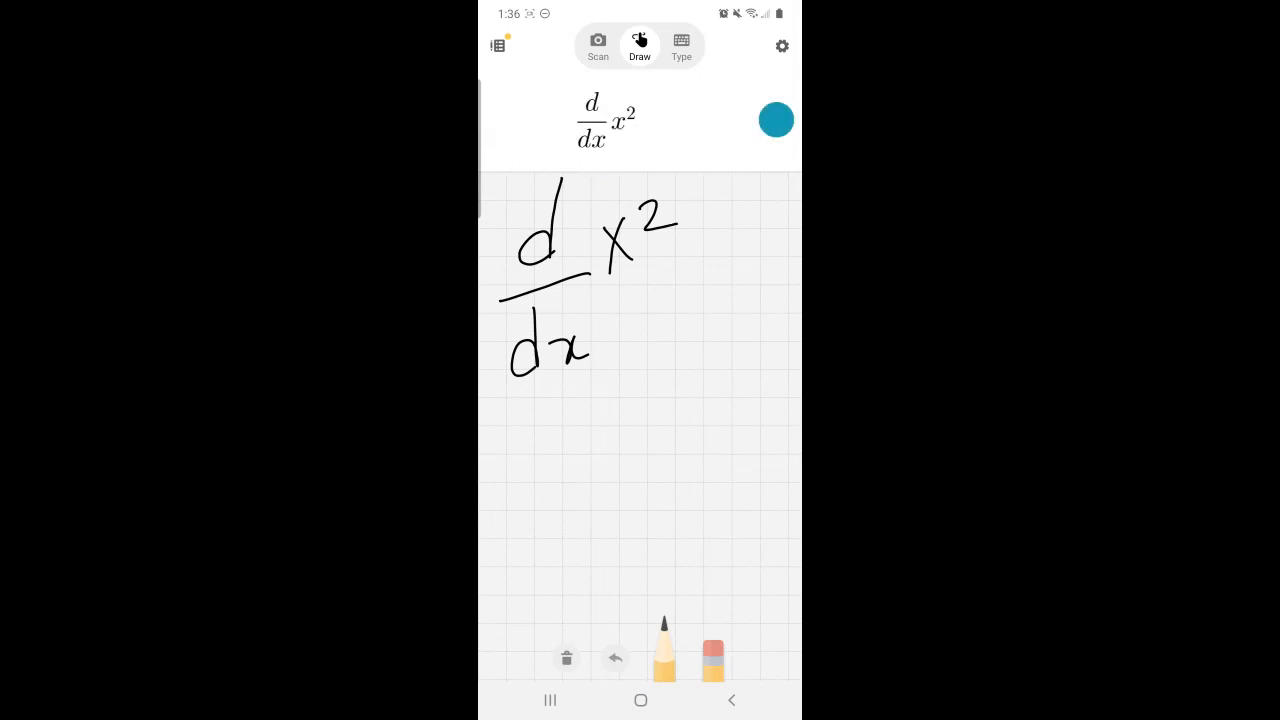
pyautogui.click(776, 120)
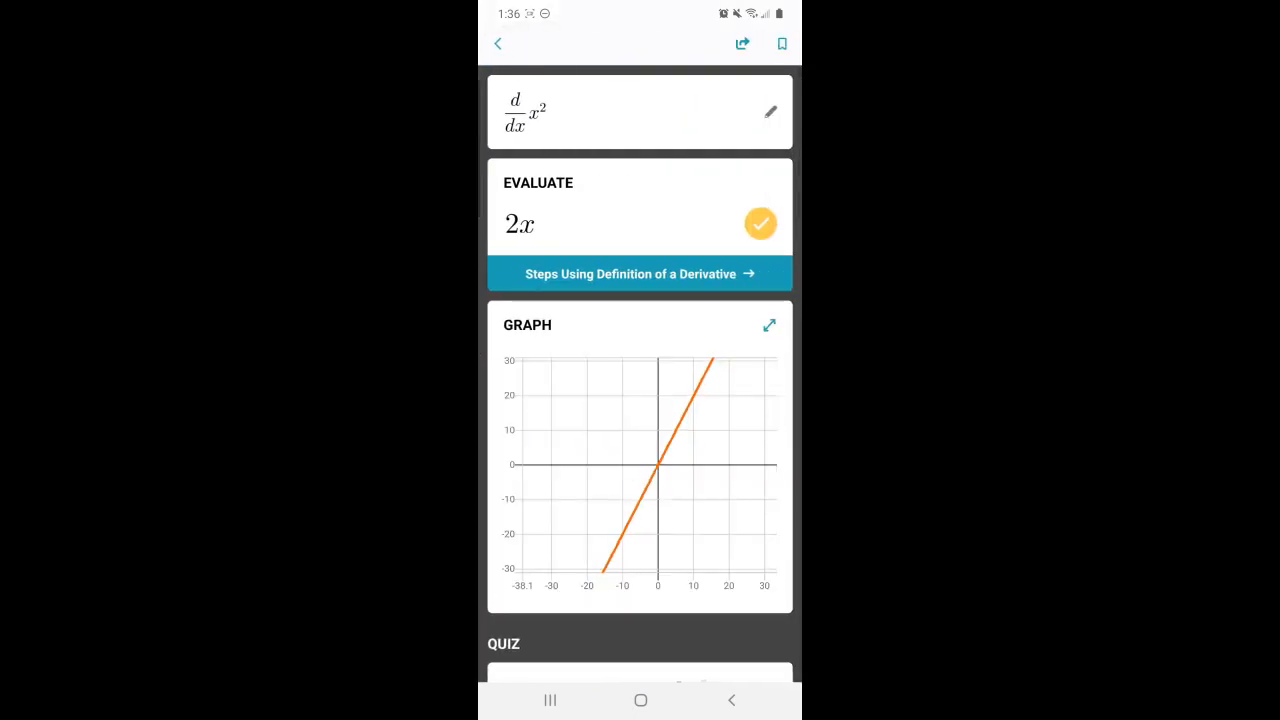
pyautogui.scroll(-3)
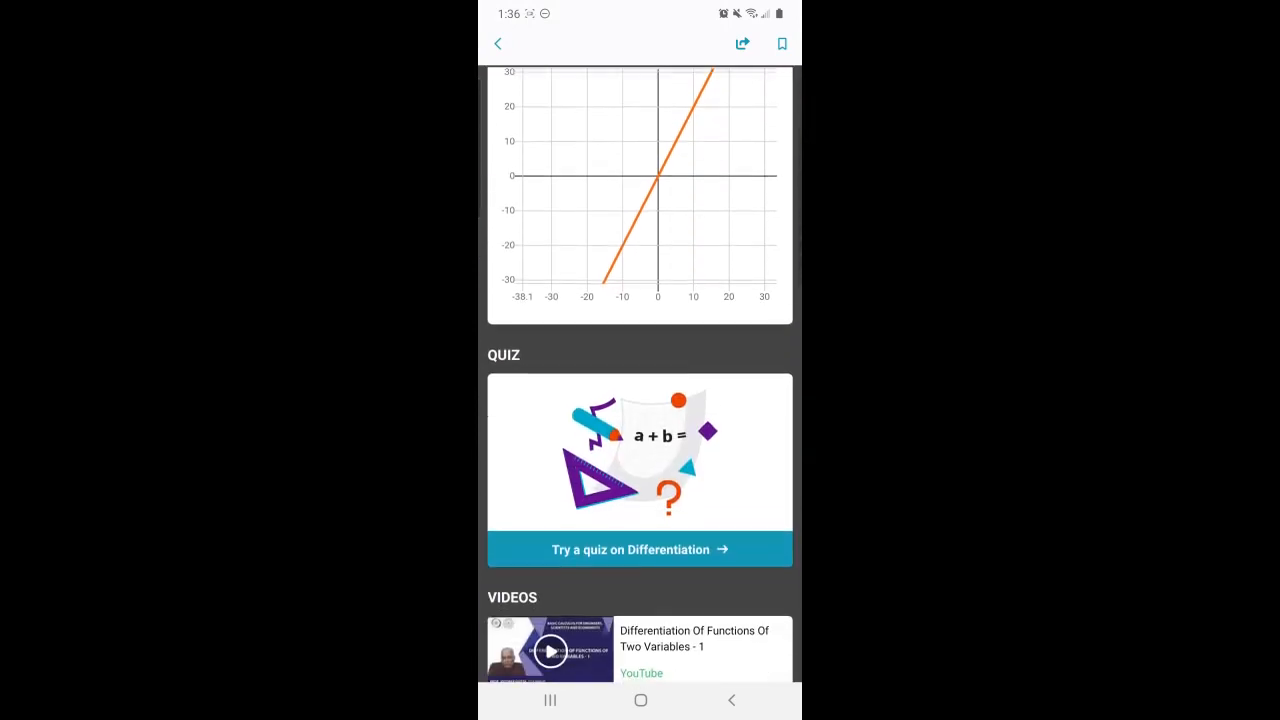
pyautogui.scroll(-3)
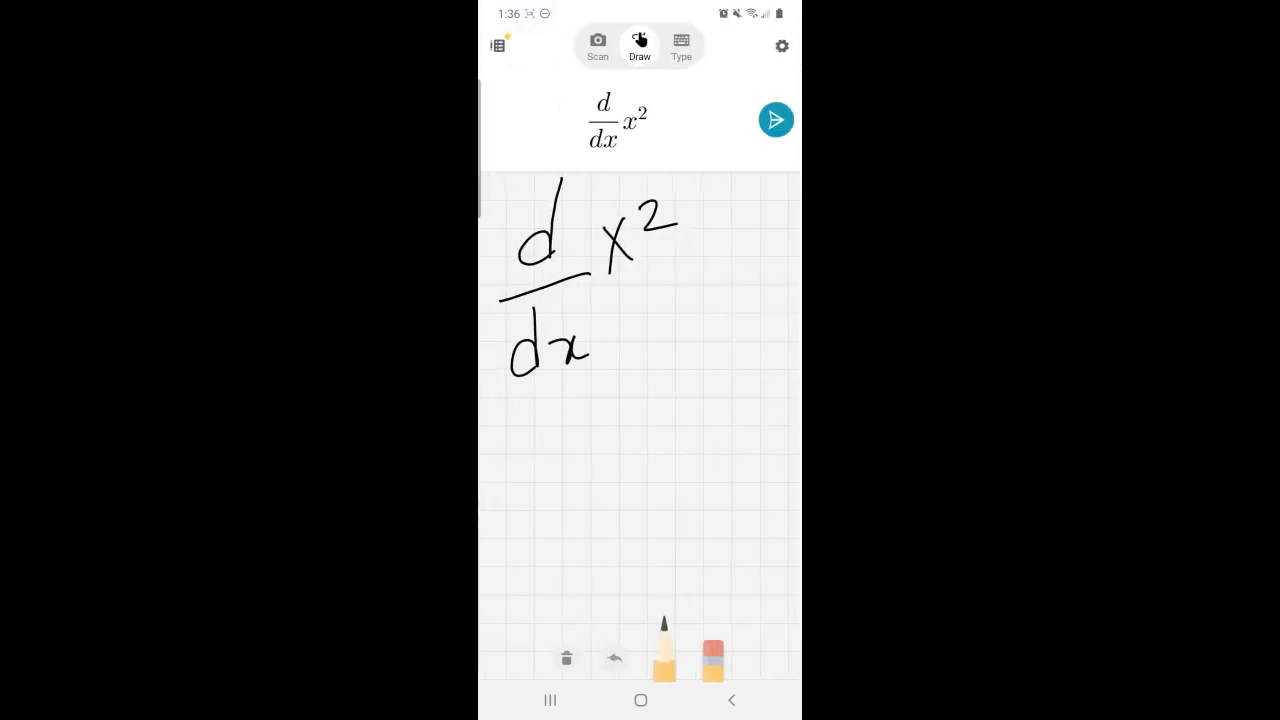
pyautogui.click(566, 658)
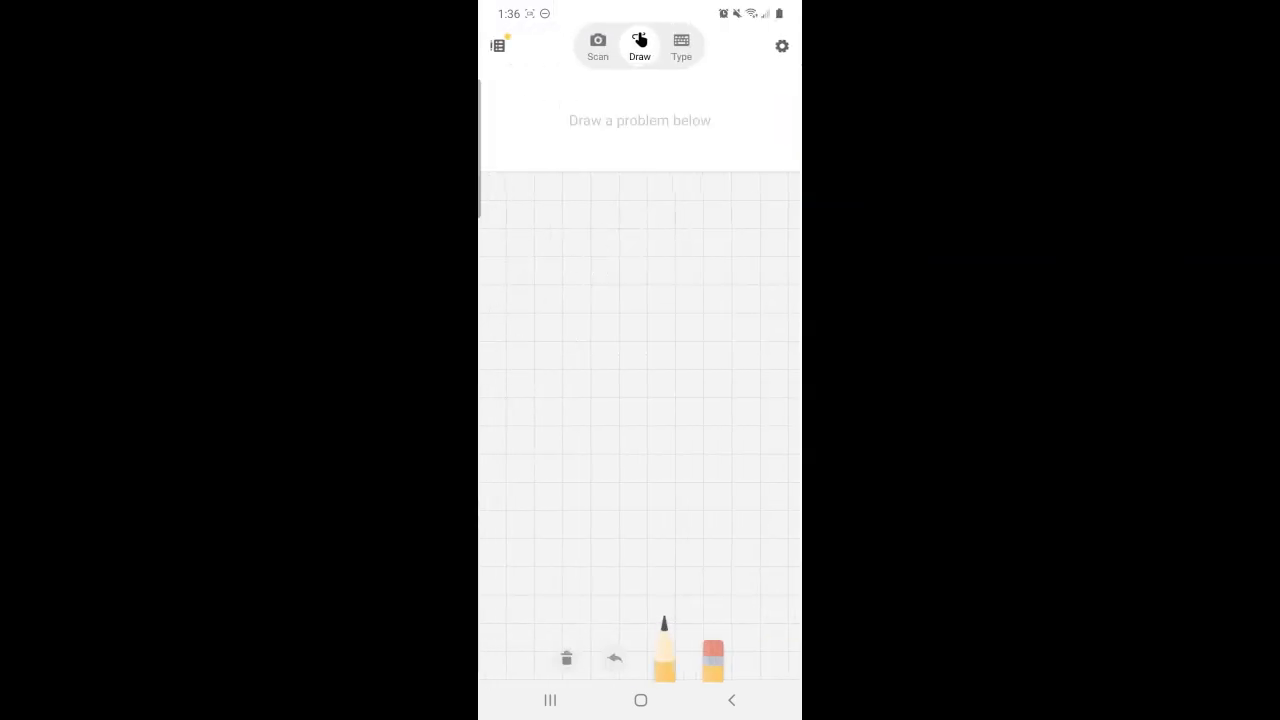
# - Handwrite the polar equation r = sin(6θ) on the canvas and view its rose-shaped graph
pyautogui.moveTo(516, 244); pyautogui.dragTo(564, 290)
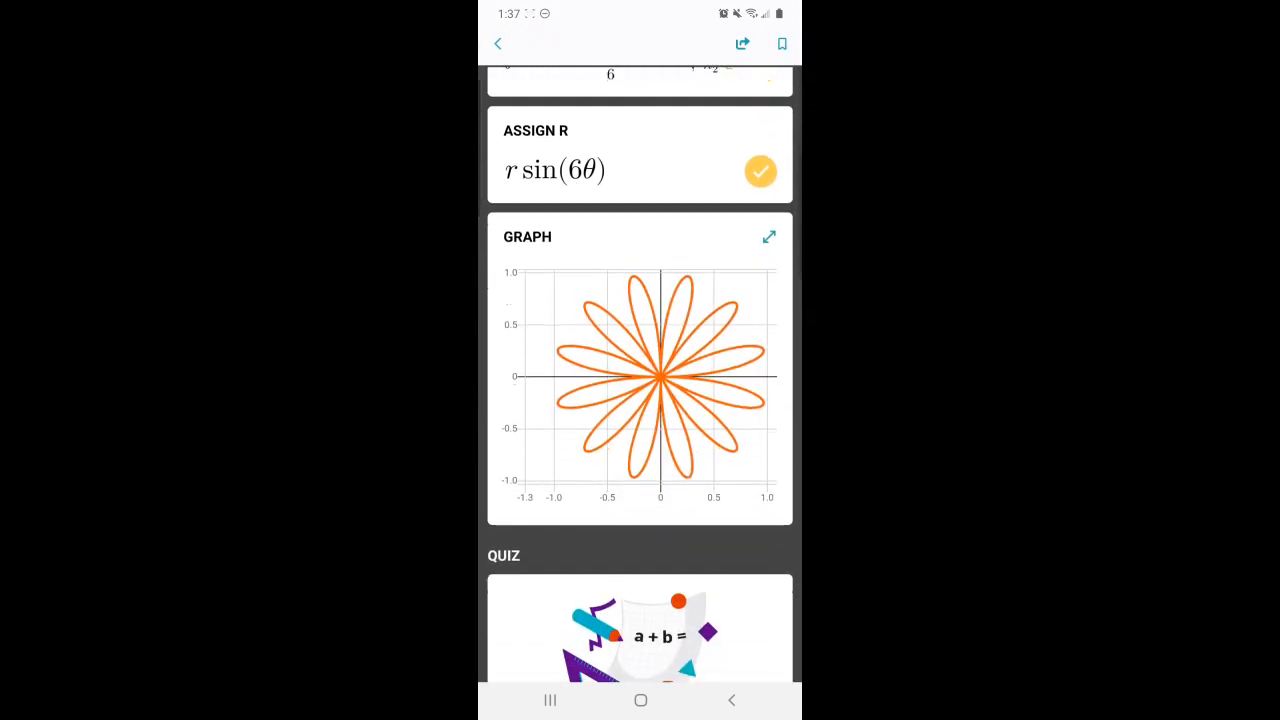
pyautogui.scroll(-3)
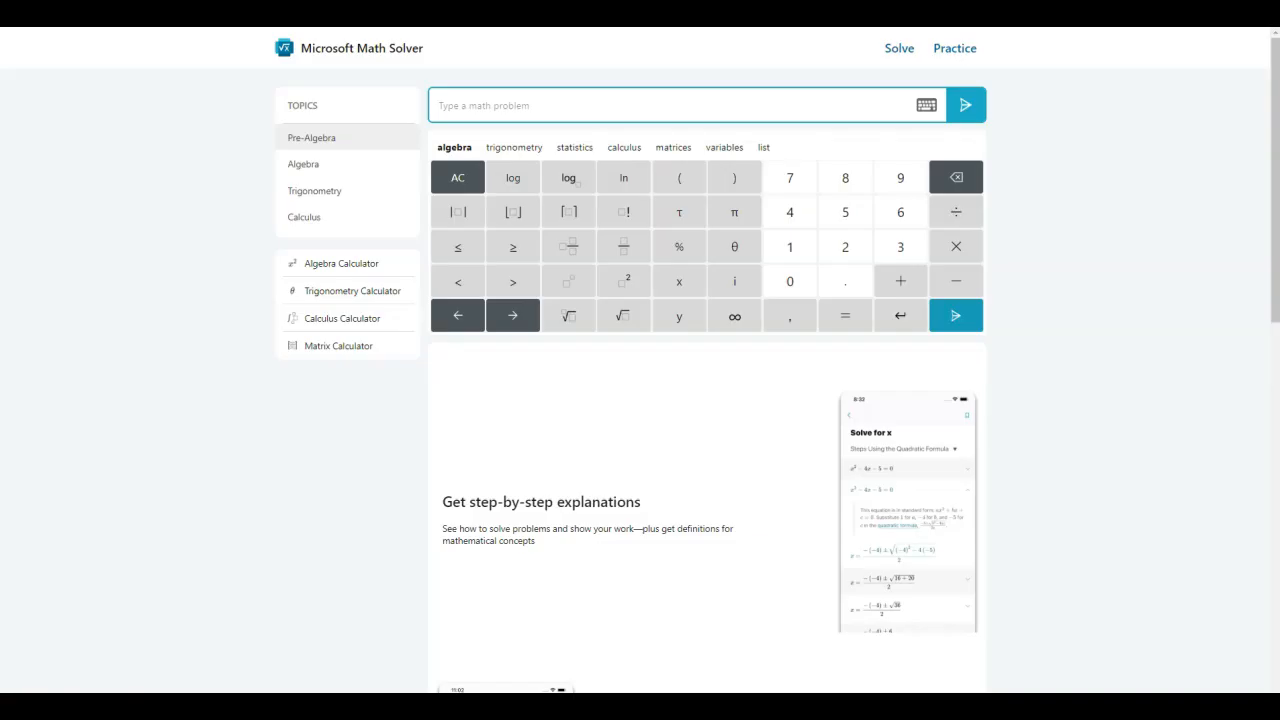
# - Show the Mean examples under Pre-Algebra, then the Derivatives examples and quiz under Calculus
pyautogui.click(312, 136)
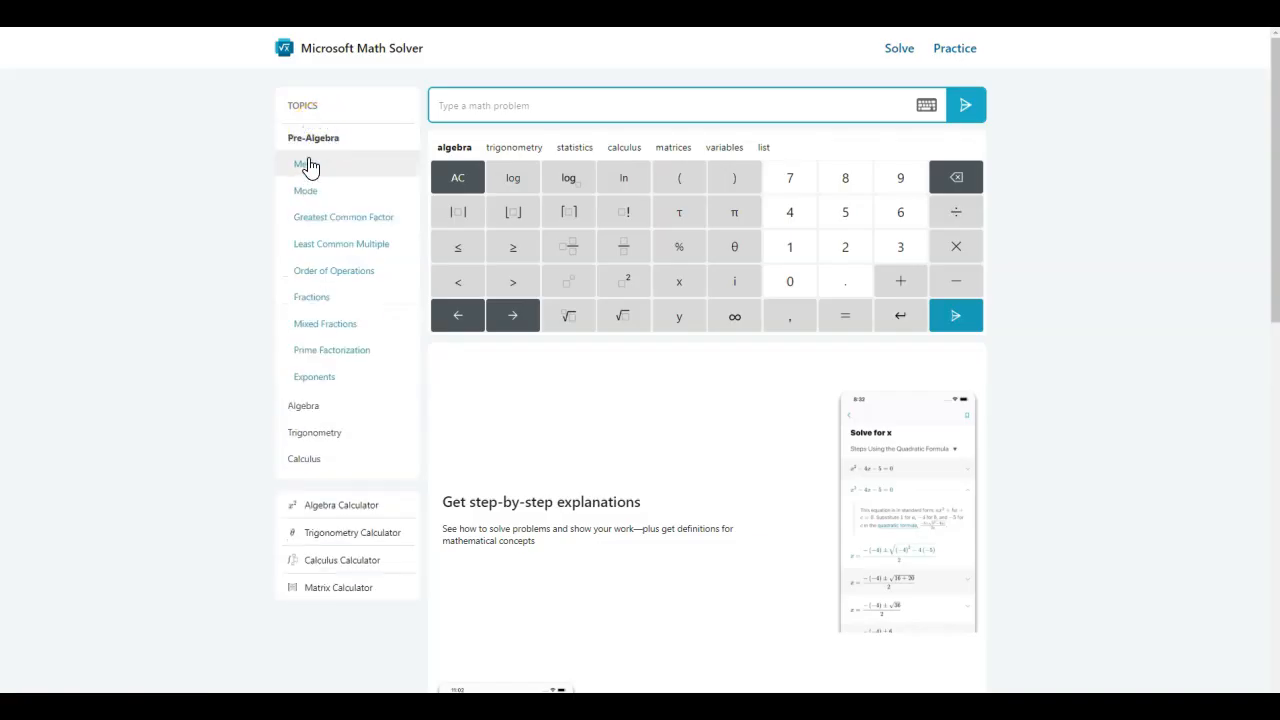
pyautogui.click(310, 164)
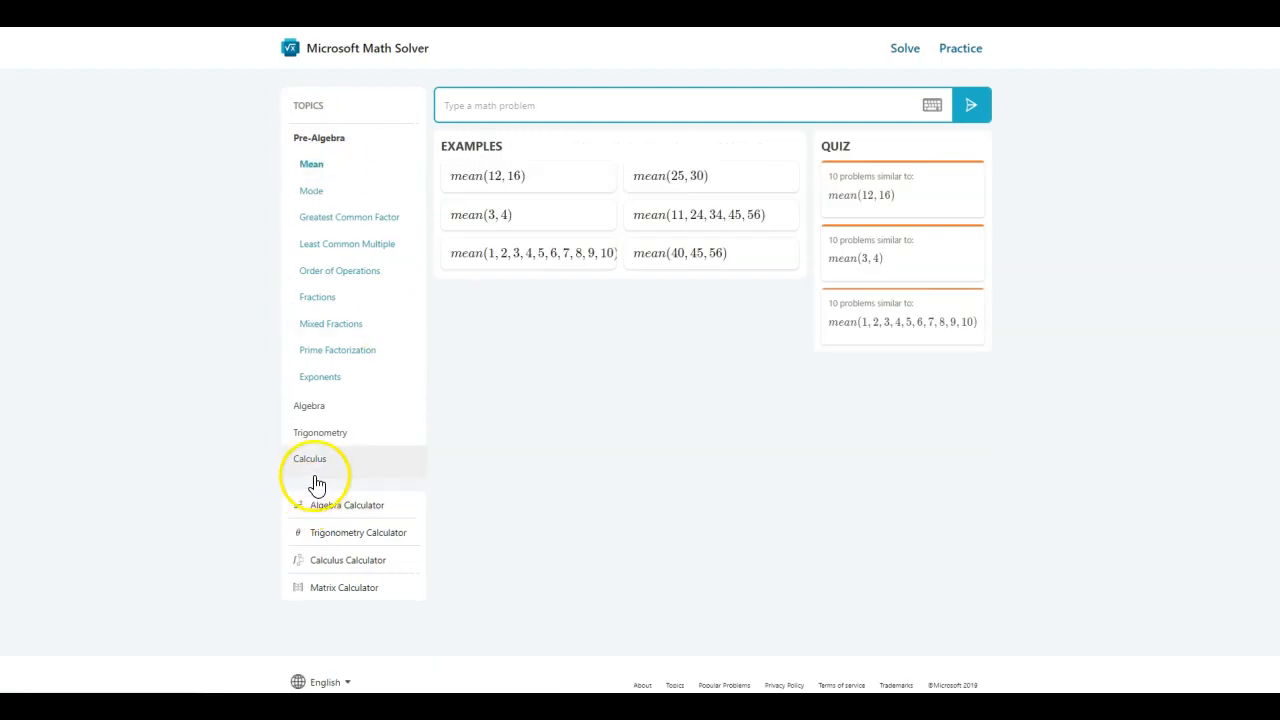
pyautogui.click(310, 458)
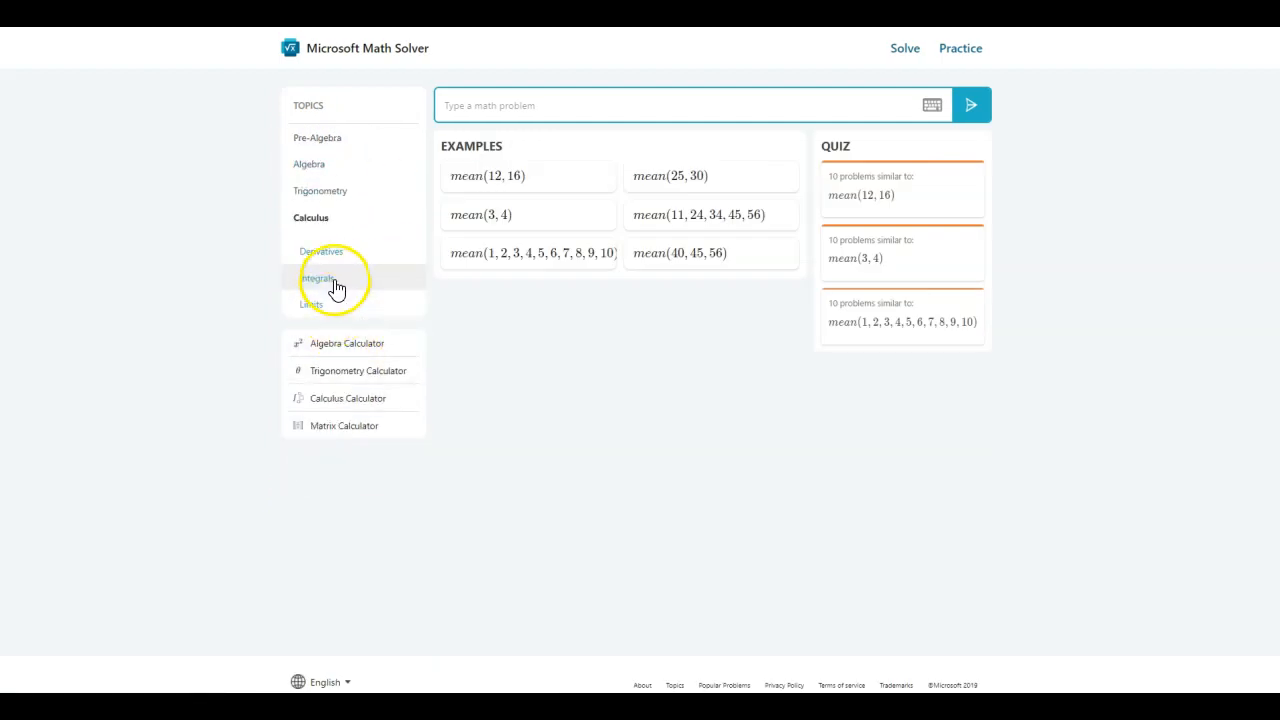
pyautogui.click(322, 252)
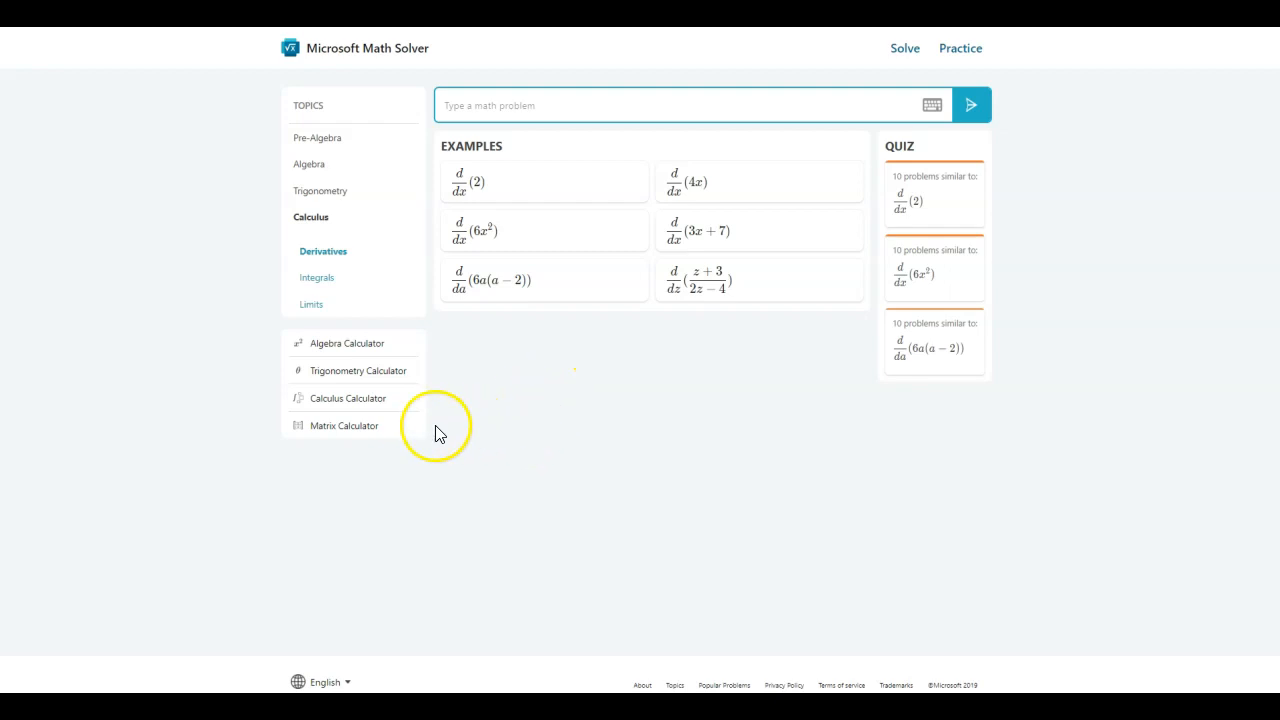
pyautogui.moveTo(464, 424)
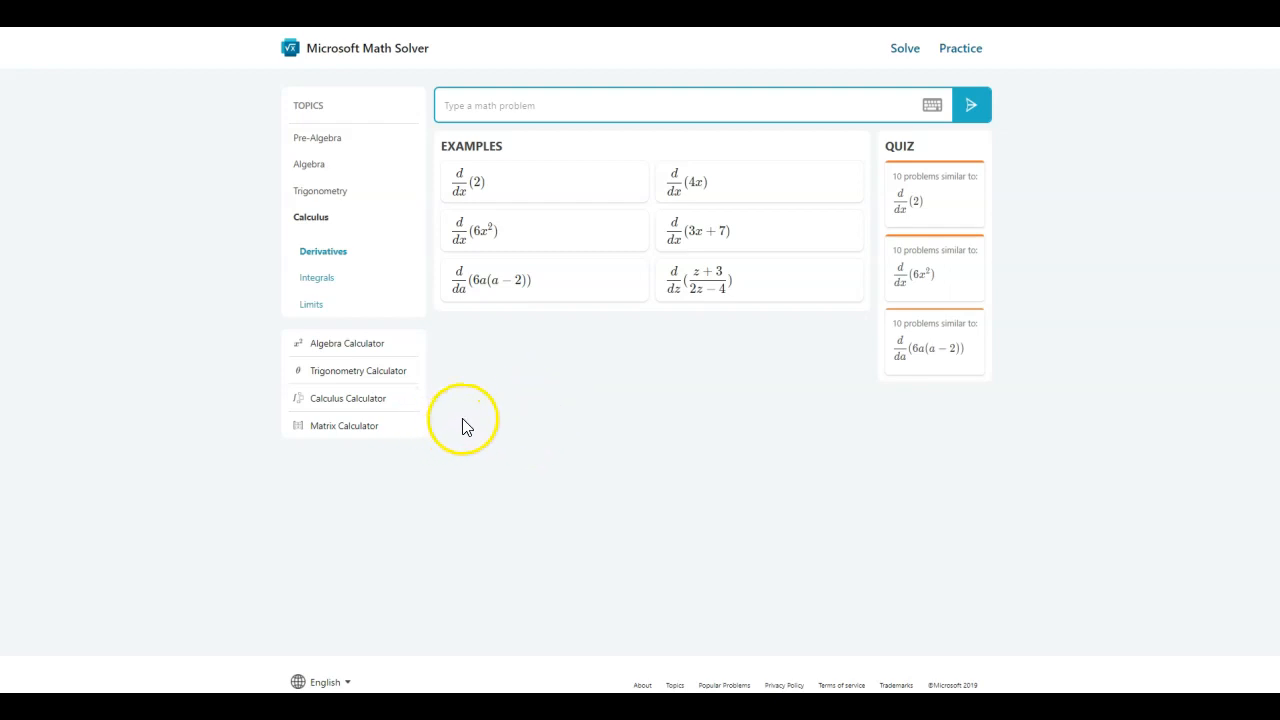
pyautogui.moveTo(476, 428)
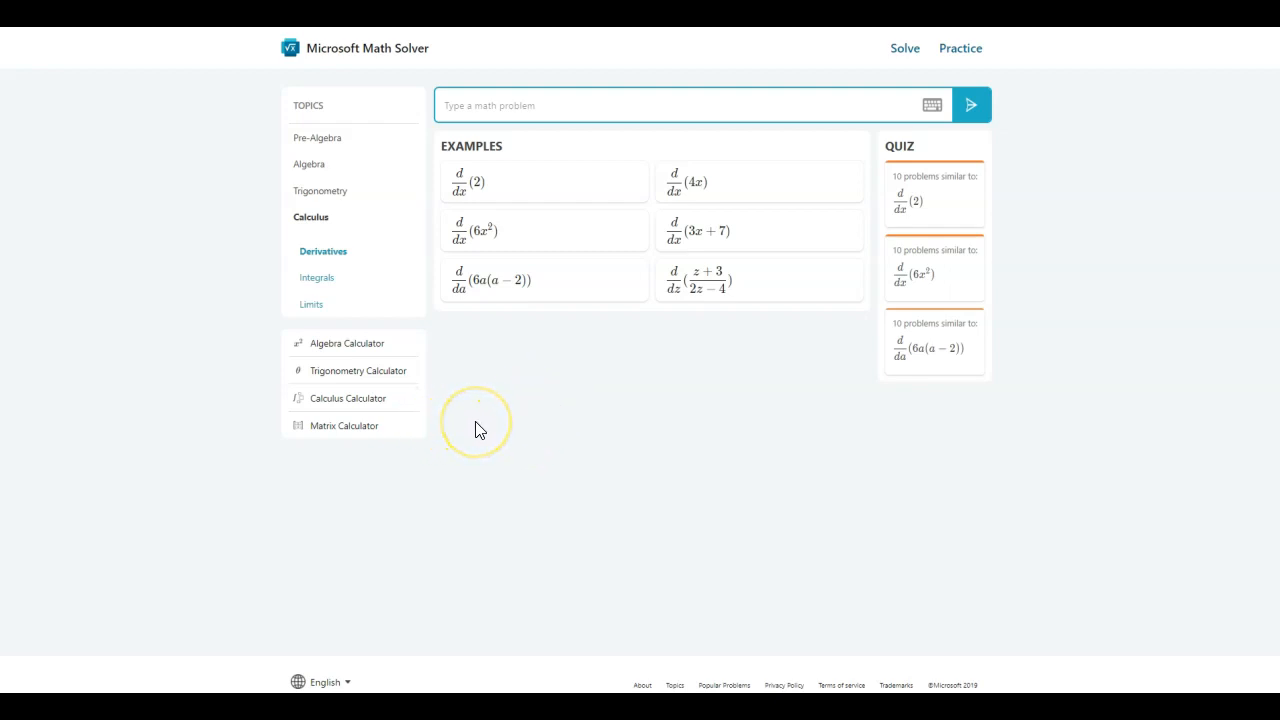
pyautogui.moveTo(390, 104)
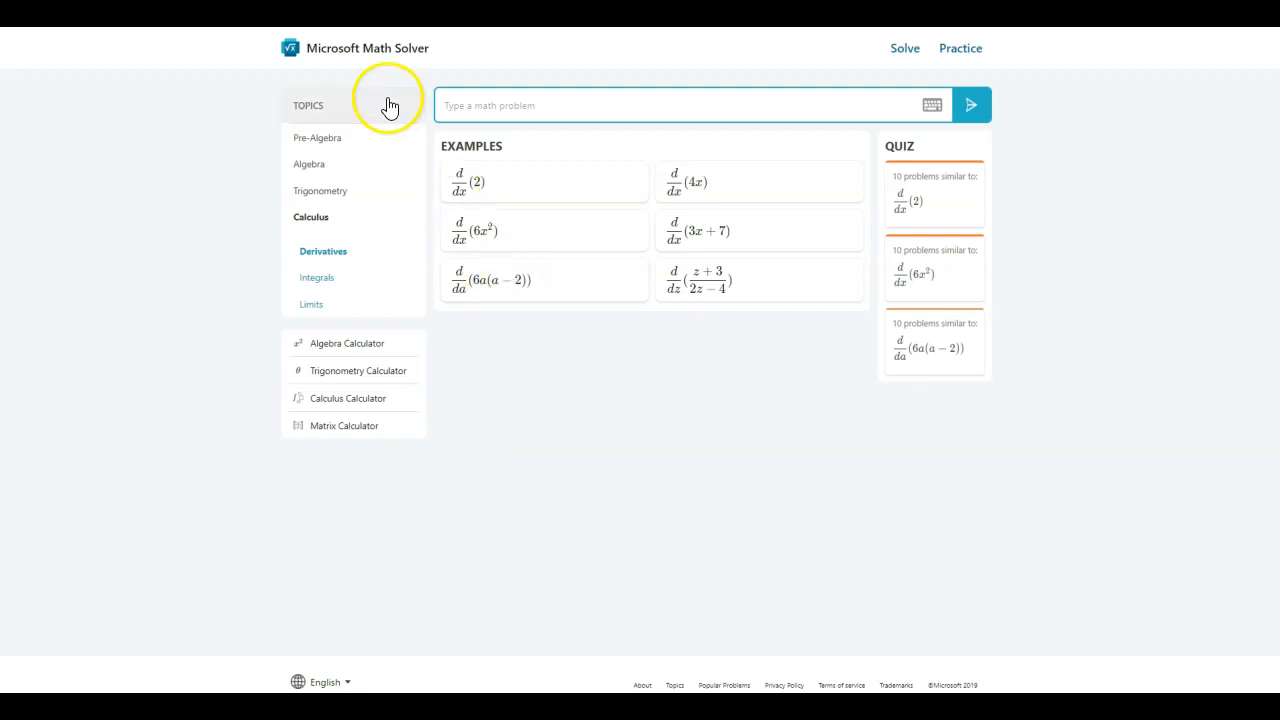